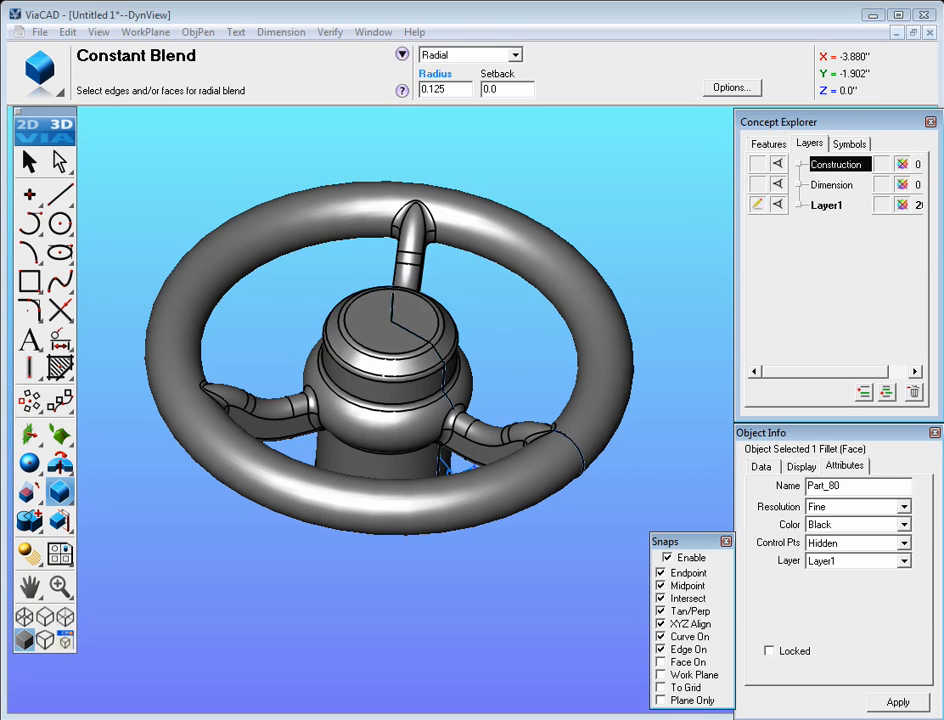
mouse_move(182, 213)
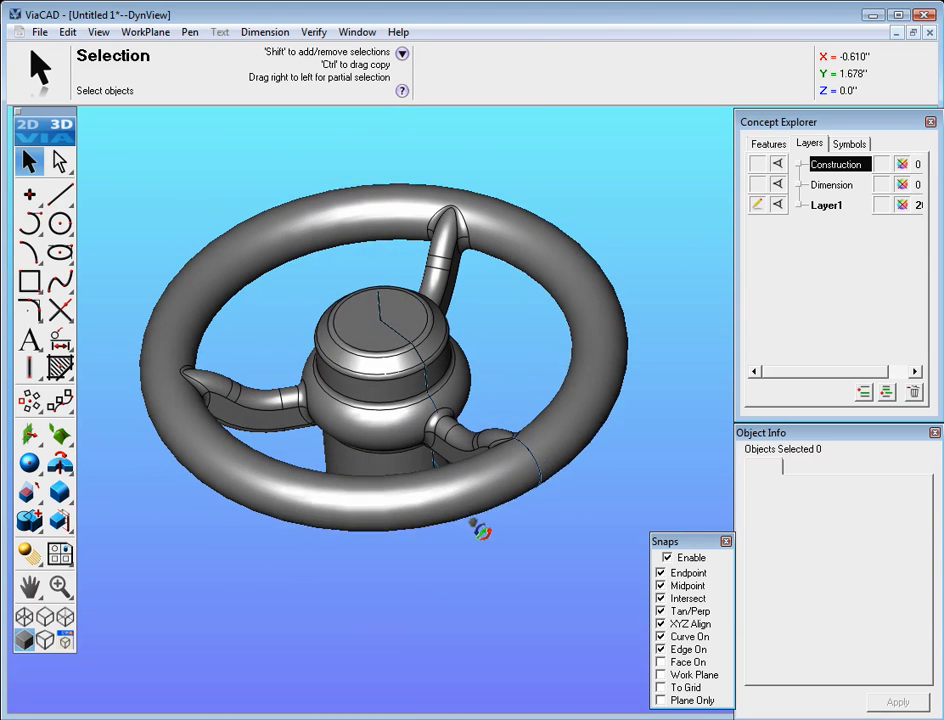
Create a new blank drawing, Untitled 2, and maximize its Top view window
left_click(39, 32)
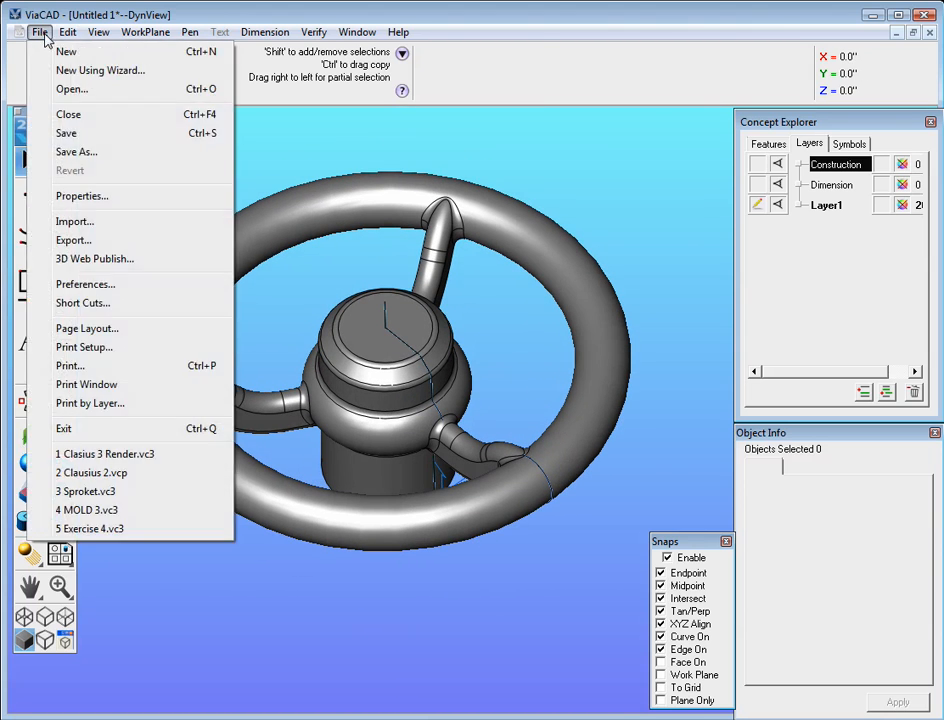
left_click(65, 51)
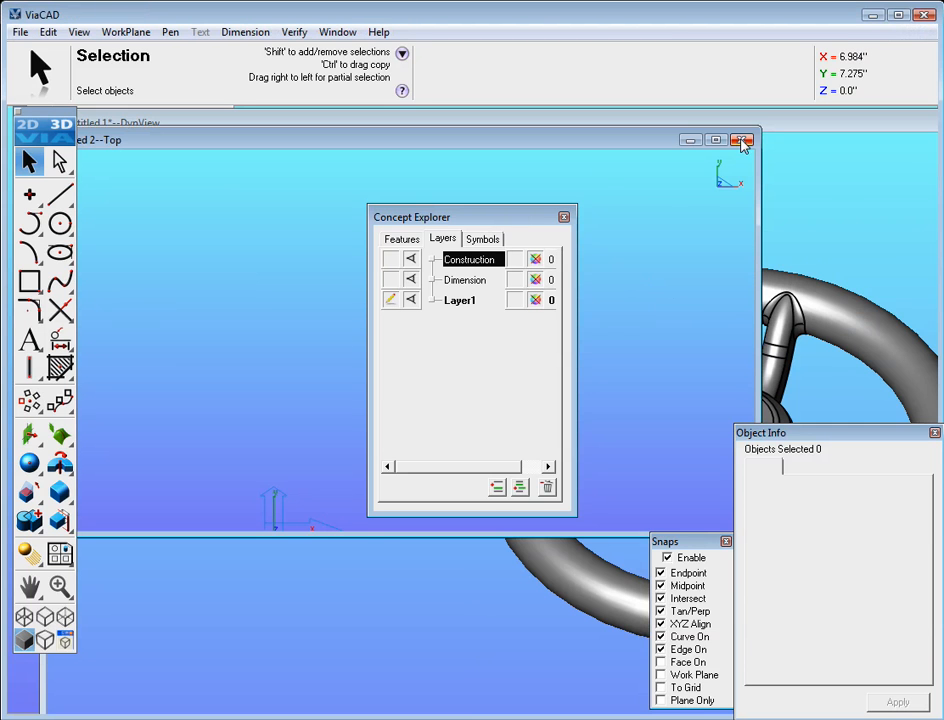
left_click(742, 140)
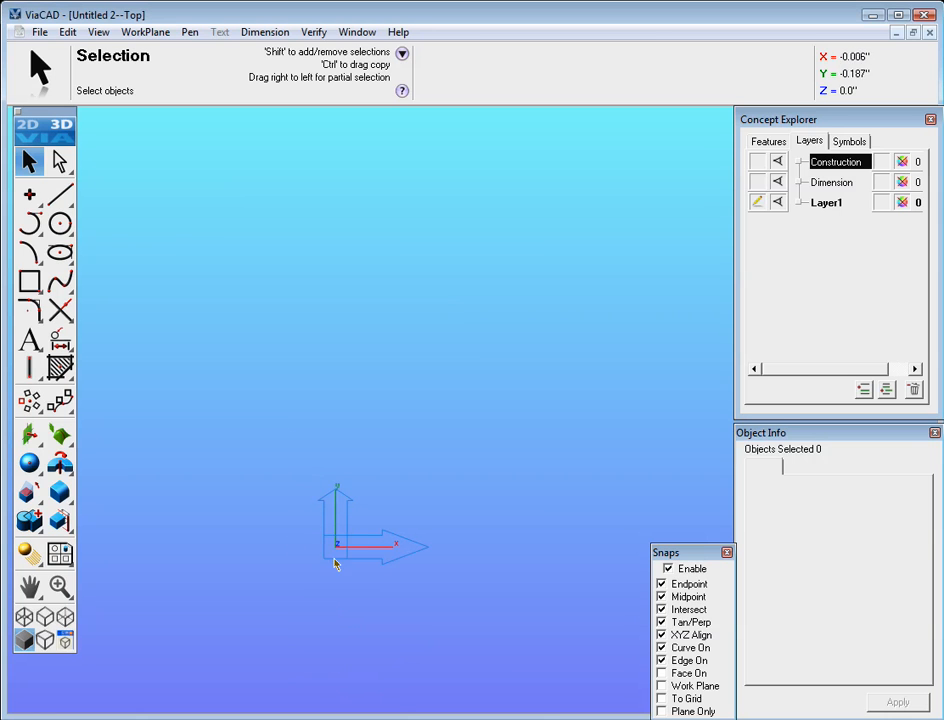
mouse_move(337, 562)
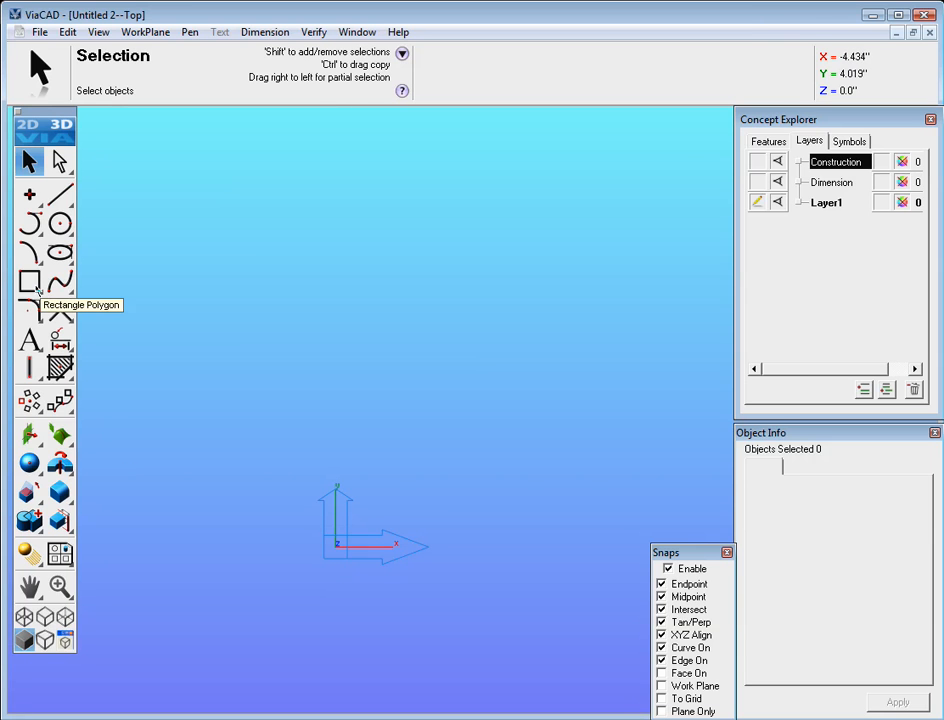
Draw a rectangle from the origin with Width -1 and Height 3
left_click(29, 282)
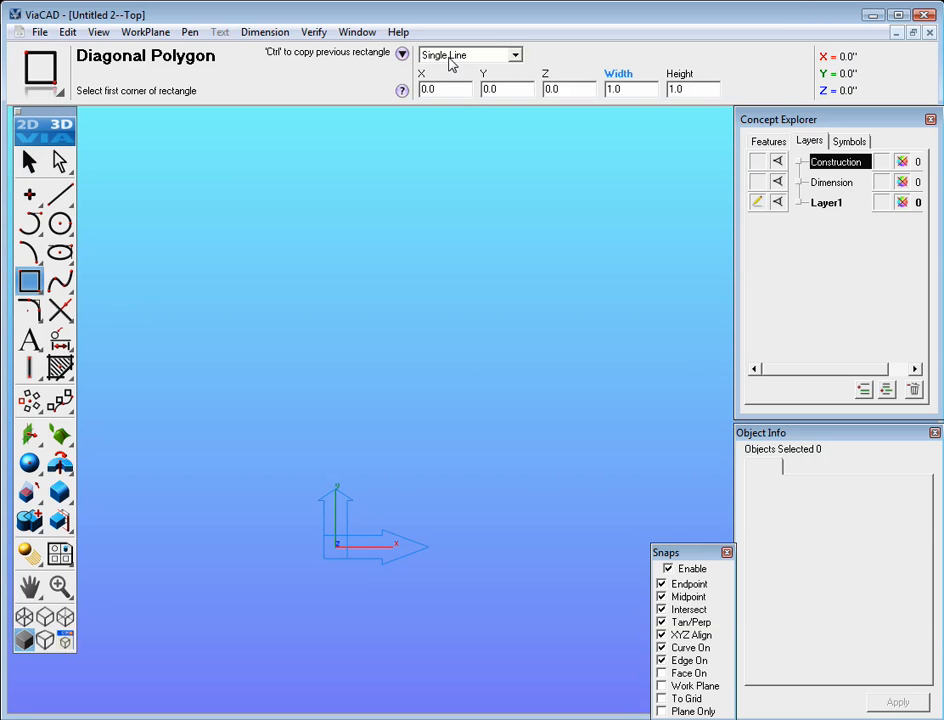
mouse_move(596, 105)
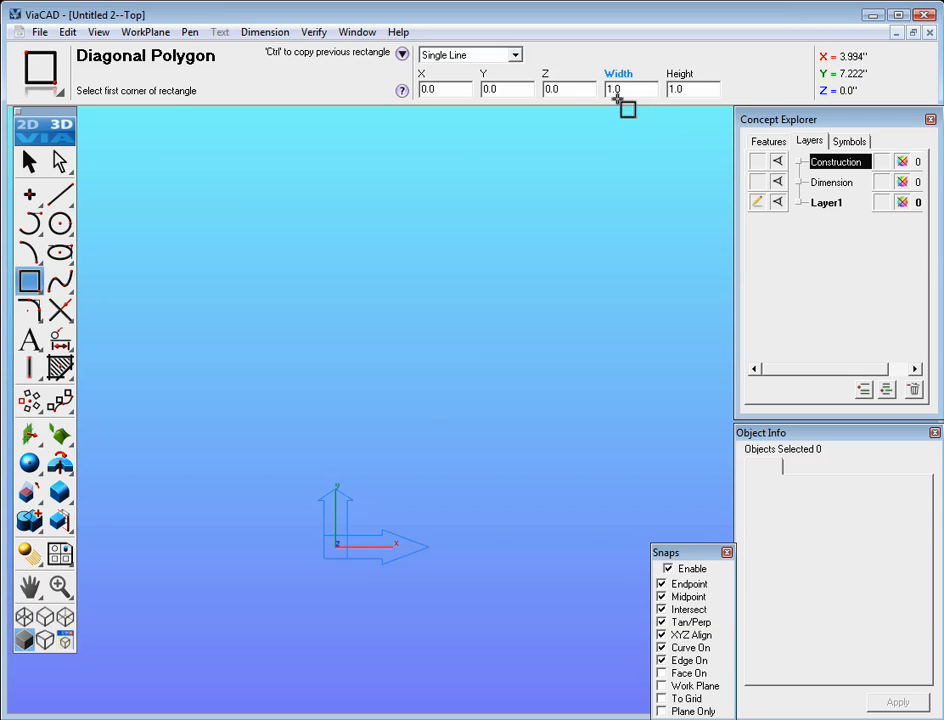
left_click(305, 470)
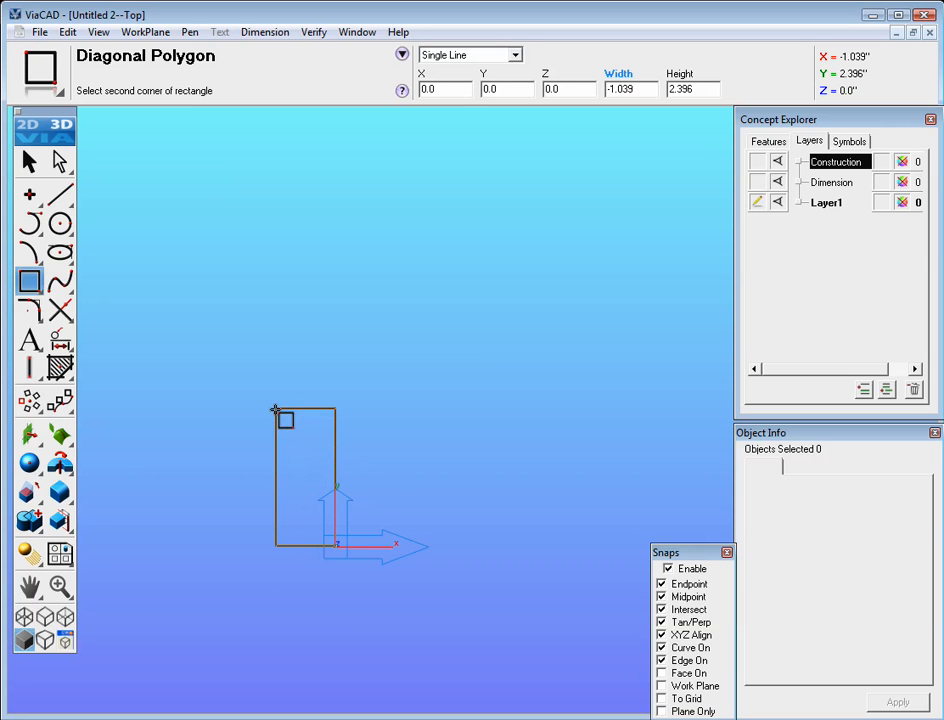
mouse_move(275, 400)
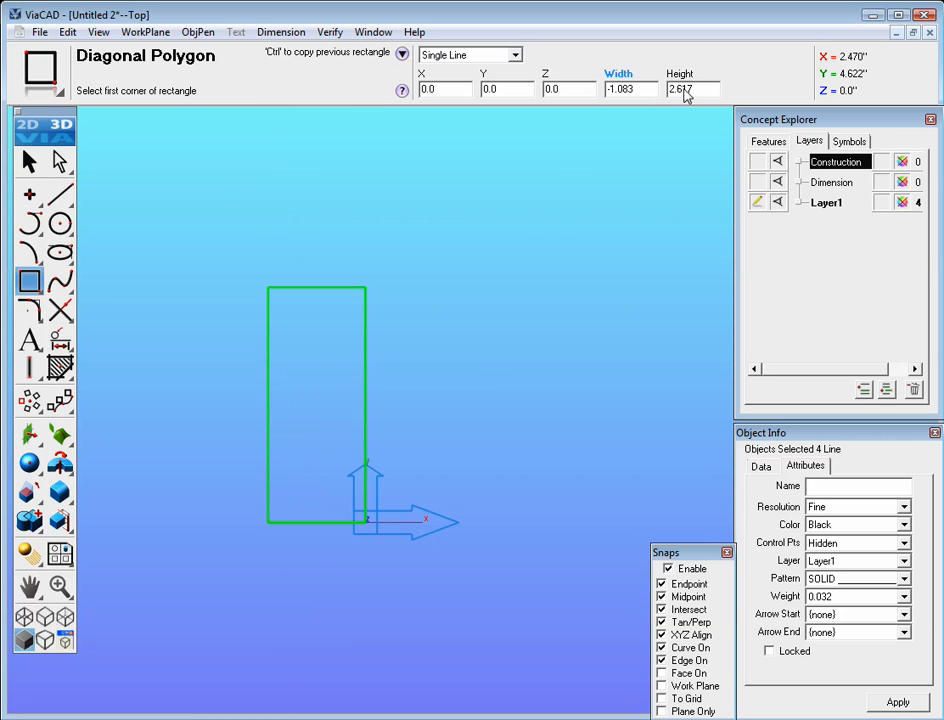
type("3")
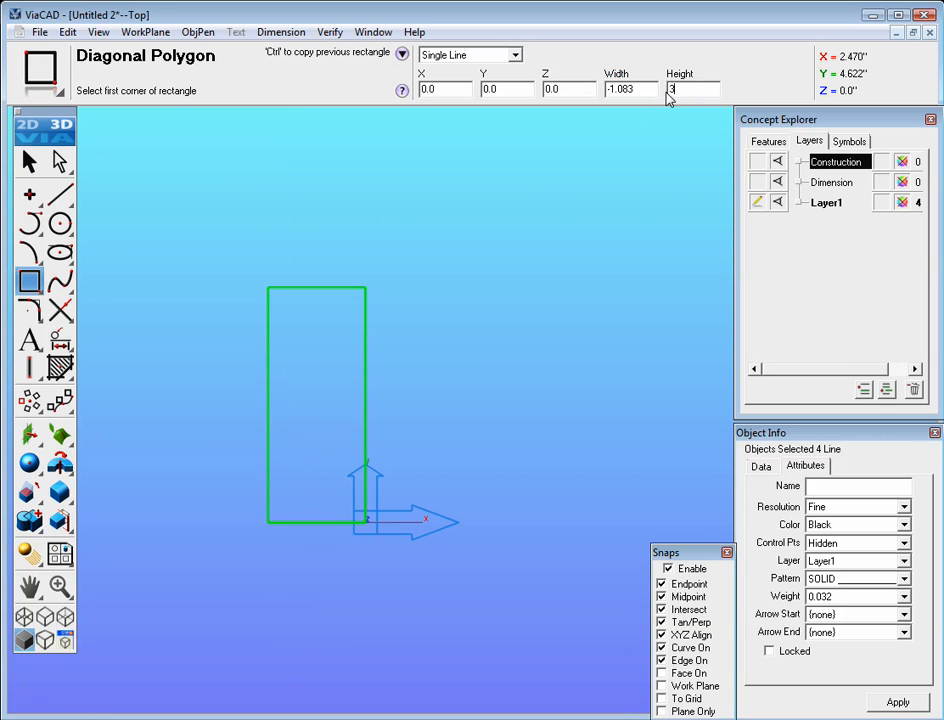
left_click(628, 89)
type("-1")
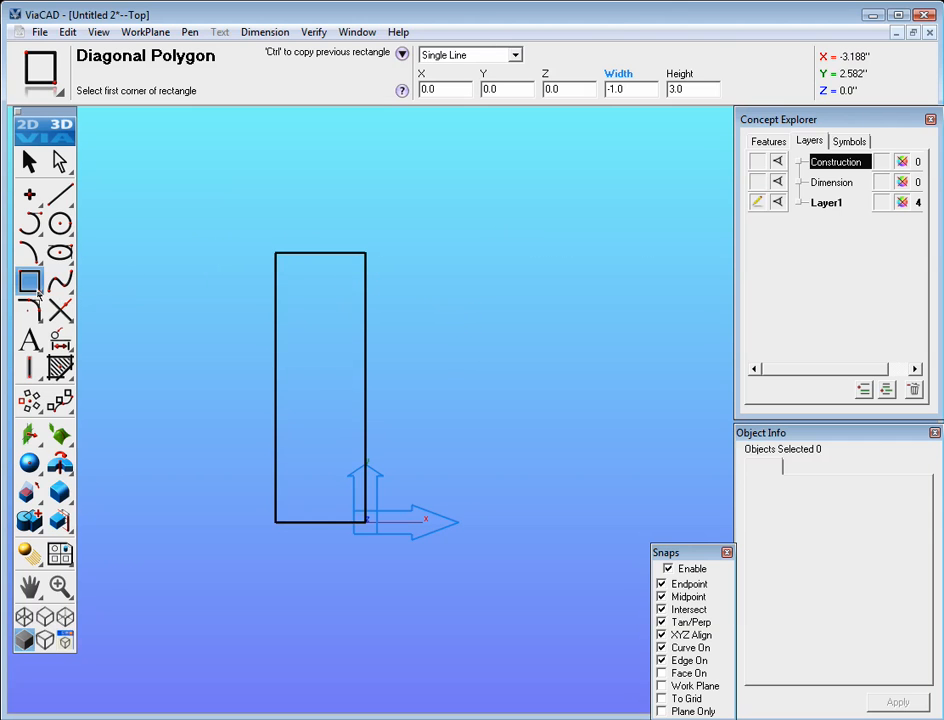
Activate the Chamfer Angle tool with length 0.25 at 45 degrees
left_click(29, 282)
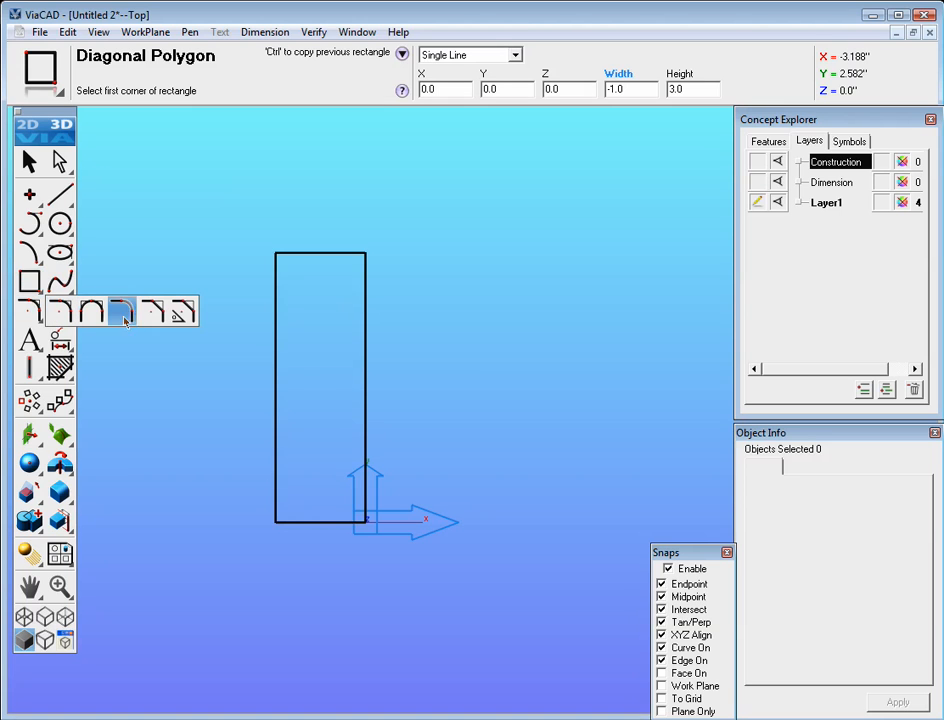
mouse_move(153, 312)
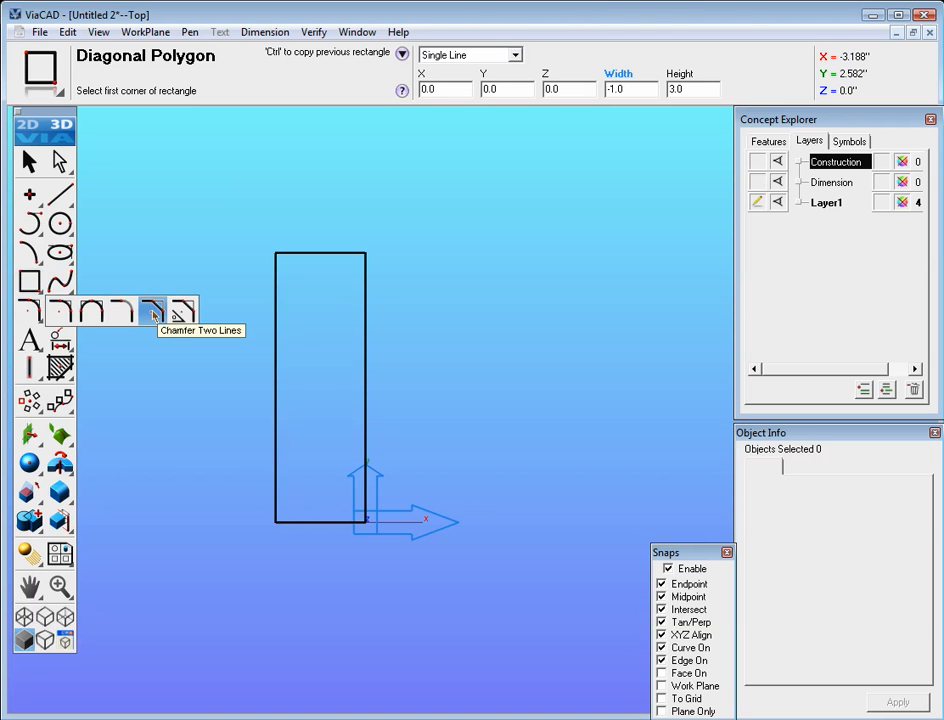
mouse_move(180, 313)
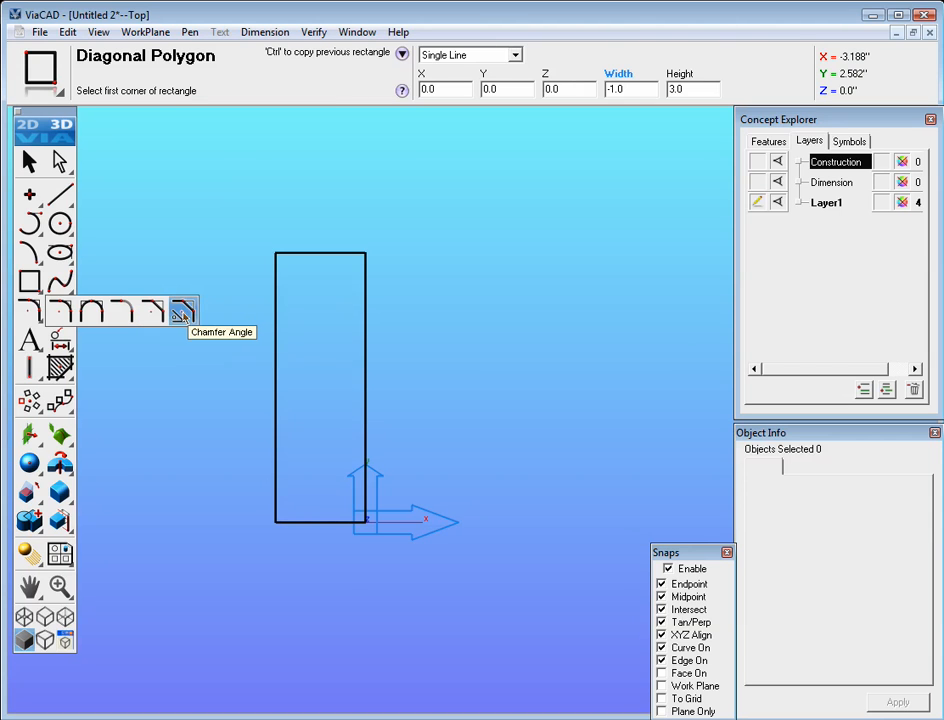
left_click(181, 311)
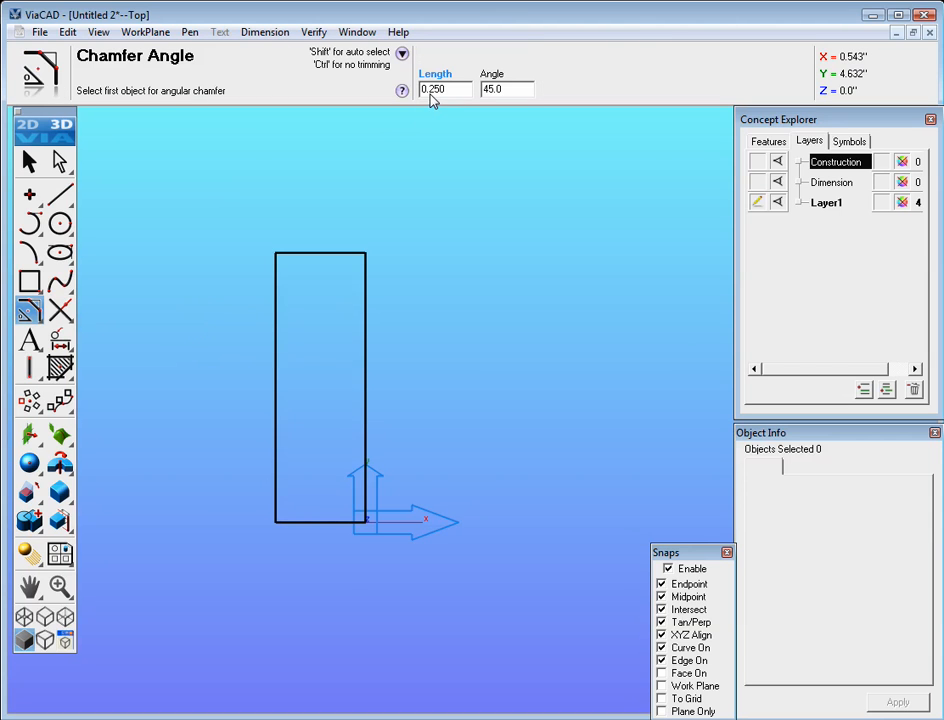
mouse_move(283, 295)
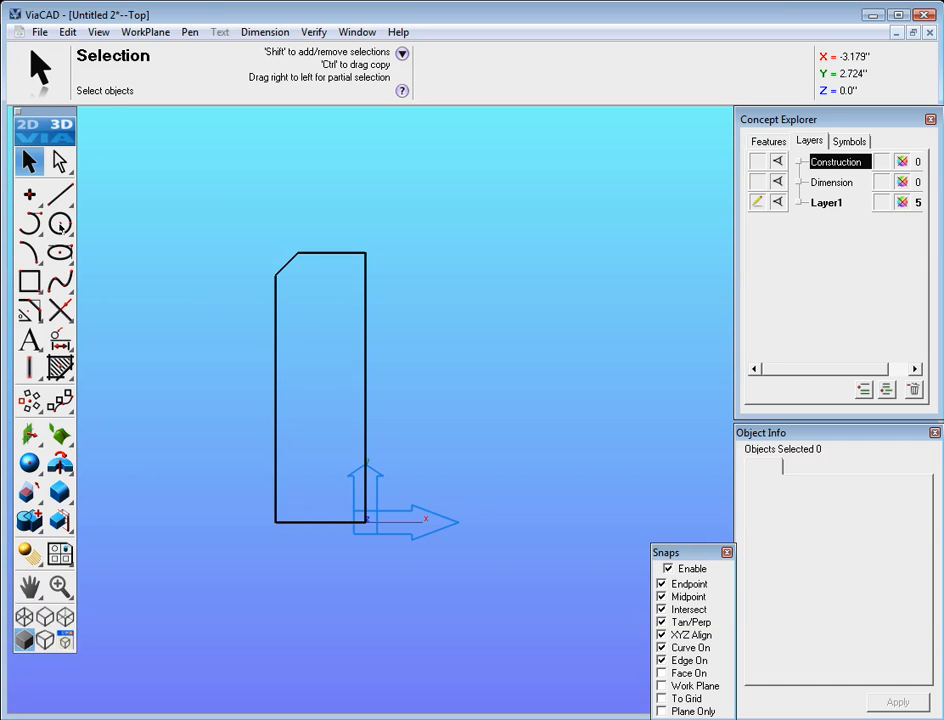
Draw a 1-diameter circle centred at X -0.65, Y 1.75, and delete the extra circle
left_click(60, 224)
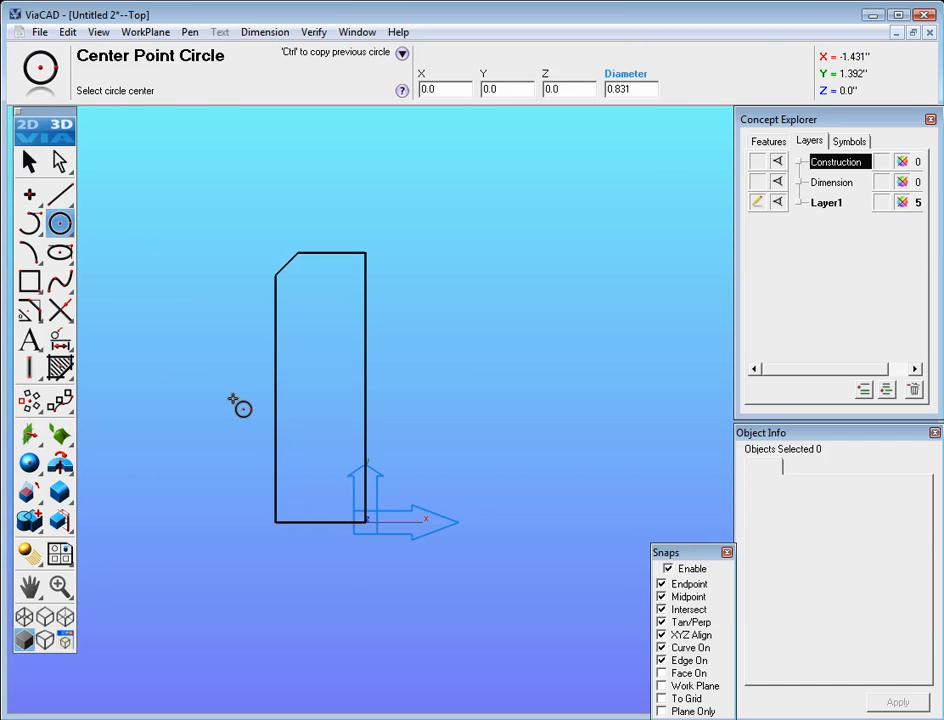
mouse_move(310, 363)
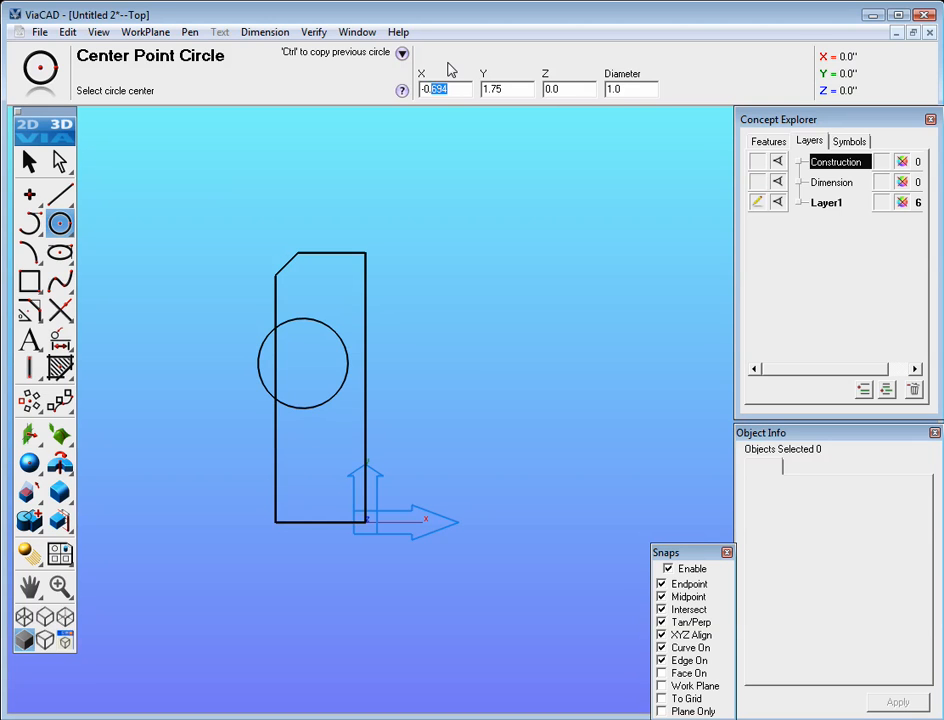
type("-0.650")
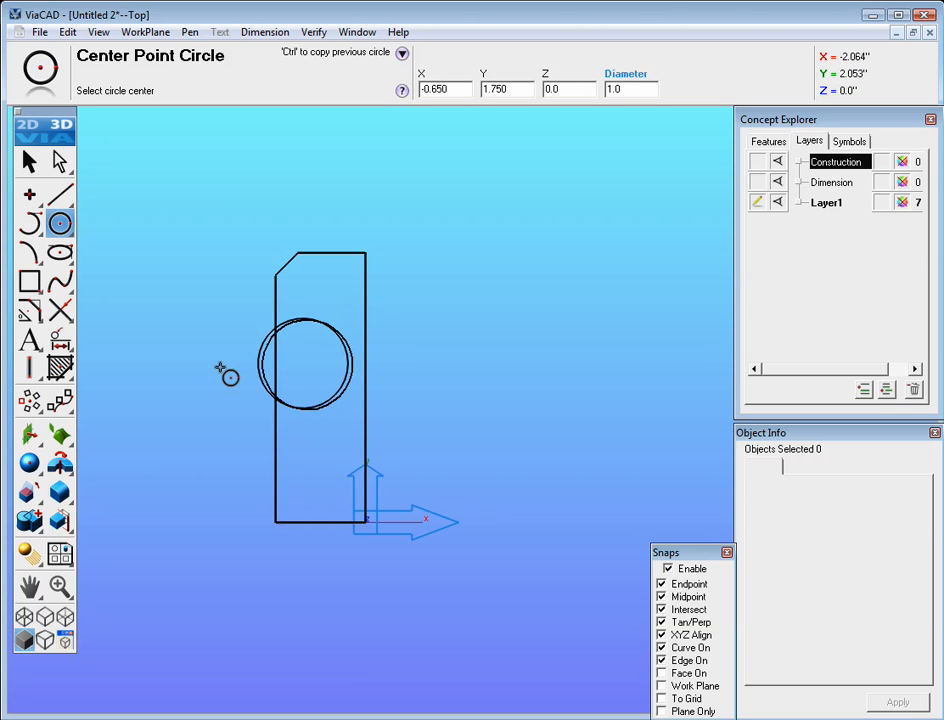
left_click(28, 161)
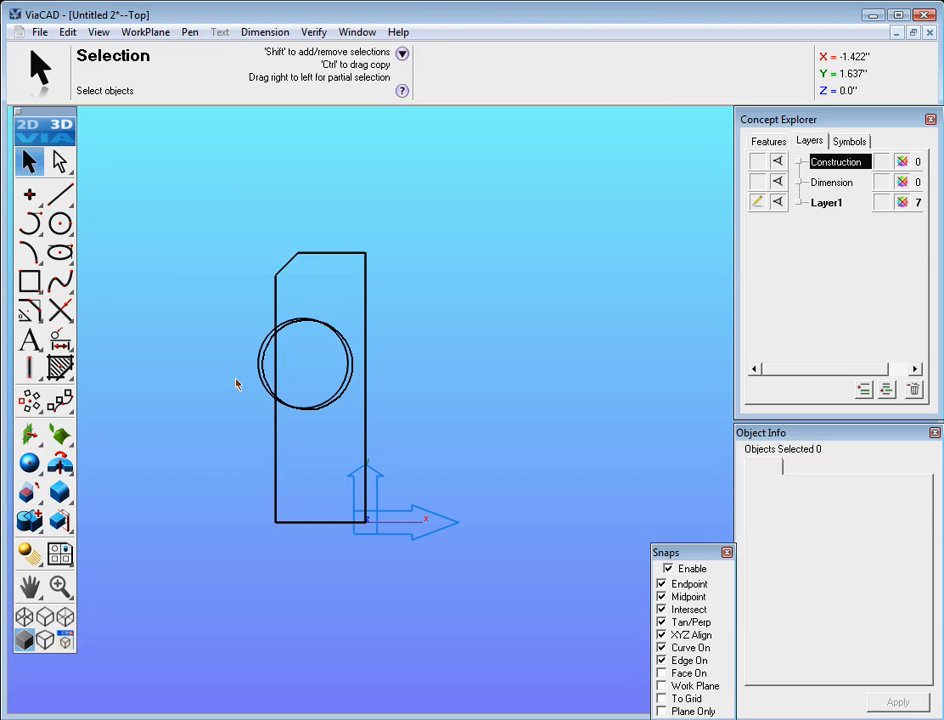
left_click(305, 362)
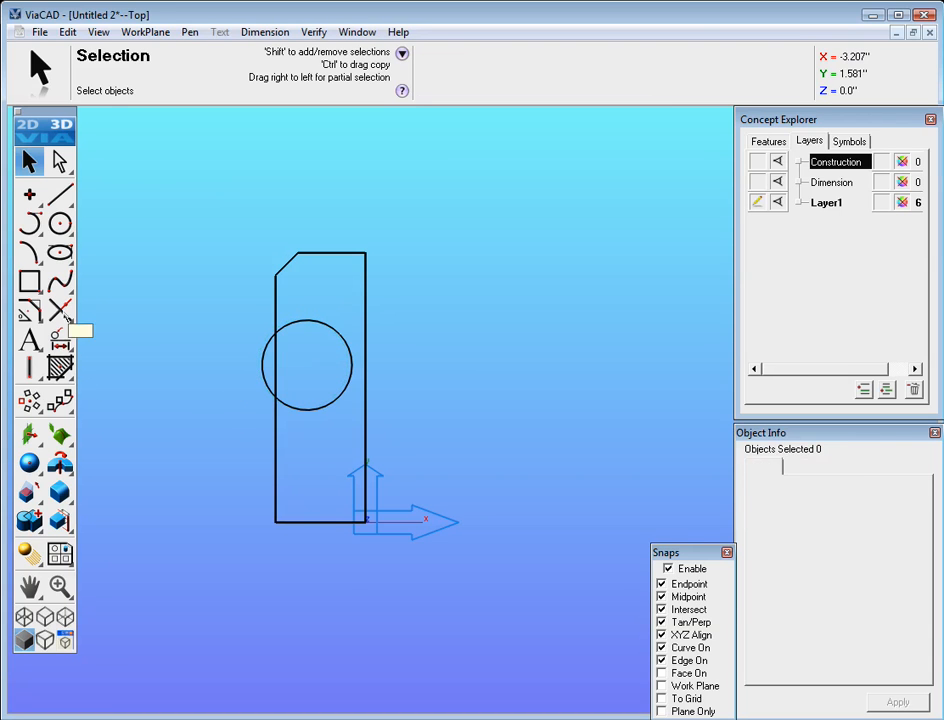
Trim away the inner circle arc and the left-edge segment inside it
left_click(62, 310)
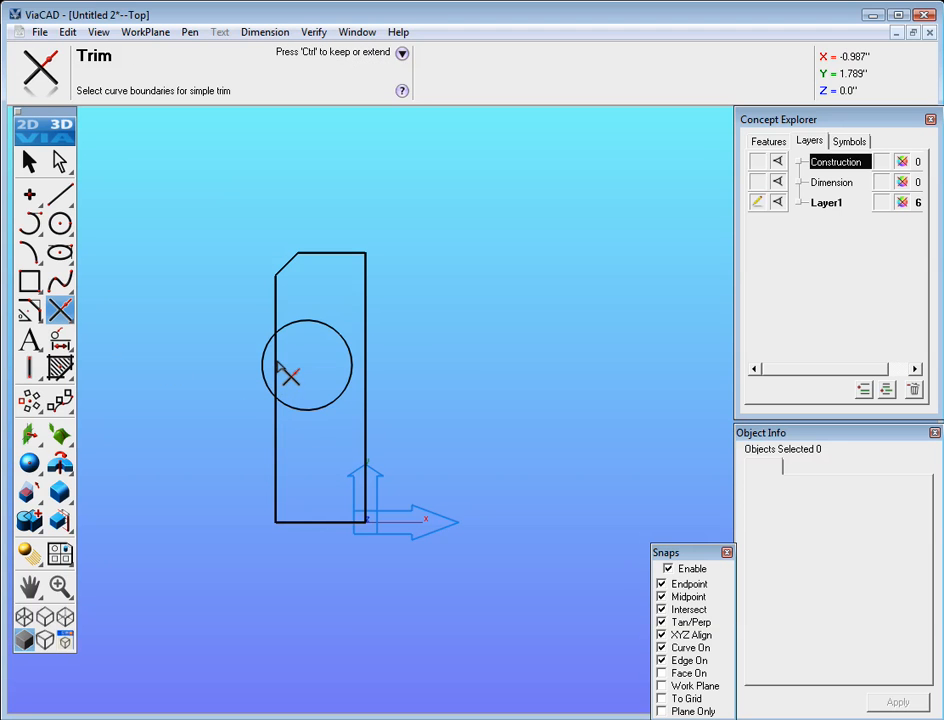
left_click(274, 390)
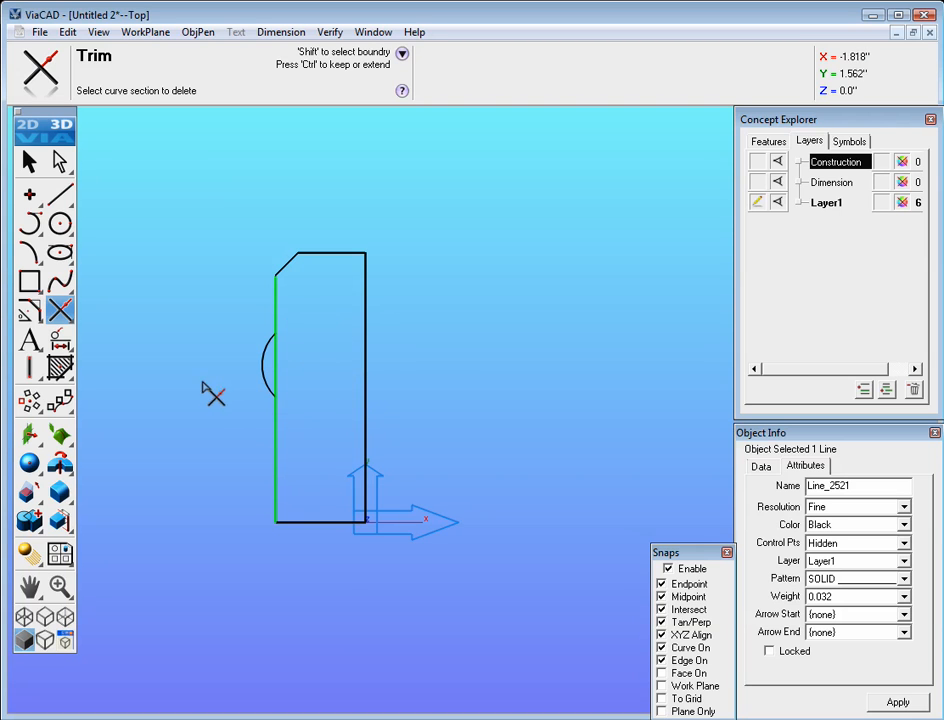
mouse_move(201, 389)
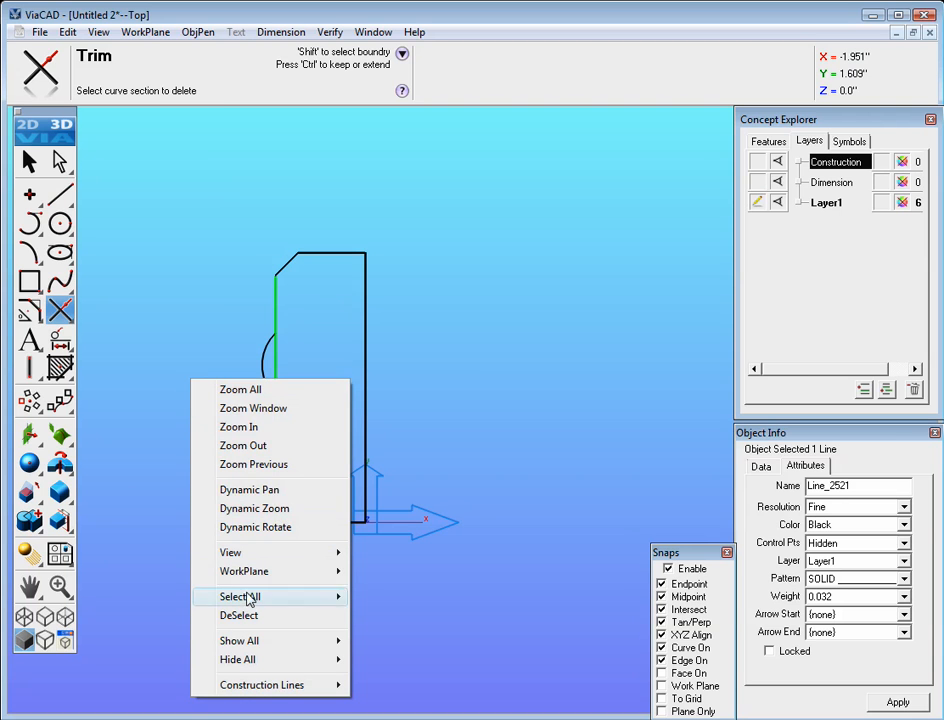
left_click(239, 615)
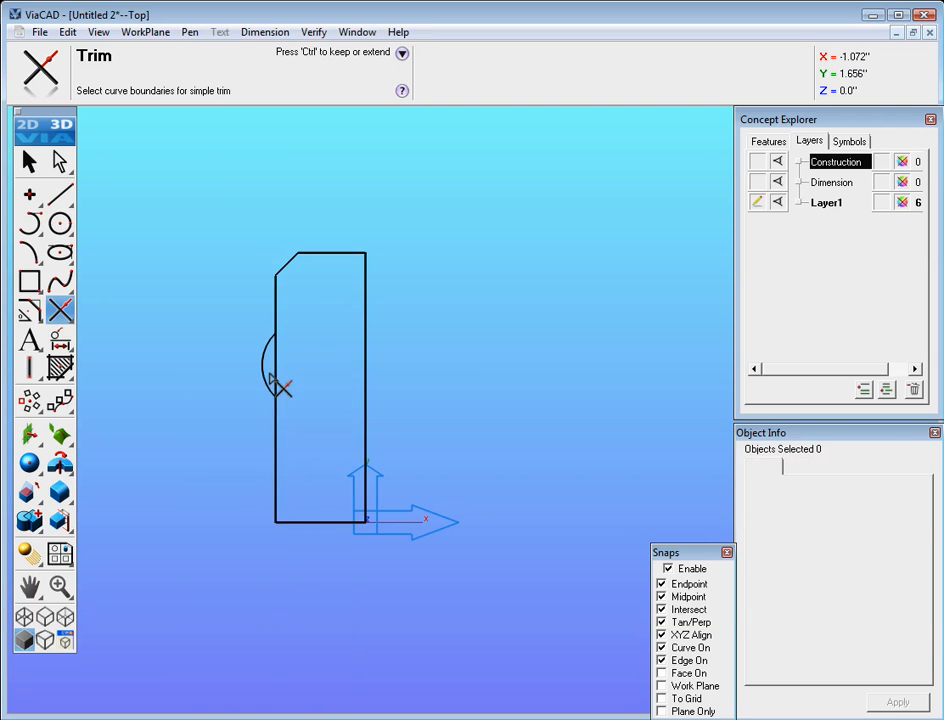
left_click(273, 368)
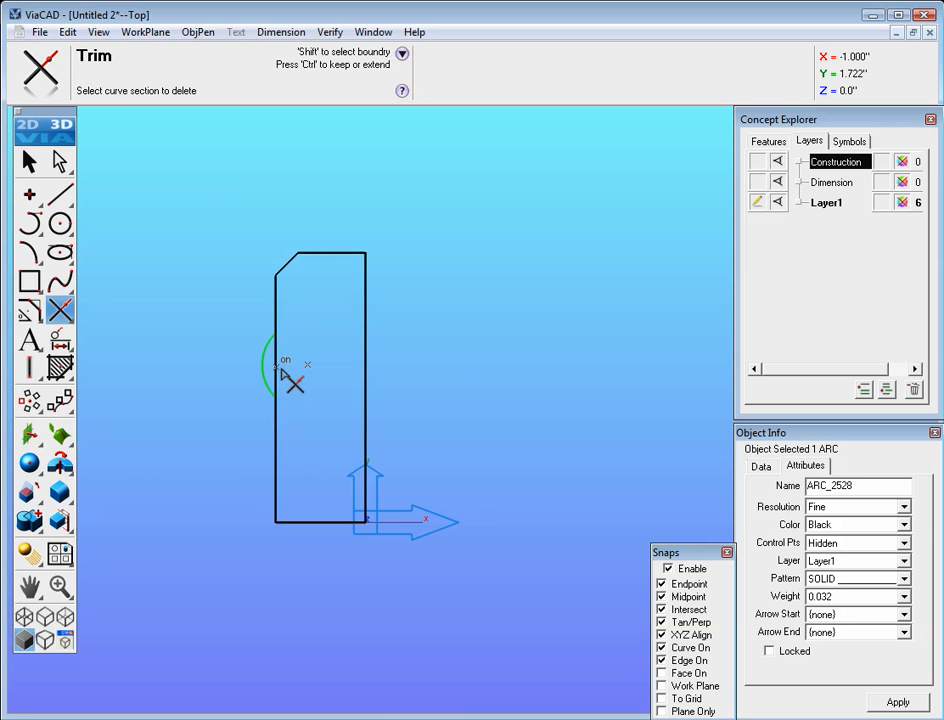
left_click(275, 368)
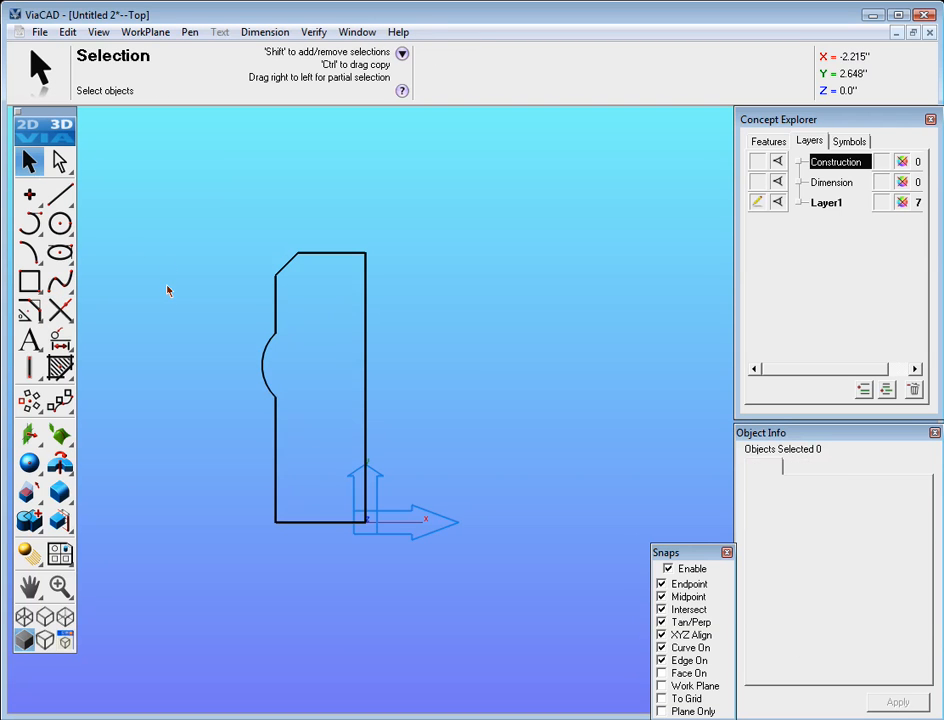
mouse_move(70, 475)
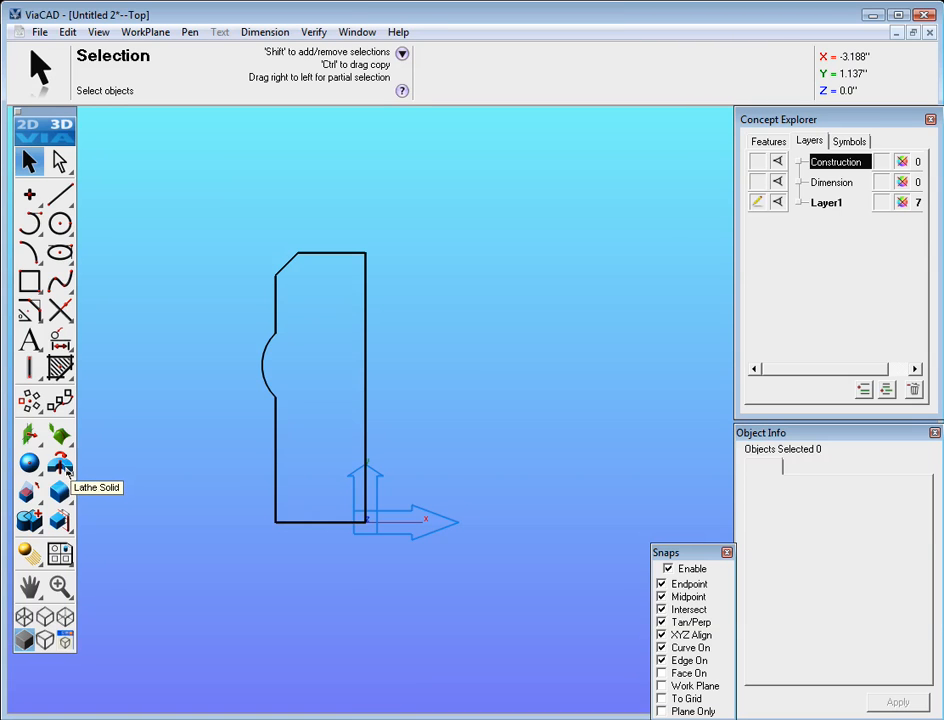
Start the lathe solid command on the bumped hub profile
left_click(58, 462)
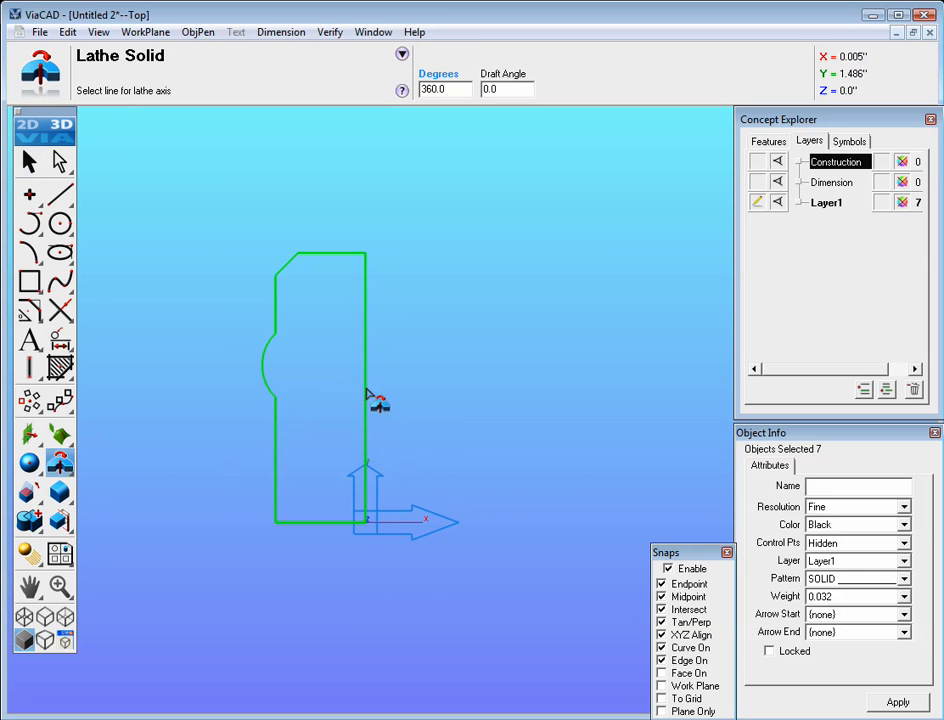
mouse_move(372, 372)
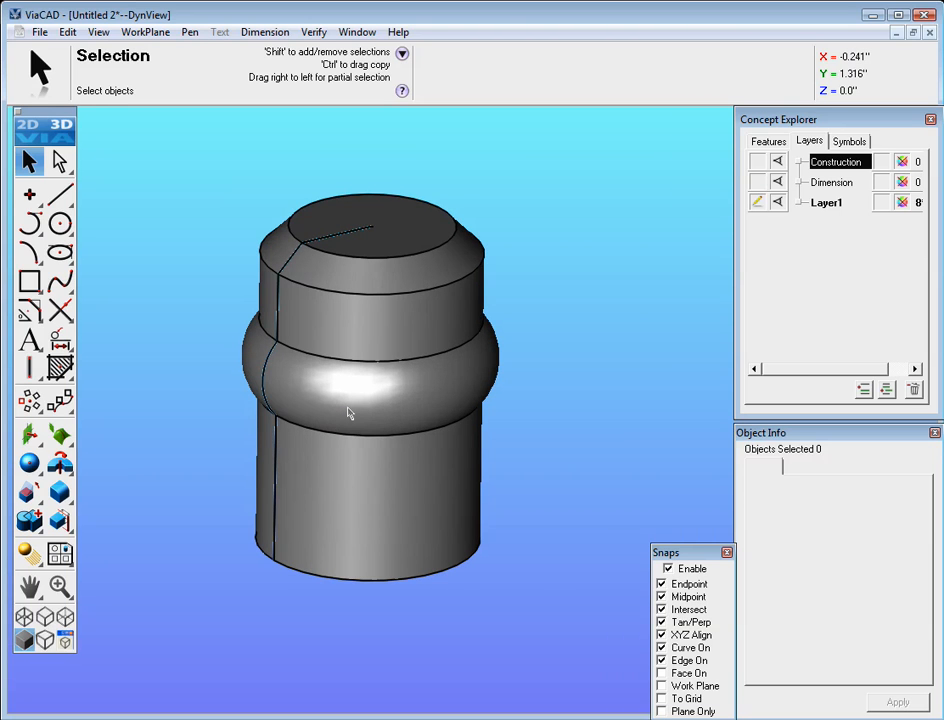
mouse_move(135, 413)
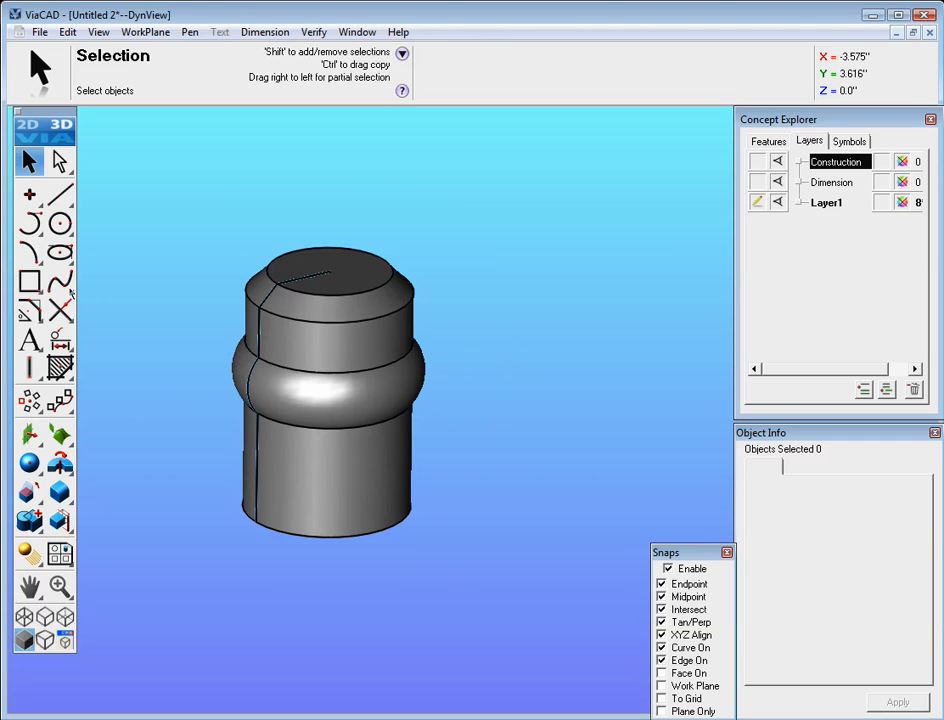
mouse_move(107, 268)
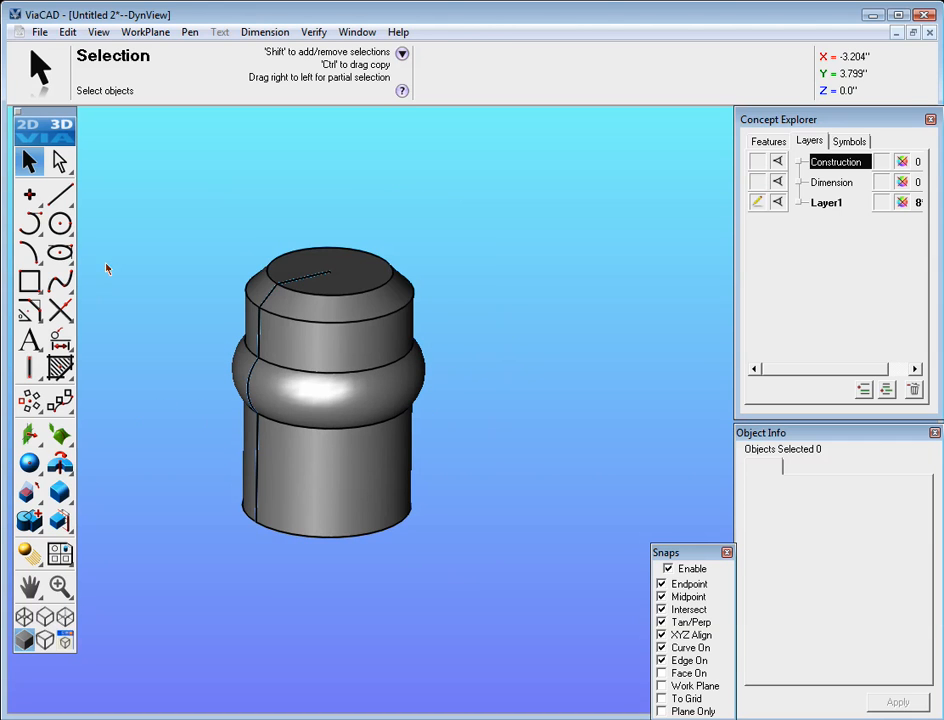
Switch to the Top view and show the work plane grid
left_click(98, 32)
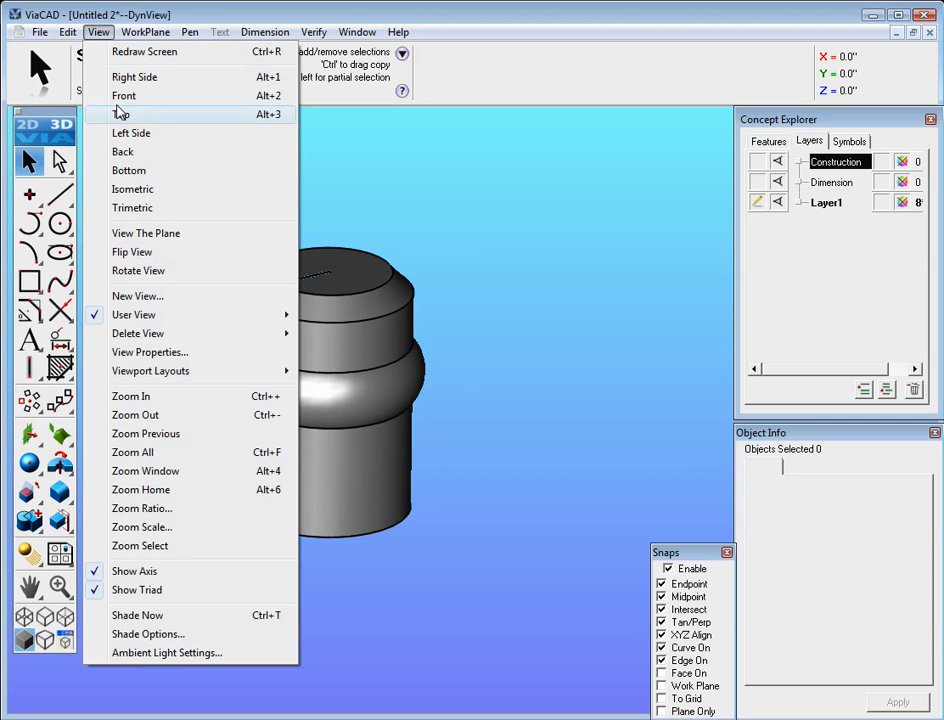
left_click(123, 113)
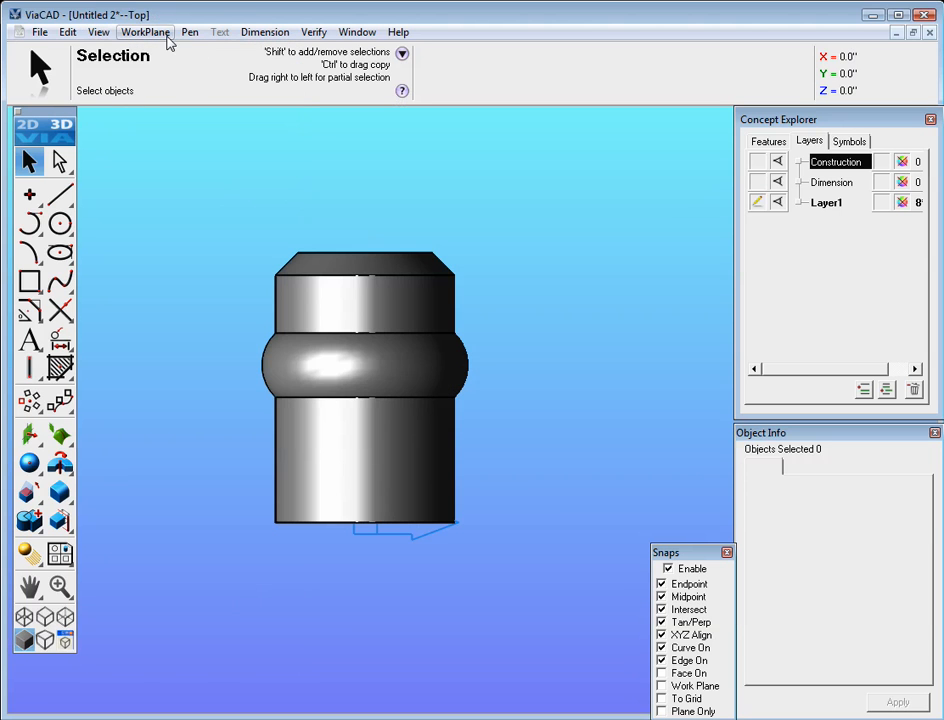
left_click(145, 32)
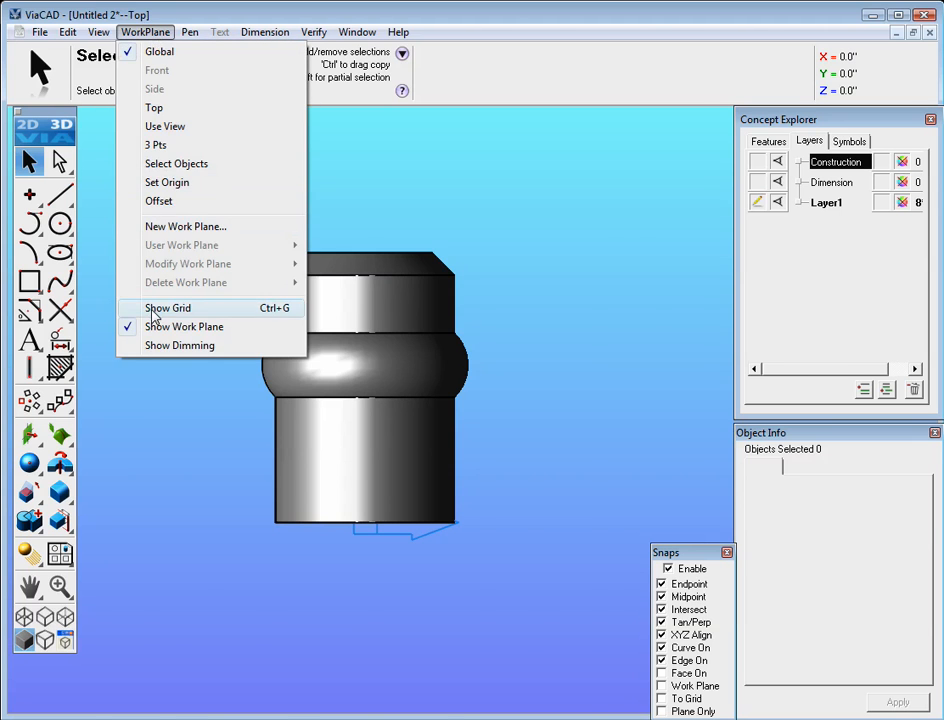
left_click(167, 308)
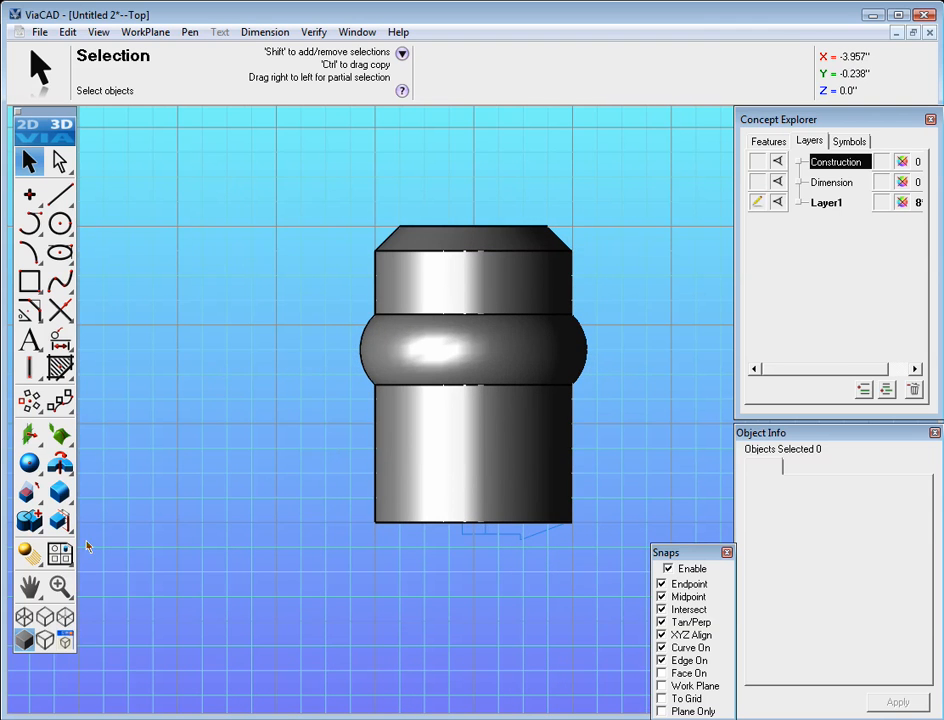
mouse_move(64, 623)
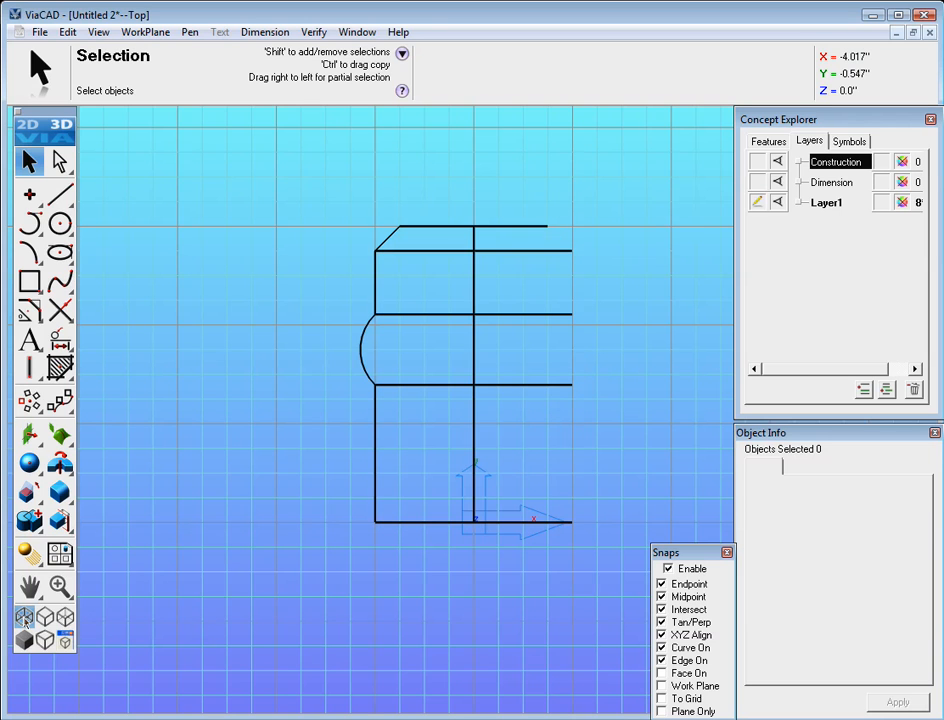
mouse_move(63, 200)
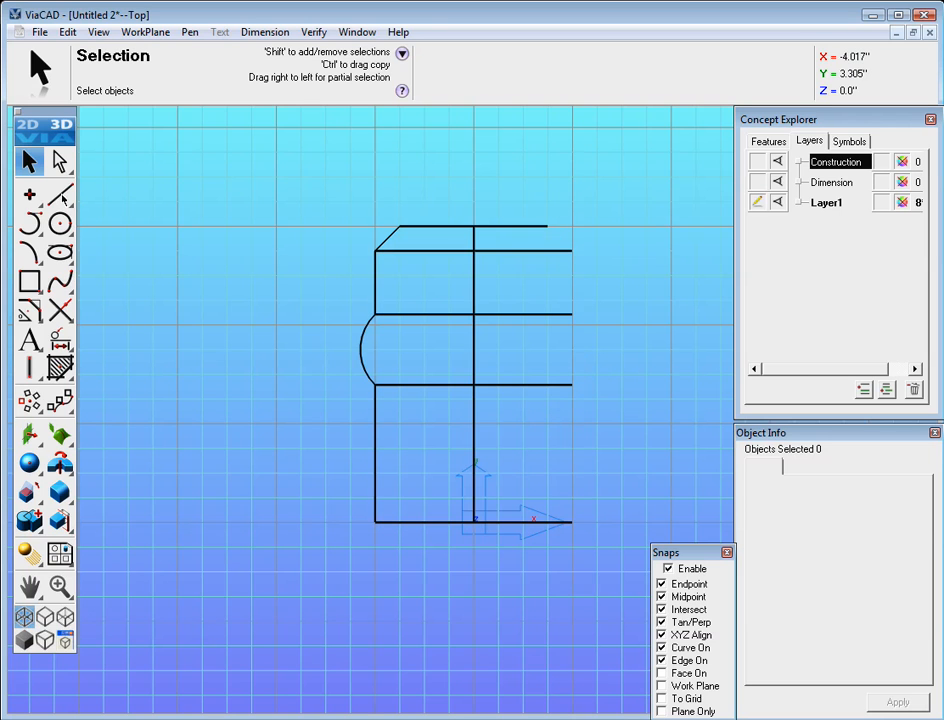
Draw a horizontal spoke line left from the hub, then a 45-degree rising line
left_click(58, 194)
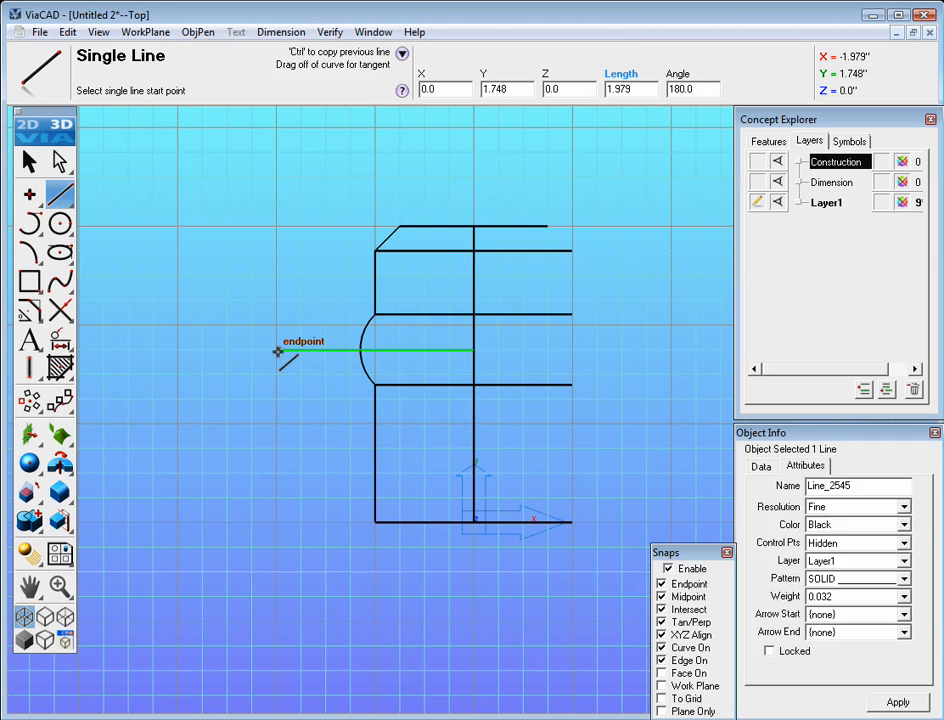
mouse_move(642, 93)
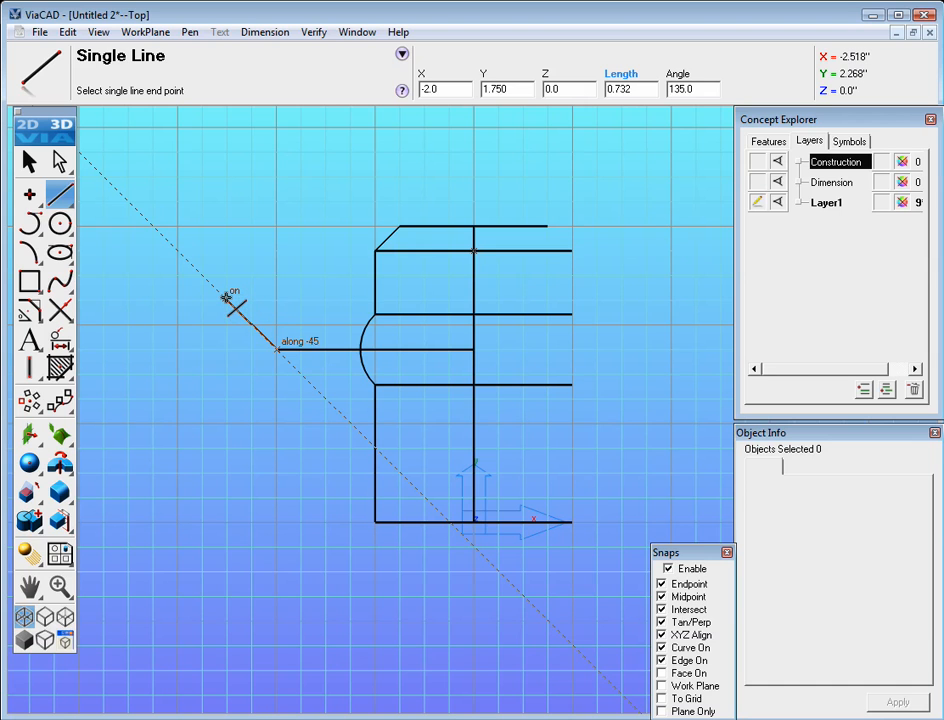
left_click(228, 298)
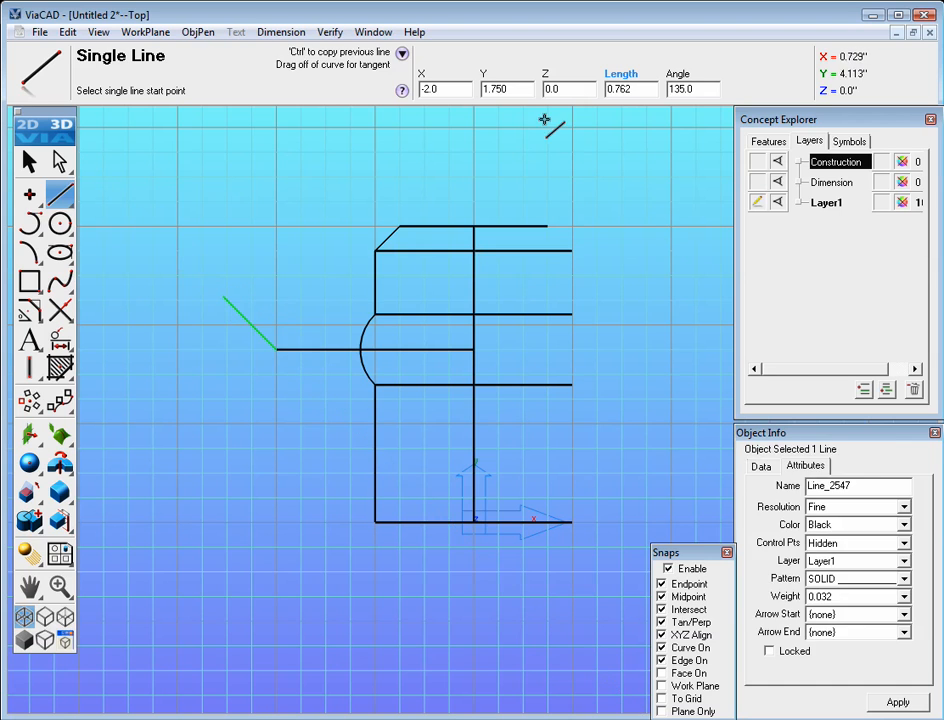
left_click(630, 89)
type("1")
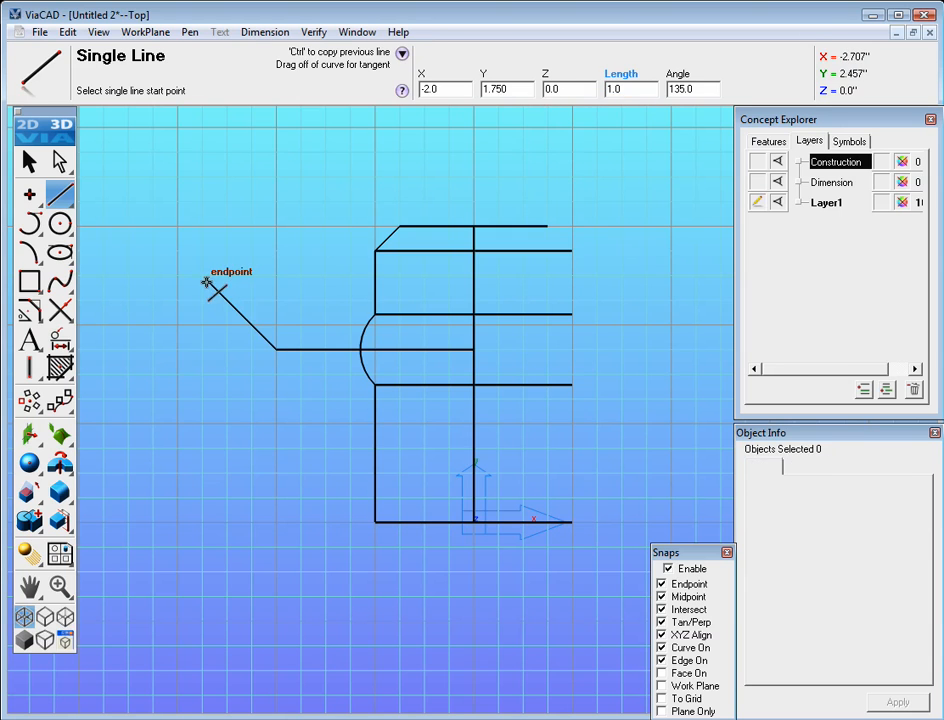
mouse_move(108, 280)
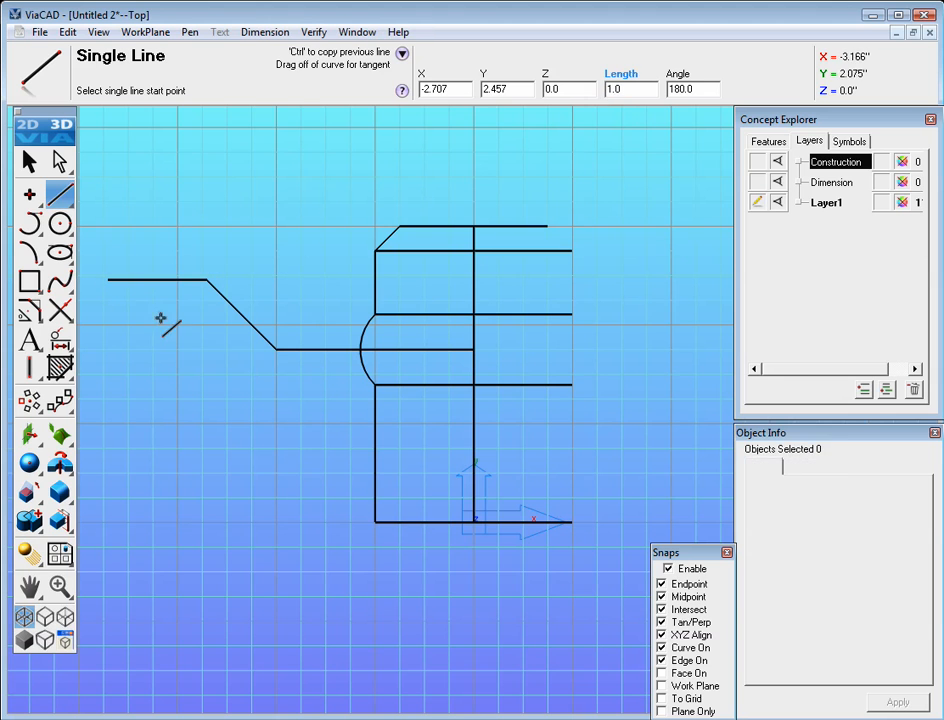
mouse_move(30, 318)
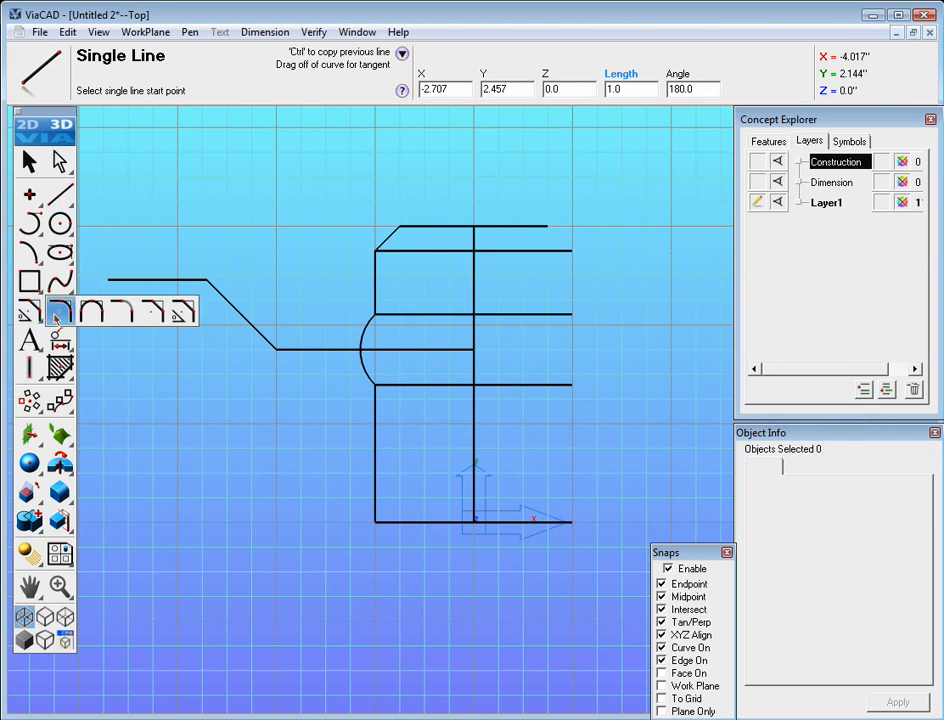
mouse_move(58, 312)
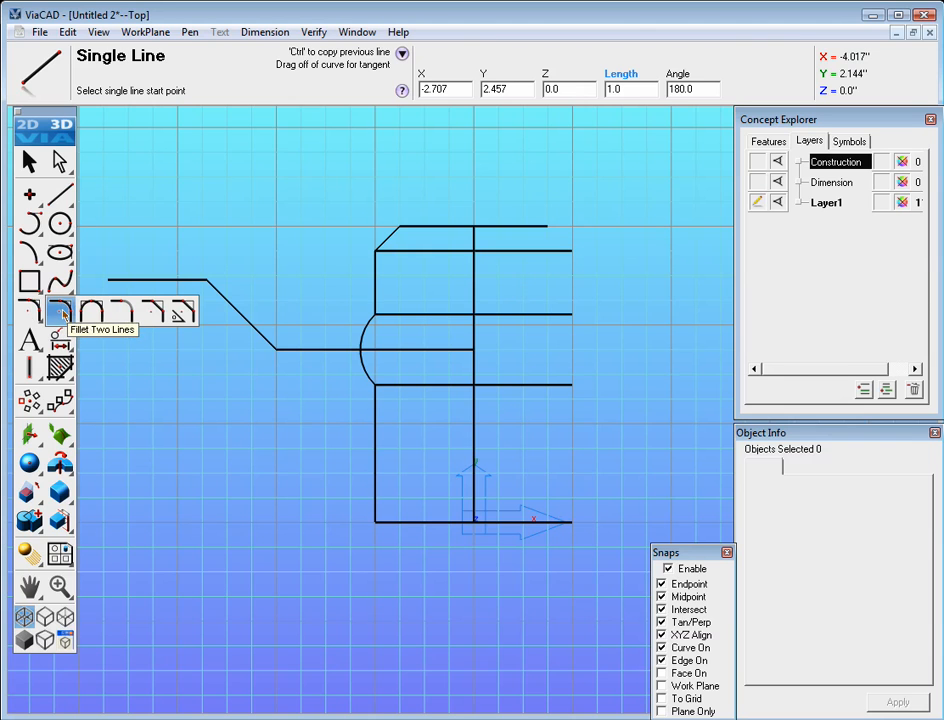
Fillet the spoke path bends with radius 1.0 into a smooth S-curve
left_click(59, 311)
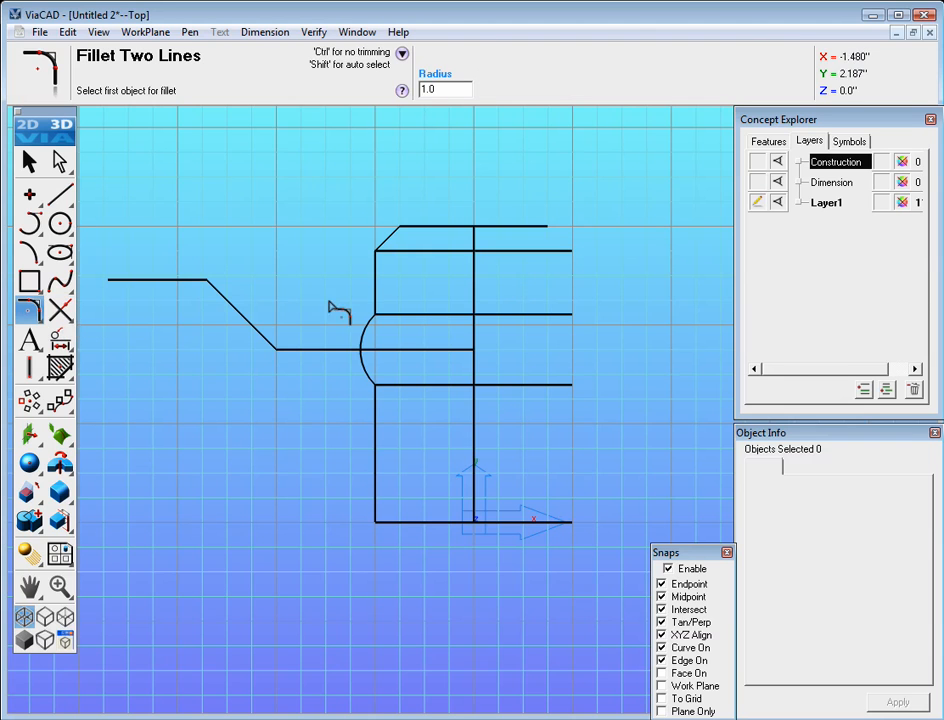
left_click(280, 347)
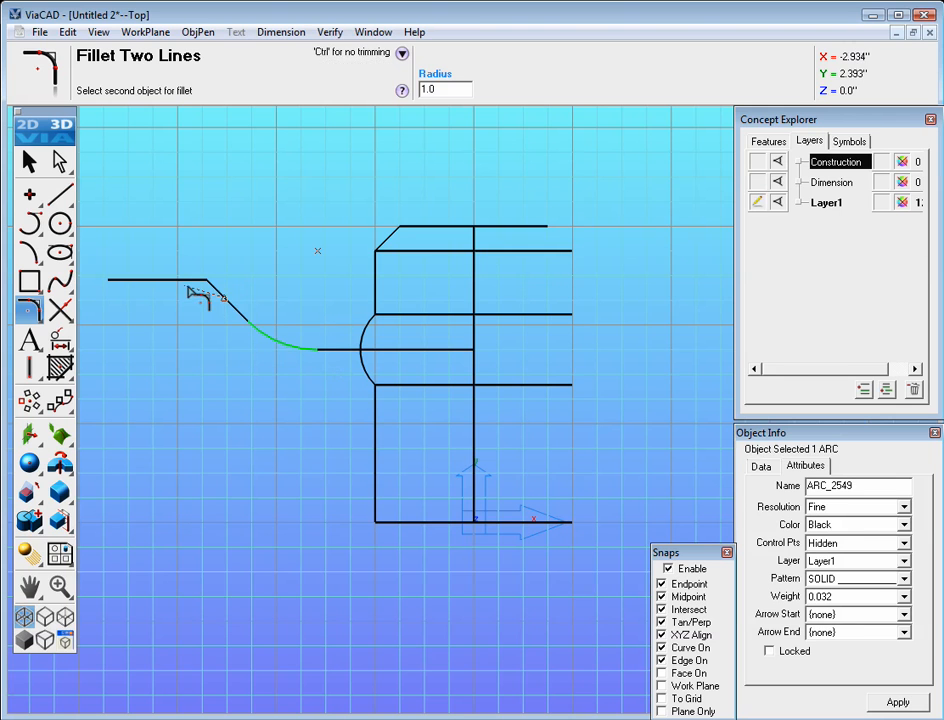
left_click(28, 161)
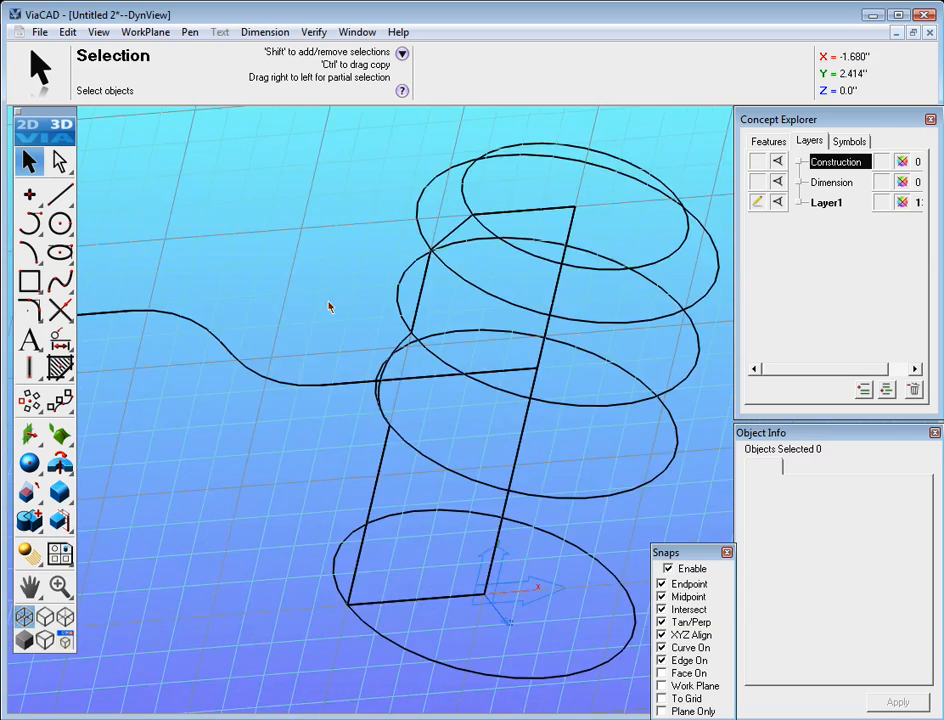
Shade the model, set the work plane origin at the spoke end, and orient it Side
left_click(24, 641)
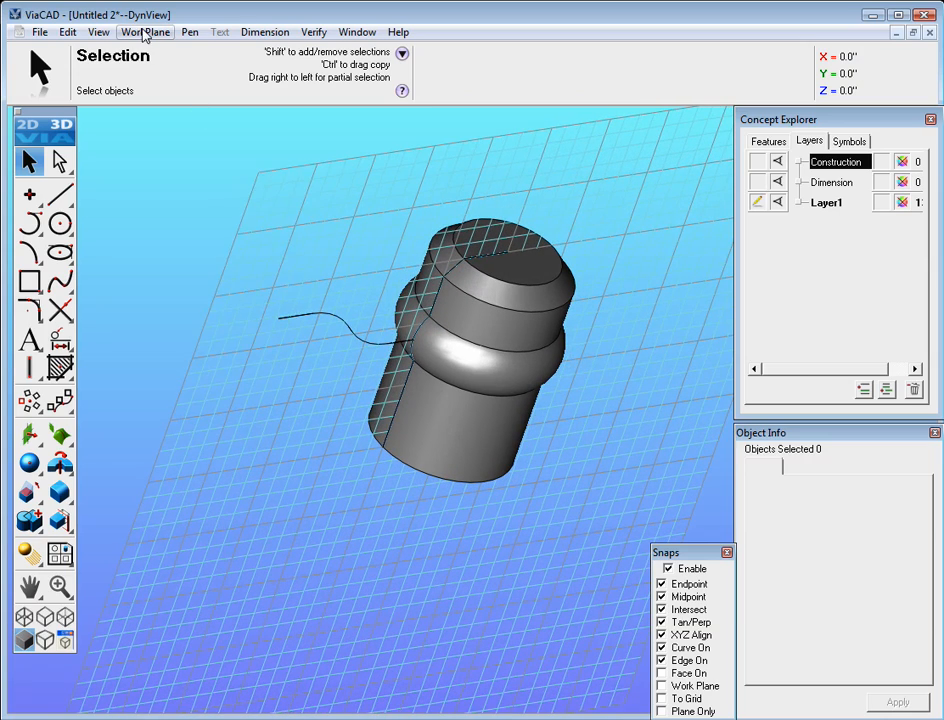
left_click(145, 31)
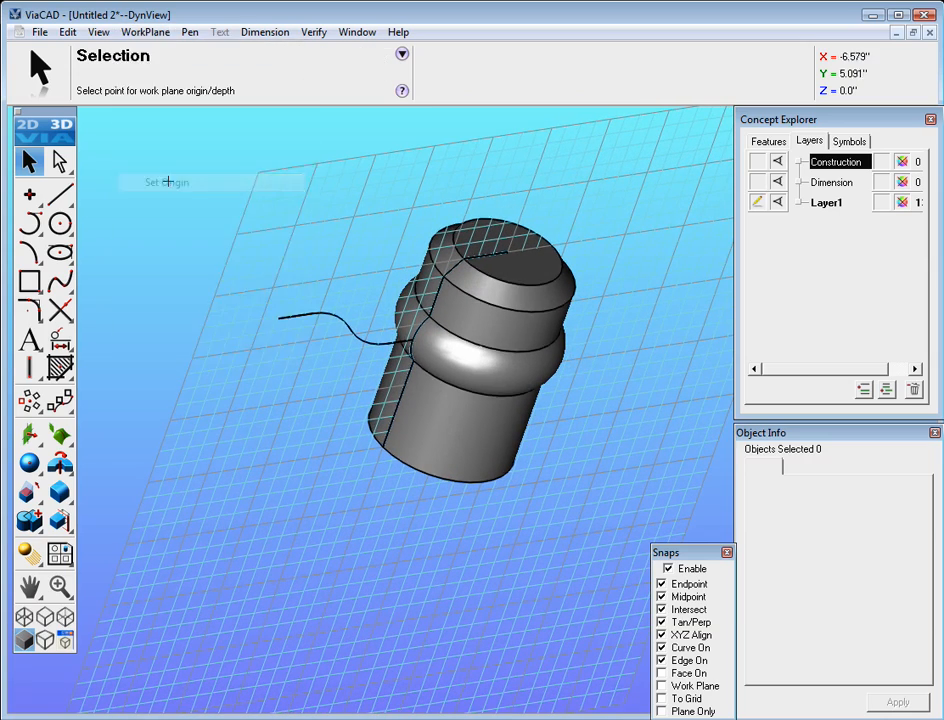
mouse_move(272, 327)
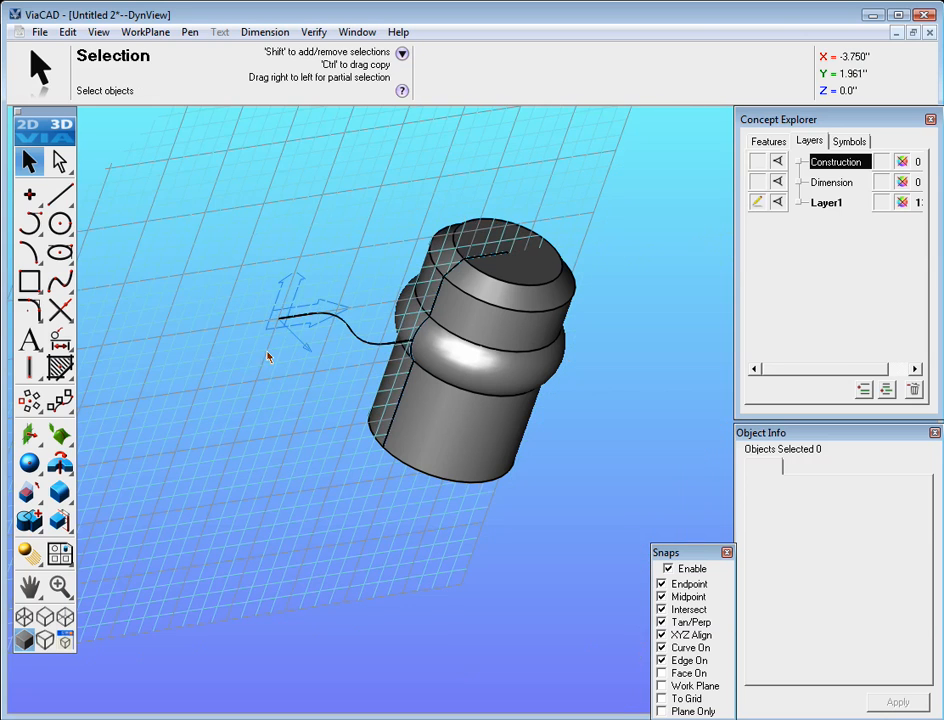
left_click(145, 32)
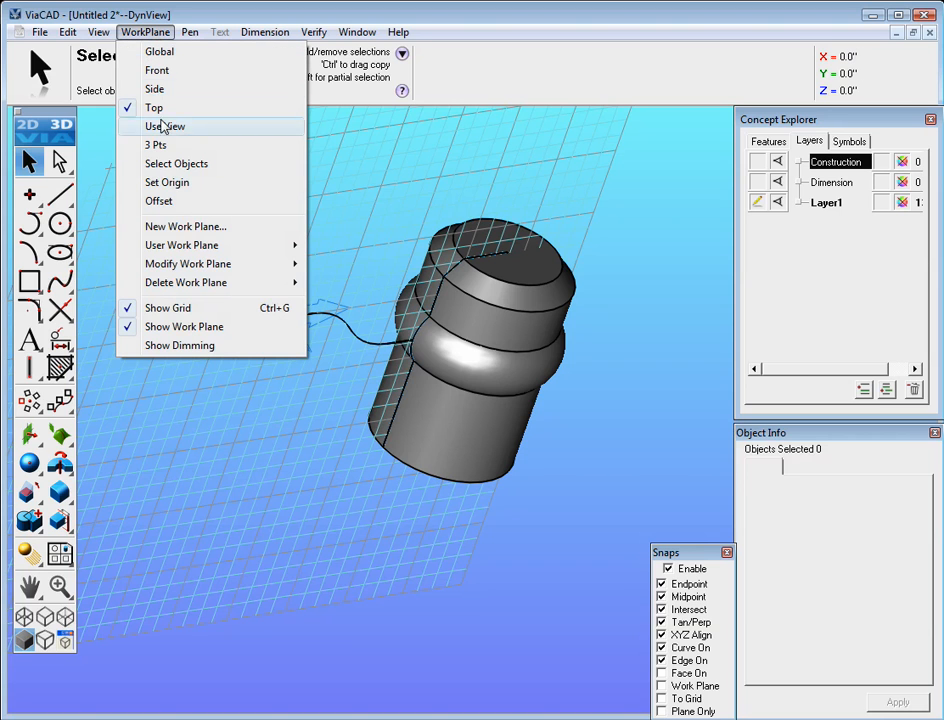
mouse_move(157, 70)
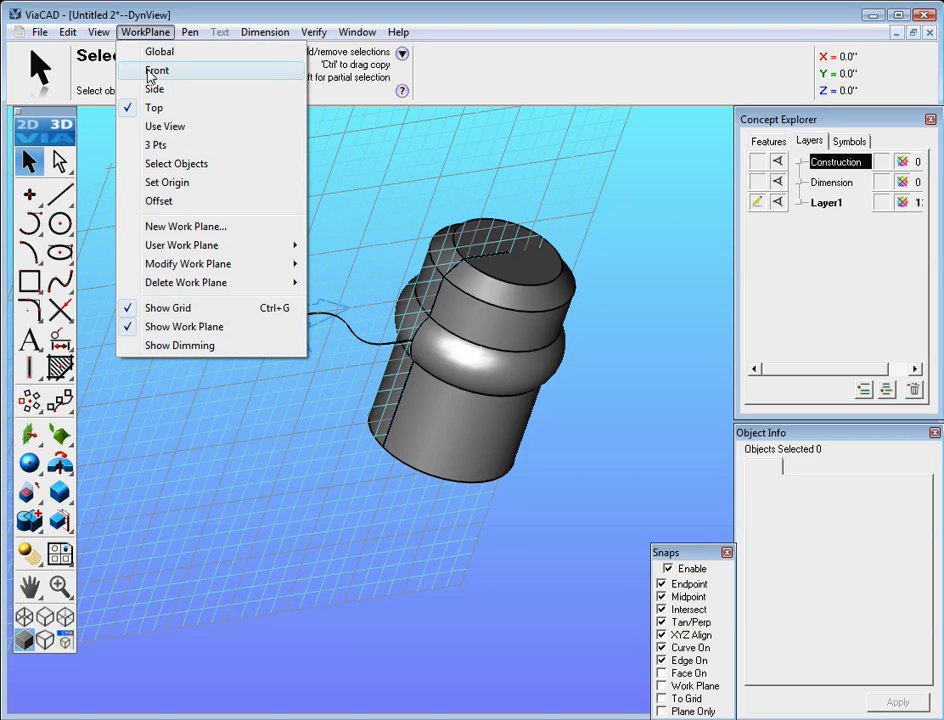
mouse_move(157, 89)
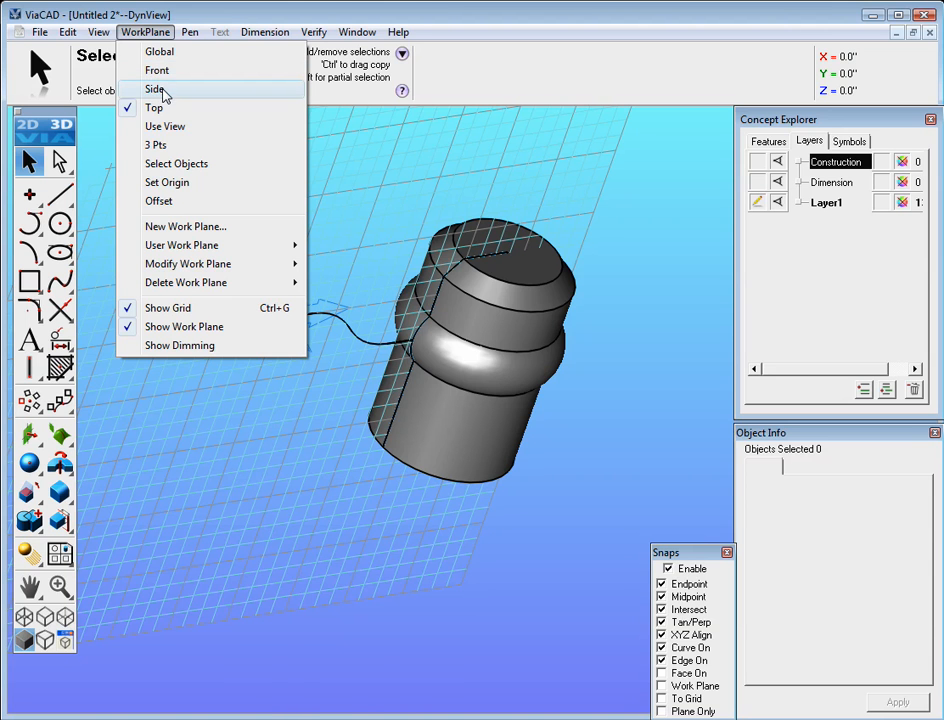
left_click(156, 89)
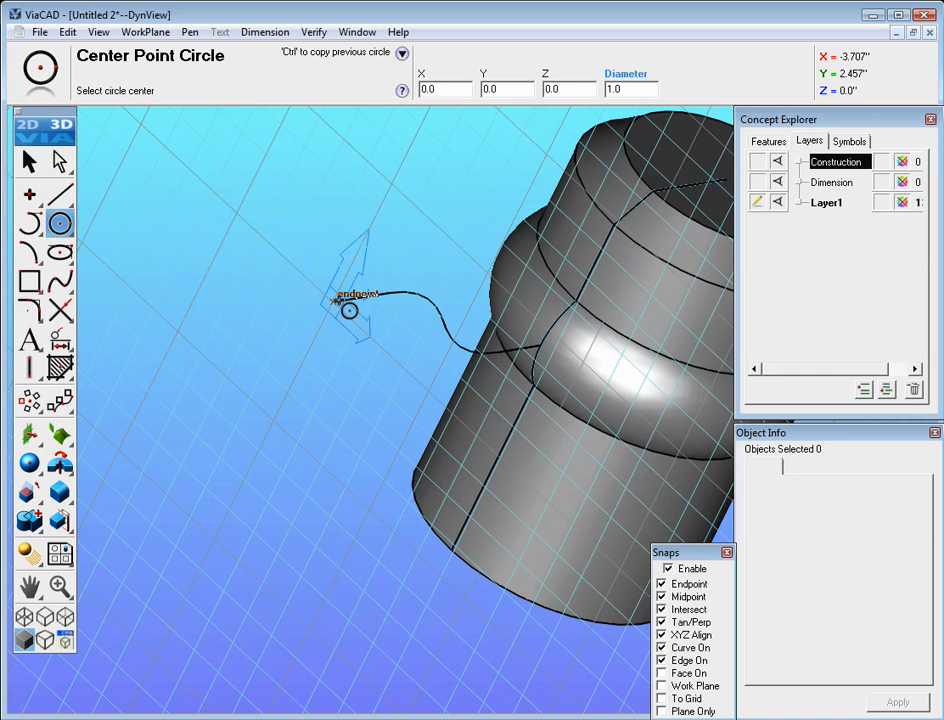
Draw a 0.7-diameter circle centred on the spoke path's outer endpoint
left_click(348, 310)
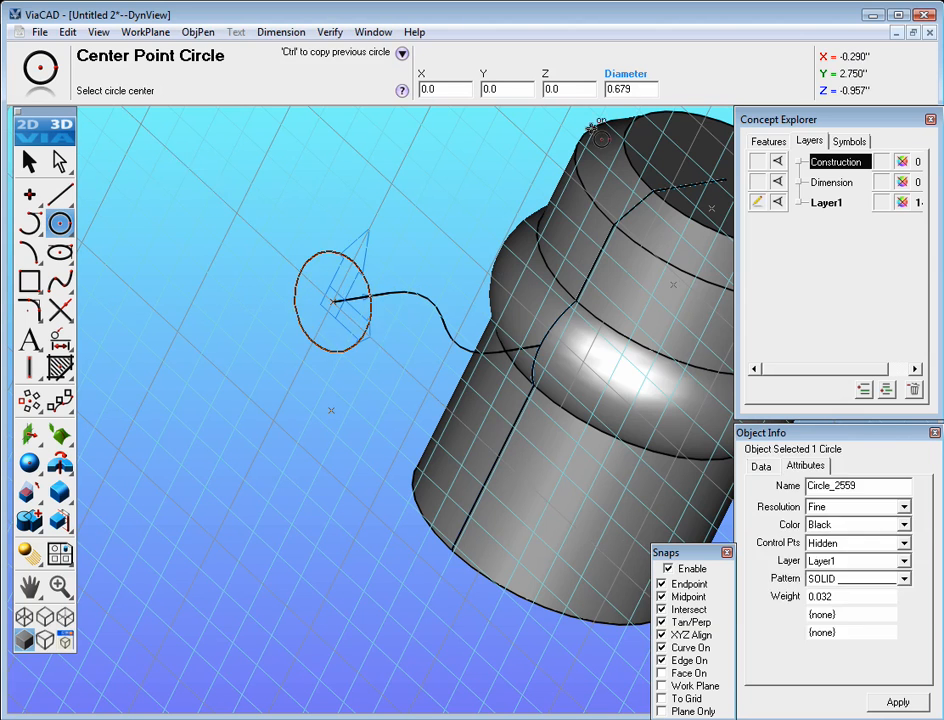
left_click(333, 303)
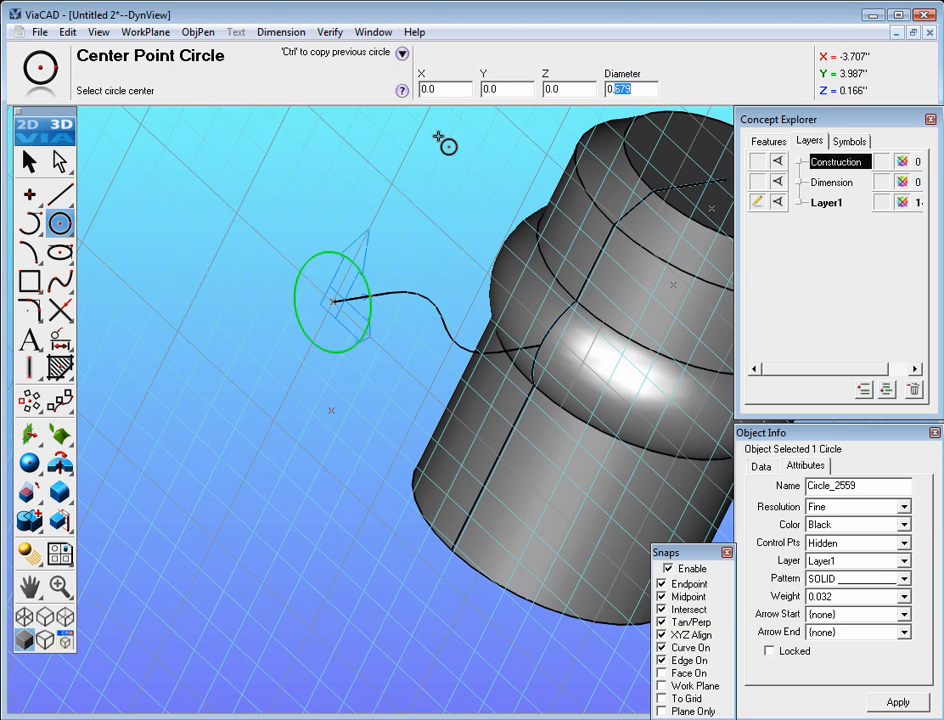
type("0.7")
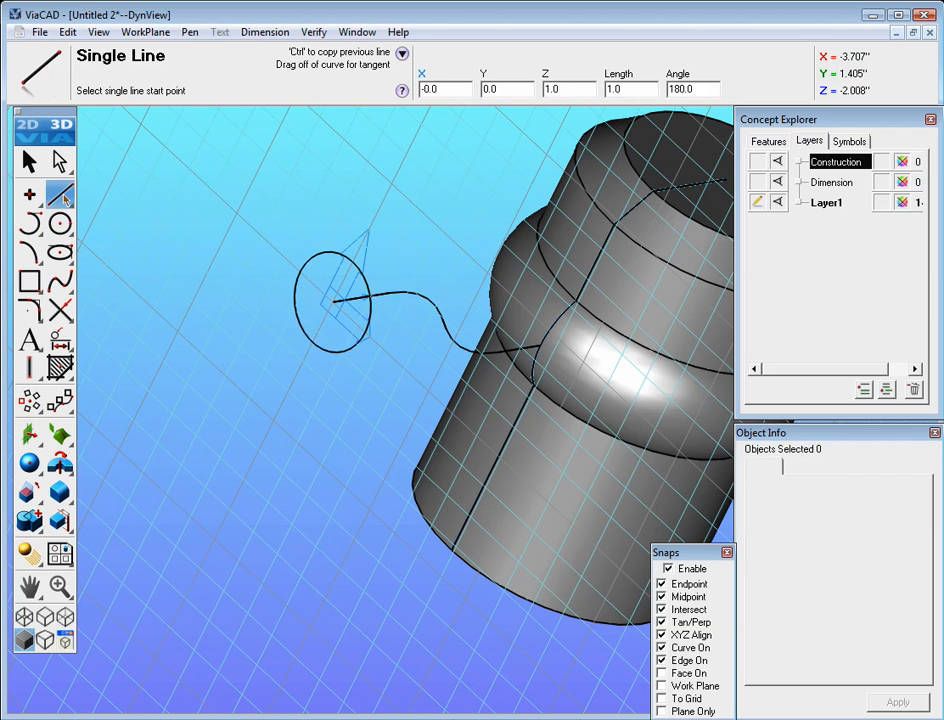
mouse_move(300, 273)
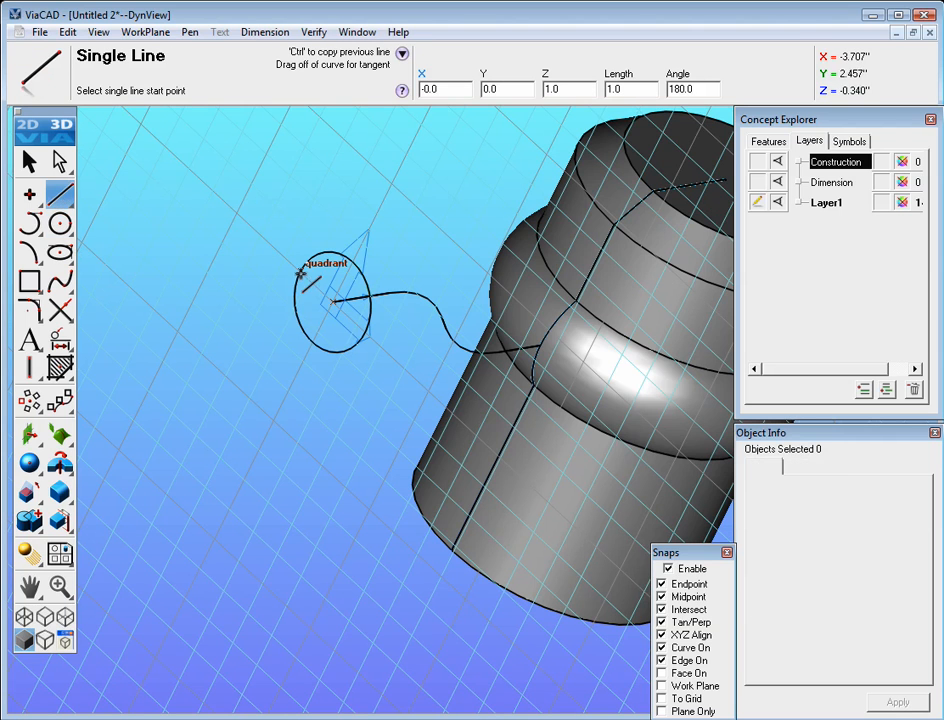
Draw side lines down from the circle's quadrants and a bottom line joining them
left_click(300, 273)
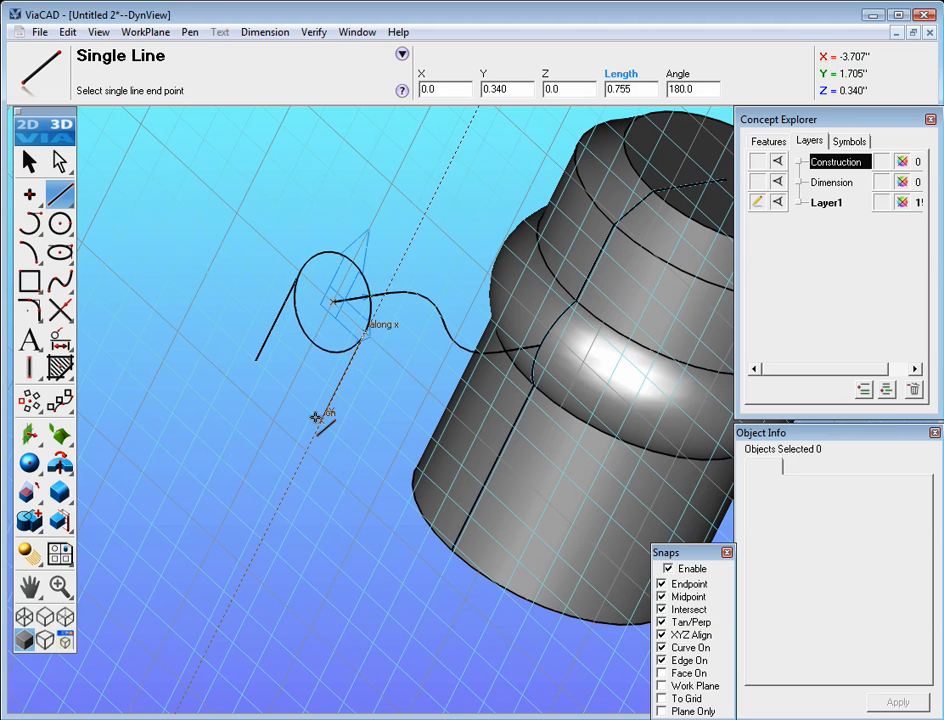
mouse_move(265, 360)
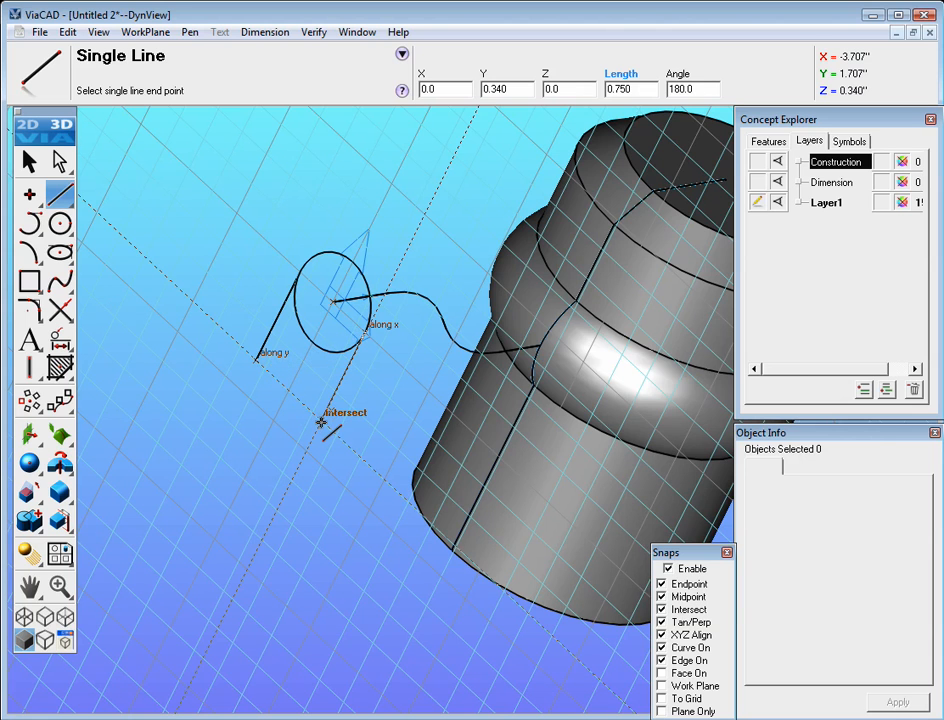
left_click(328, 420)
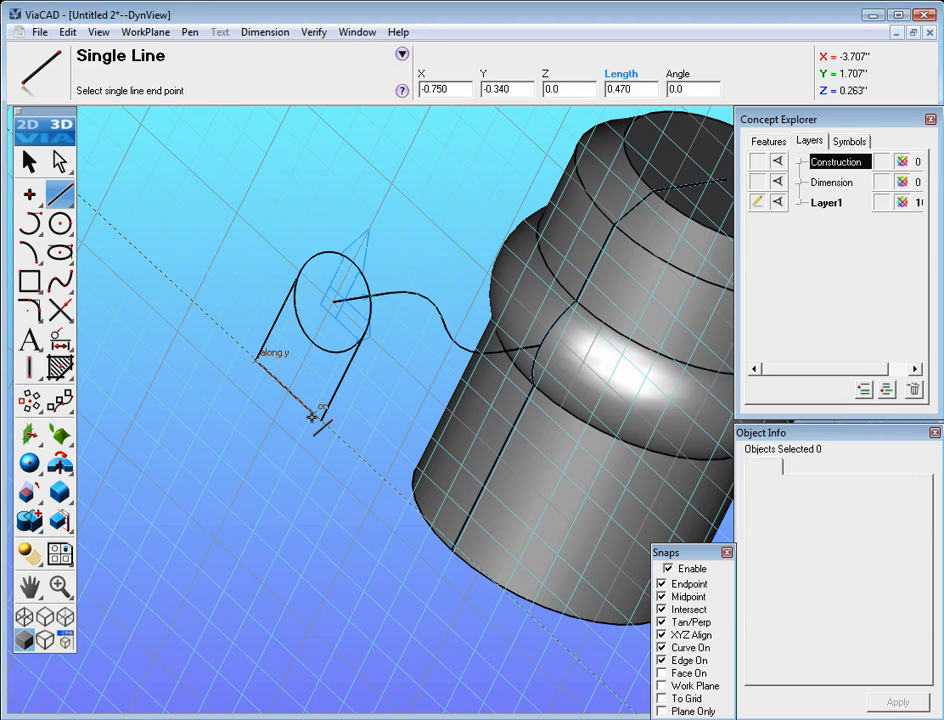
left_click(320, 415)
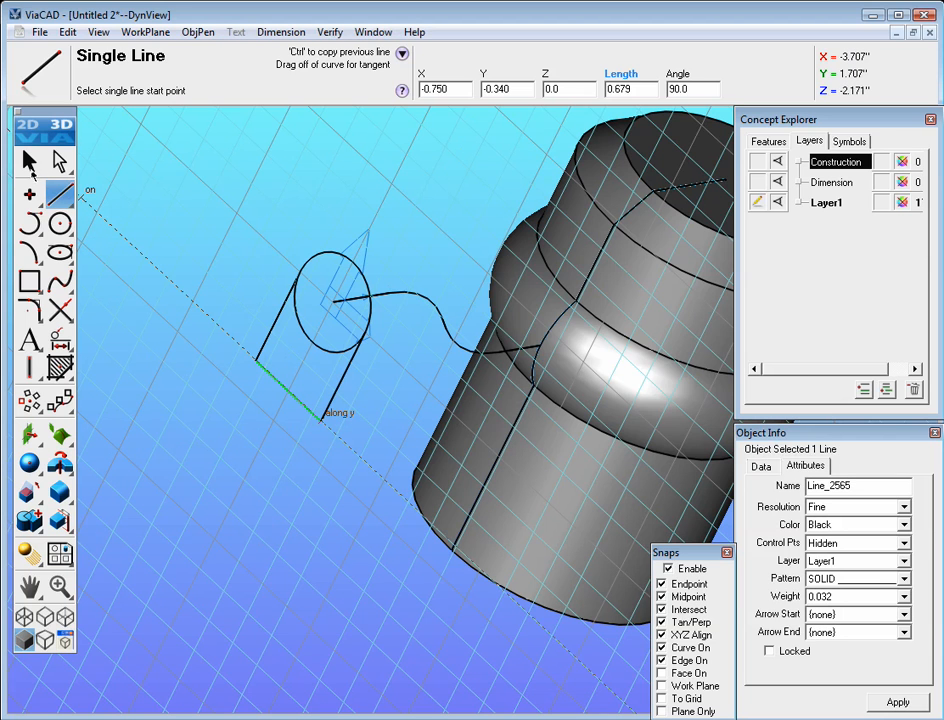
Trim the lower circle arc and leftover line section, leaving a rounded-top profile
left_click(60, 309)
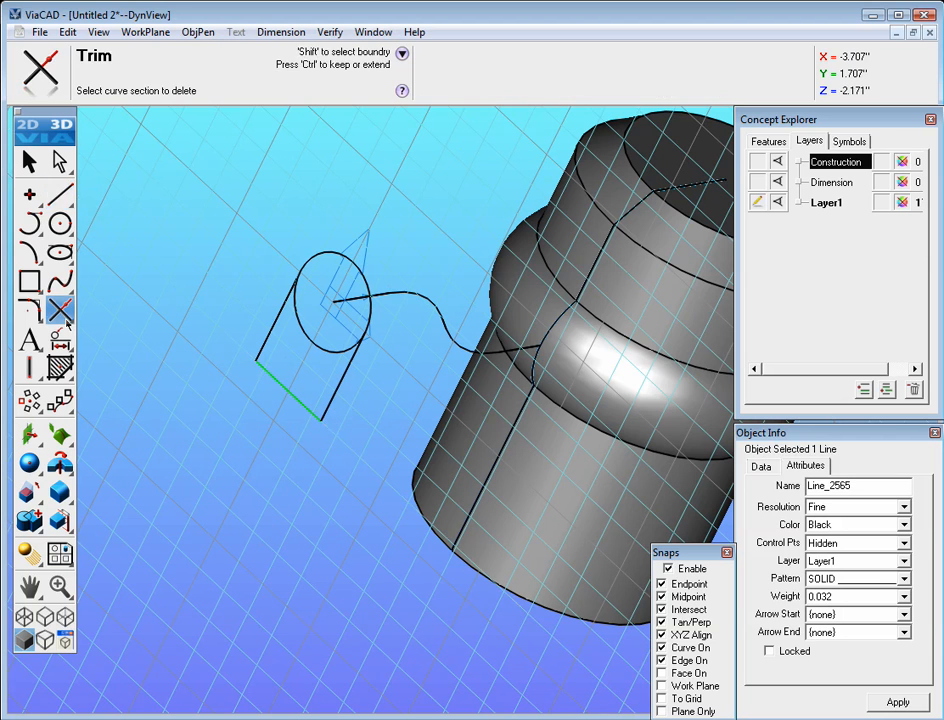
mouse_move(240, 405)
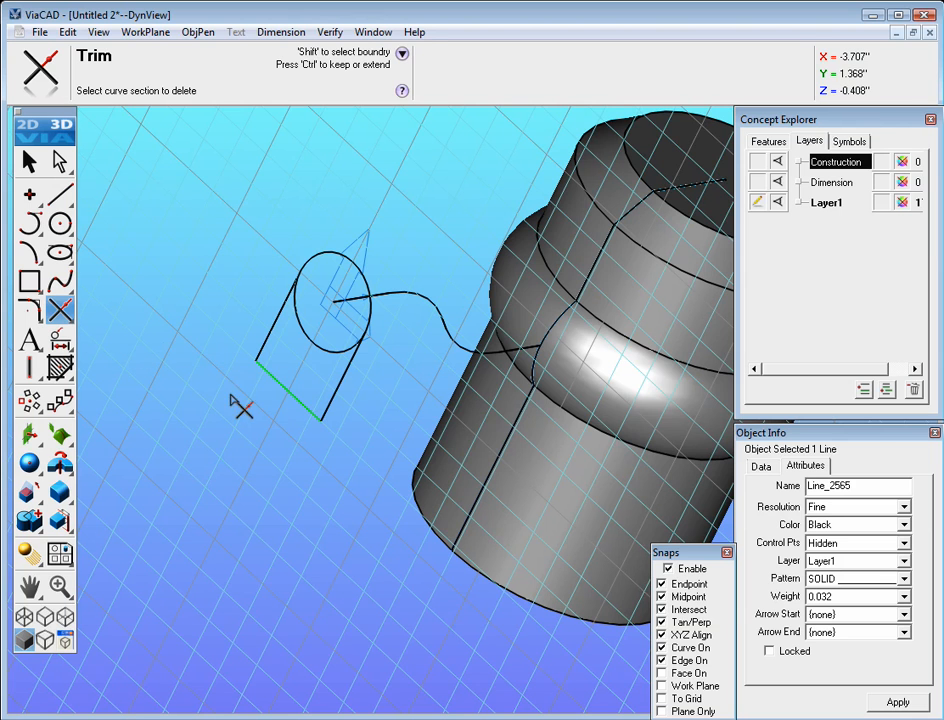
left_click(300, 390)
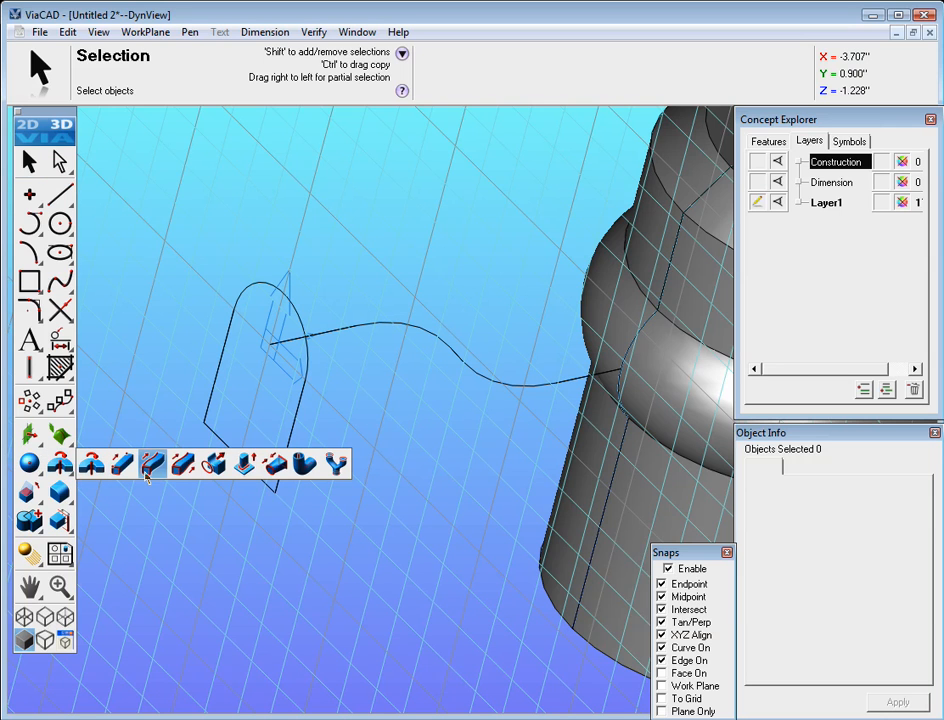
mouse_move(152, 463)
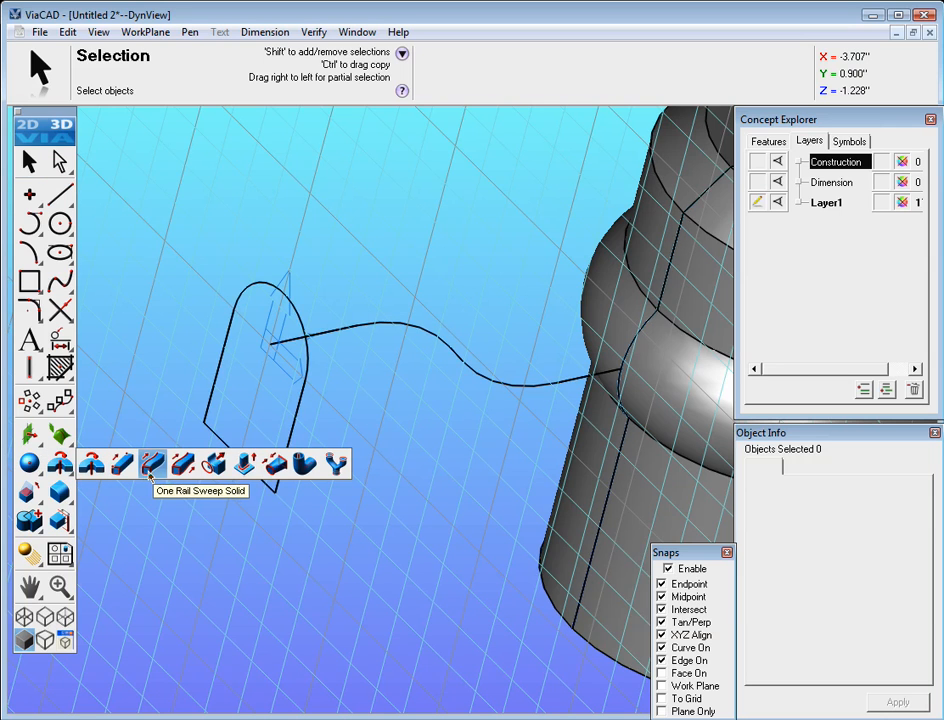
One-rail sweep the chained closed profile along the wavy spoke path into a solid
left_click(153, 463)
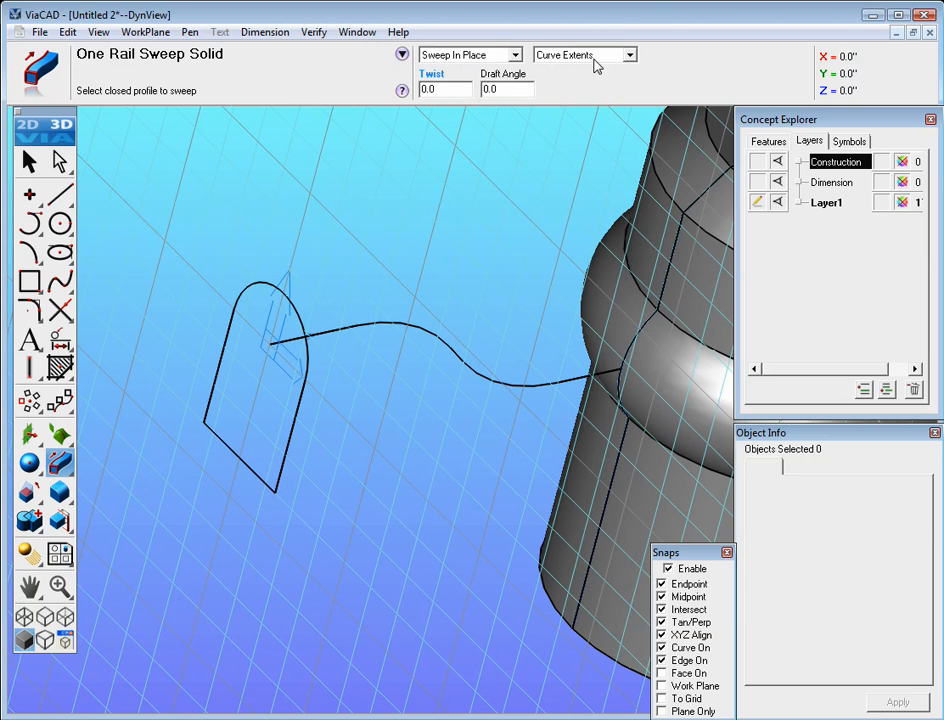
mouse_move(330, 255)
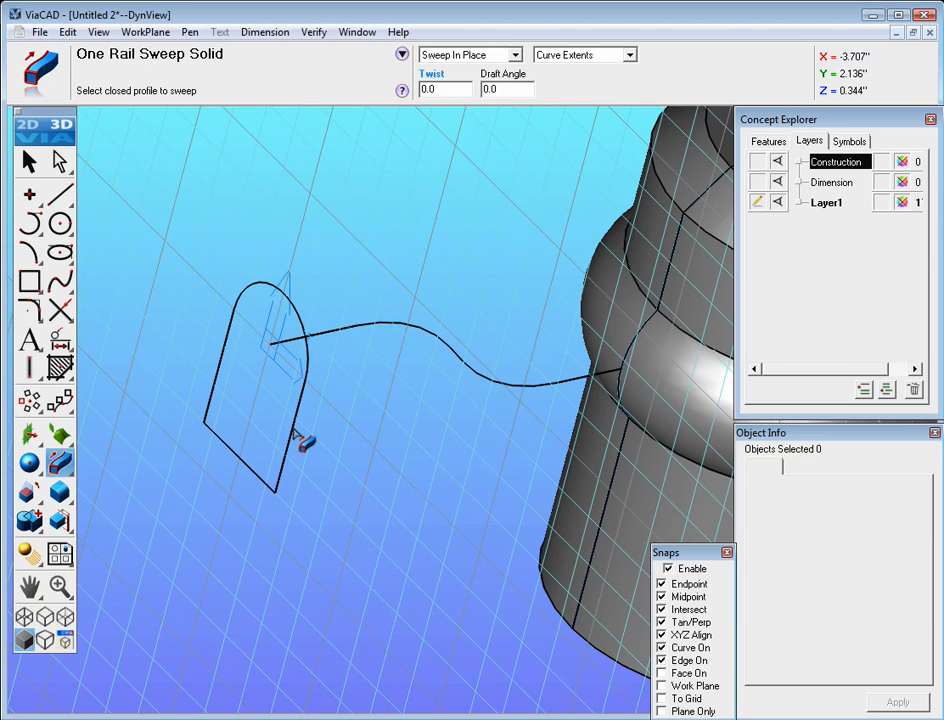
right_click(295, 437)
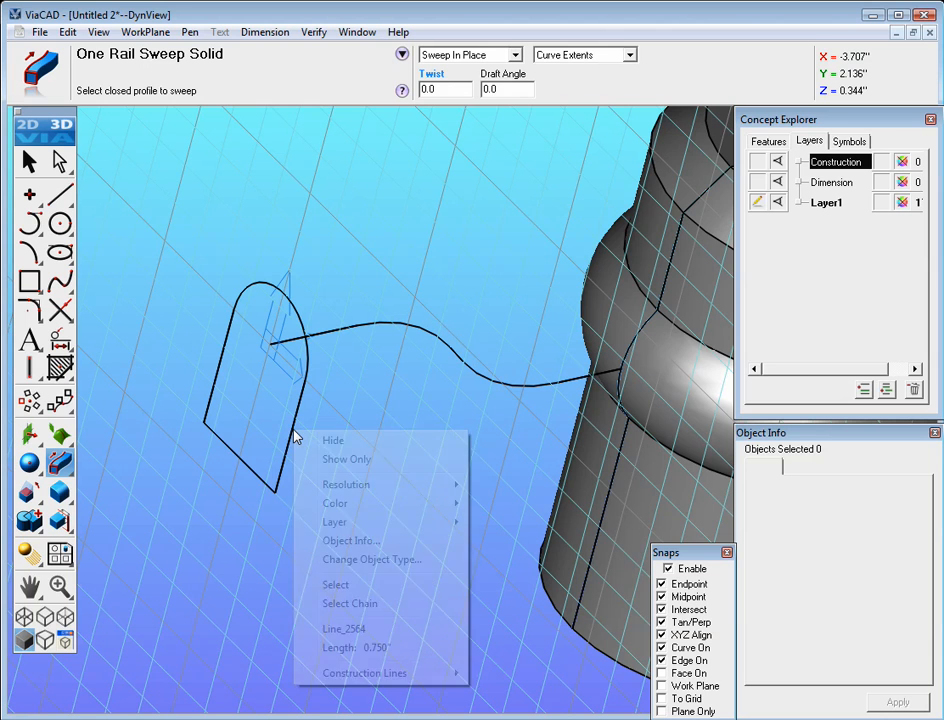
mouse_move(313, 463)
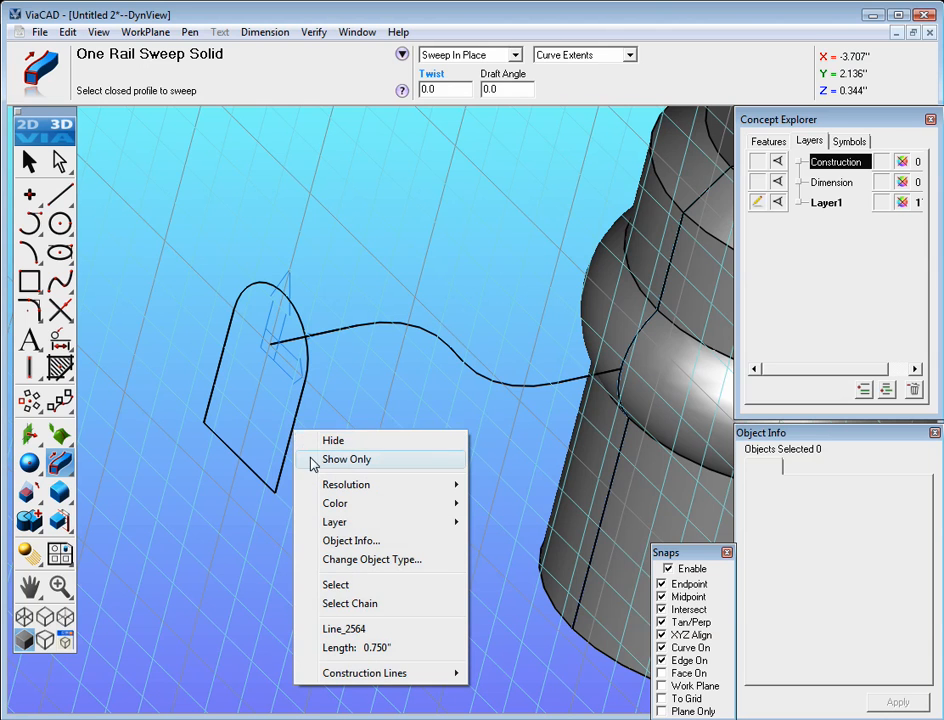
mouse_move(340, 603)
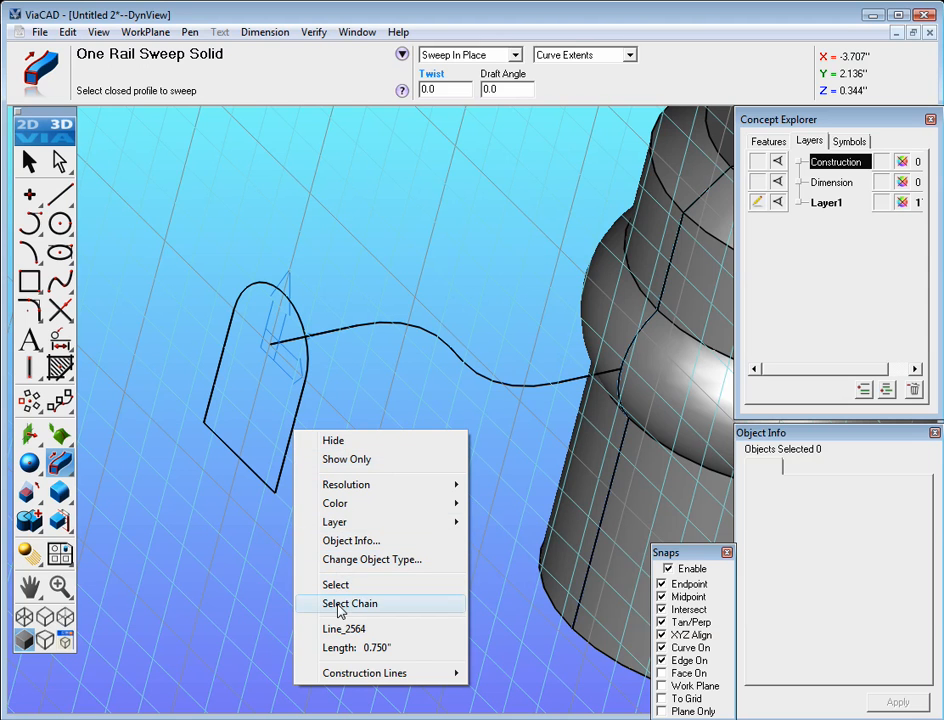
left_click(349, 603)
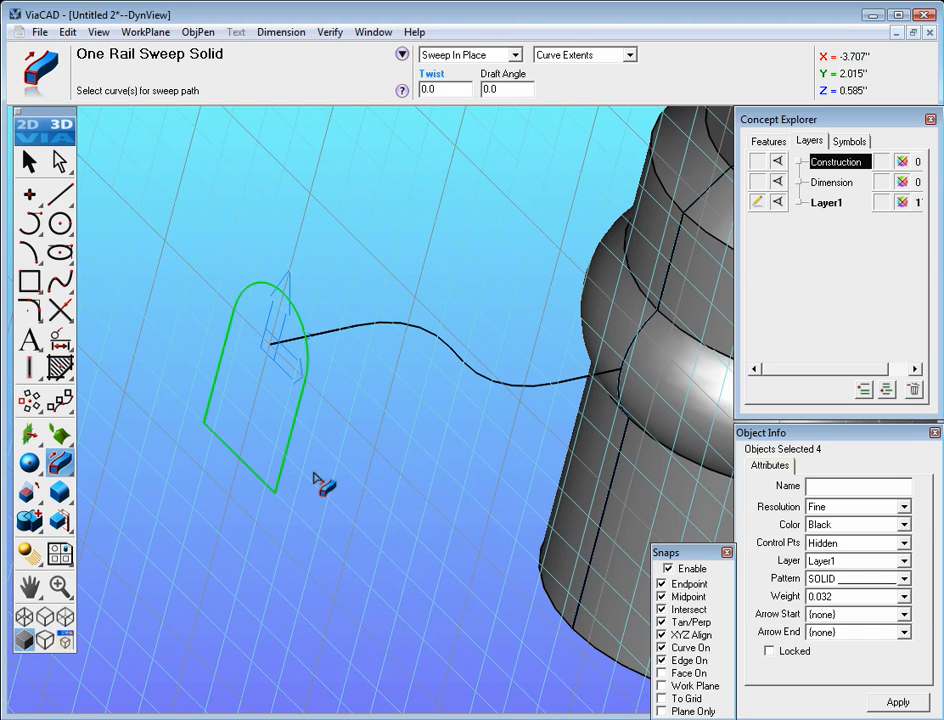
mouse_move(570, 395)
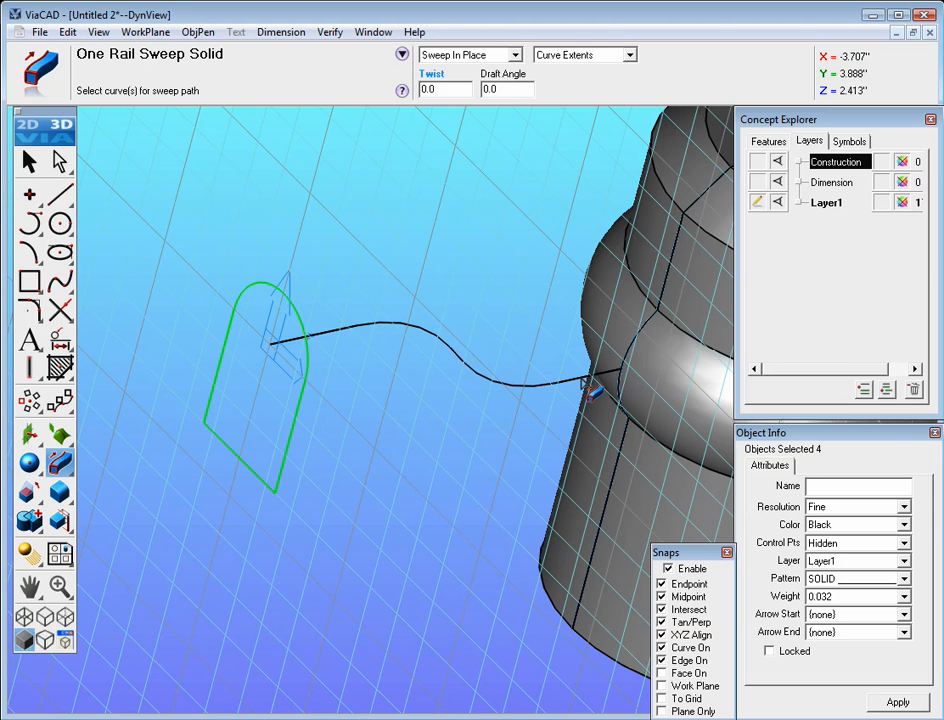
right_click(590, 390)
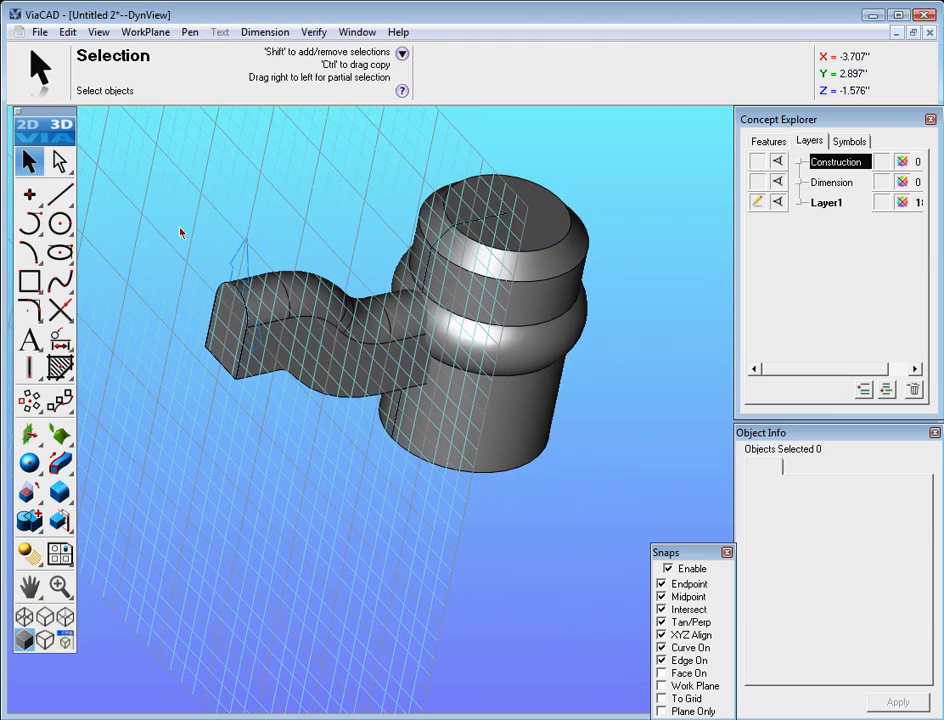
Set the work plane to the horizontal Top plane beneath the hub and spoke
left_click(145, 31)
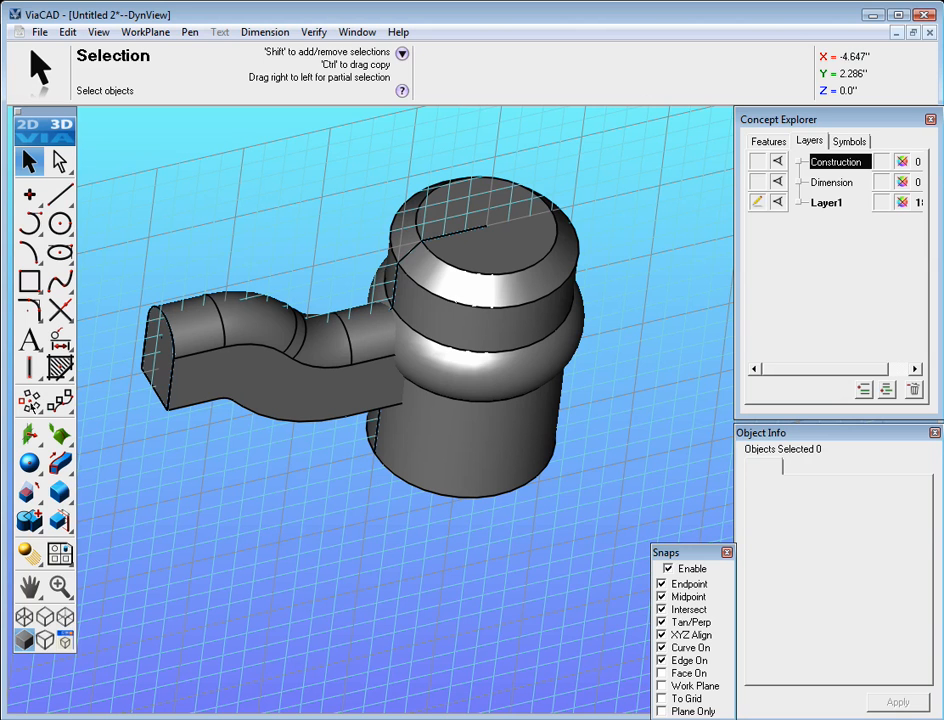
left_click(146, 31)
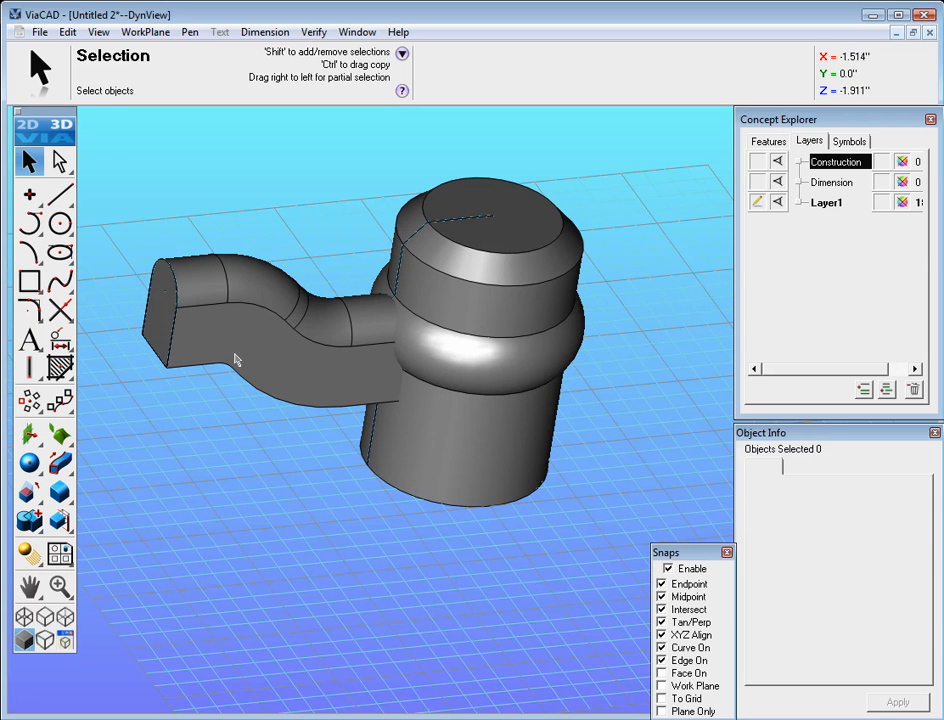
mouse_move(519, 419)
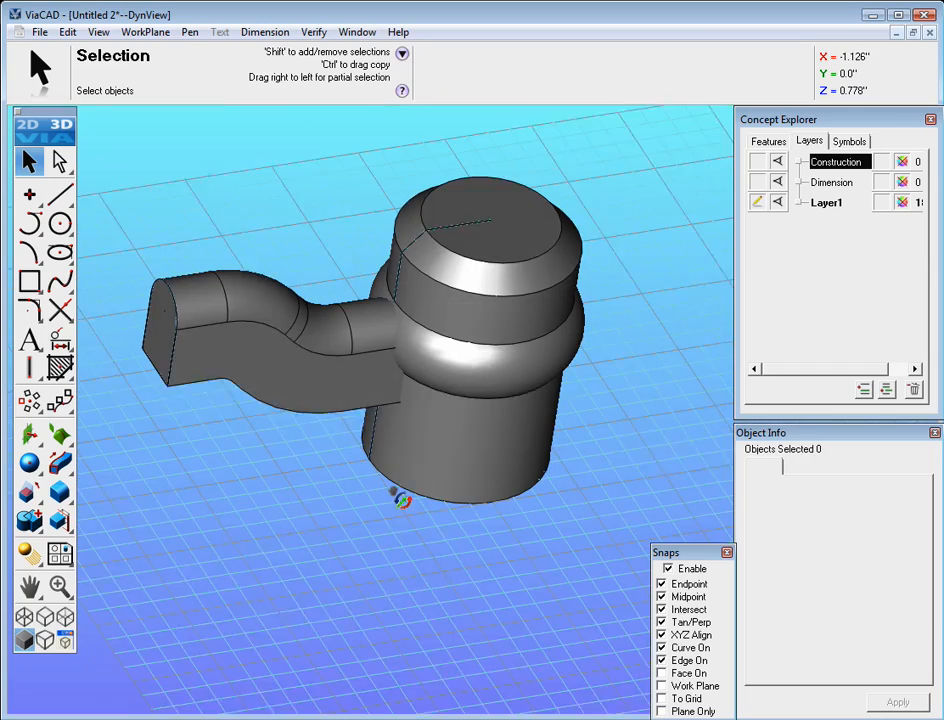
left_click(28, 401)
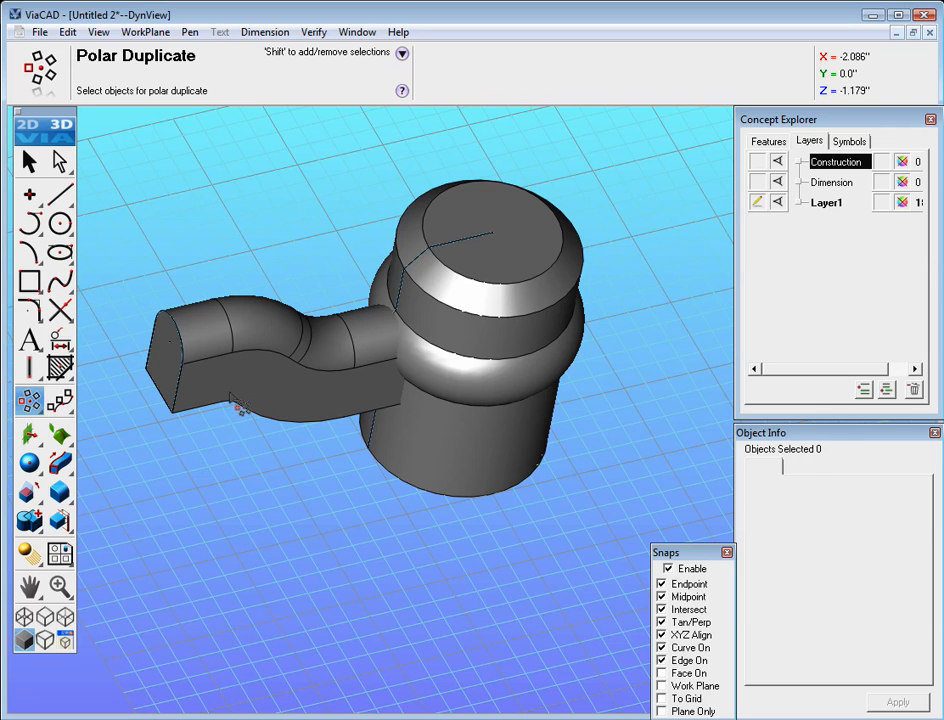
Polar-duplicate the spoke into 3 copies over a 360° total angle
left_click(240, 410)
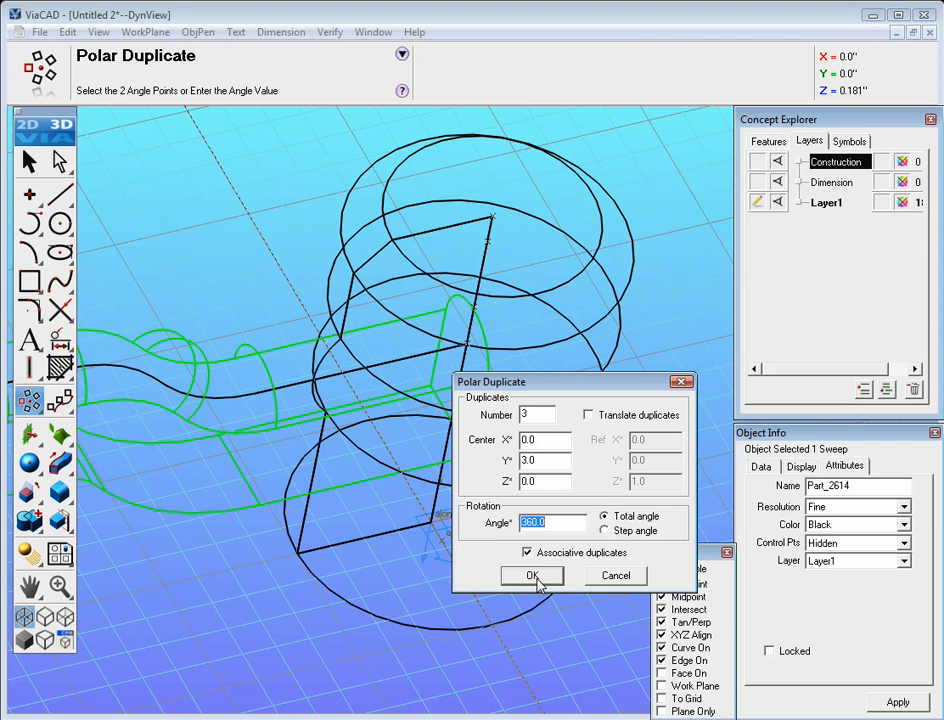
left_click(532, 575)
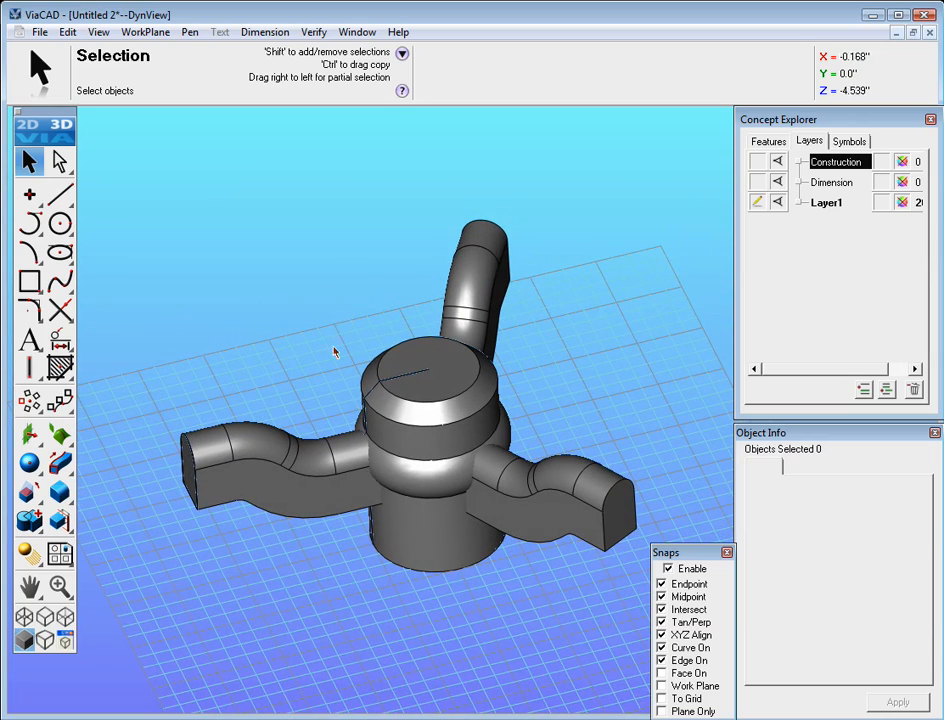
mouse_move(75, 493)
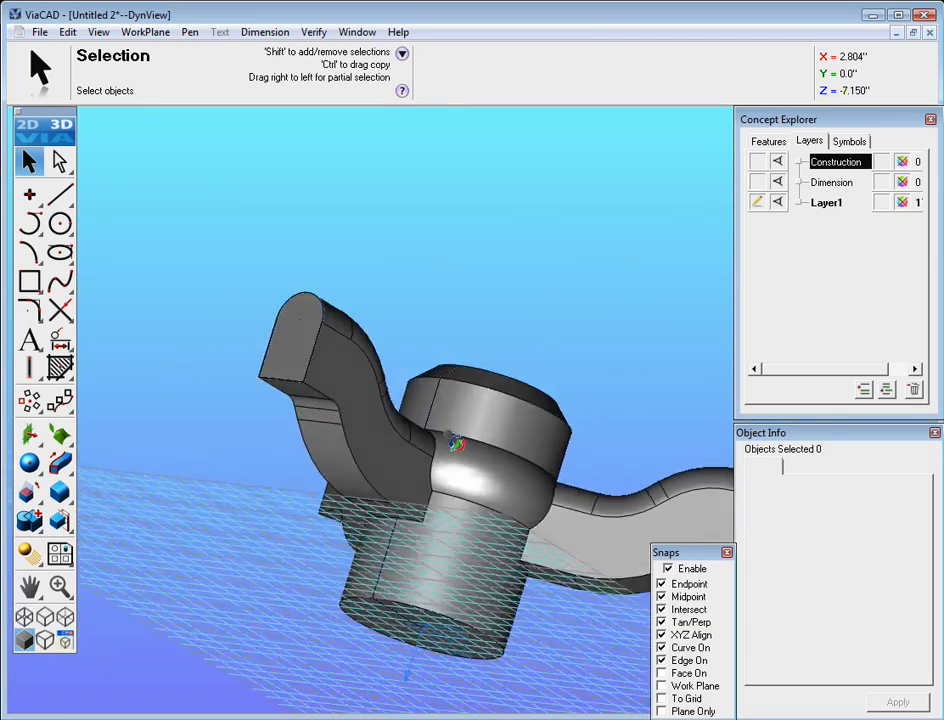
Orbit the model to inspect the three-spoke hub from below and side-on
left_click_drag(450, 445, 460, 517)
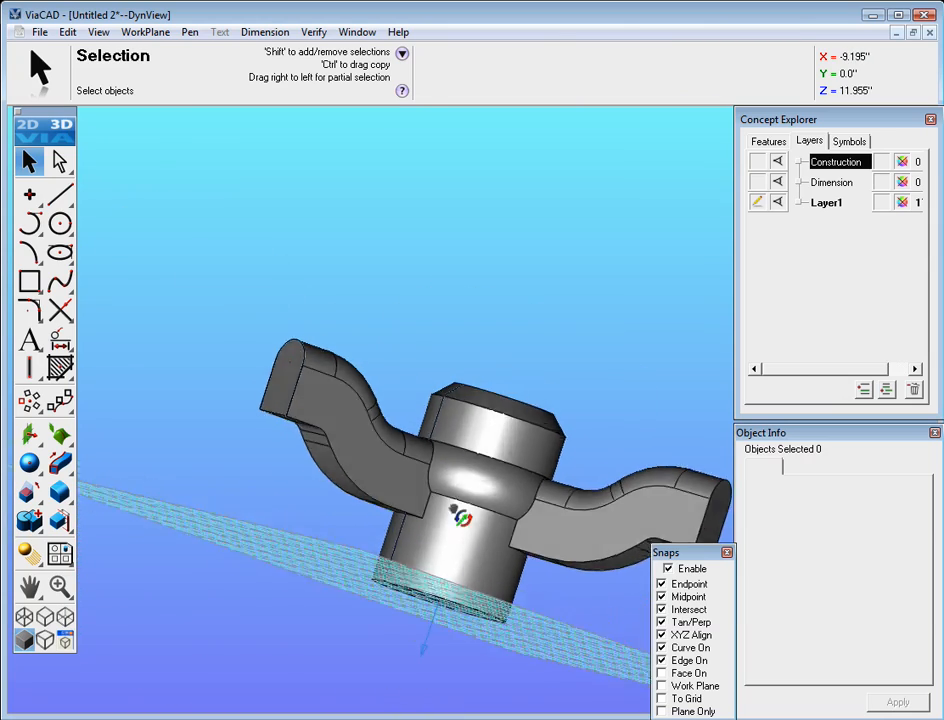
left_click_drag(460, 450, 400, 350)
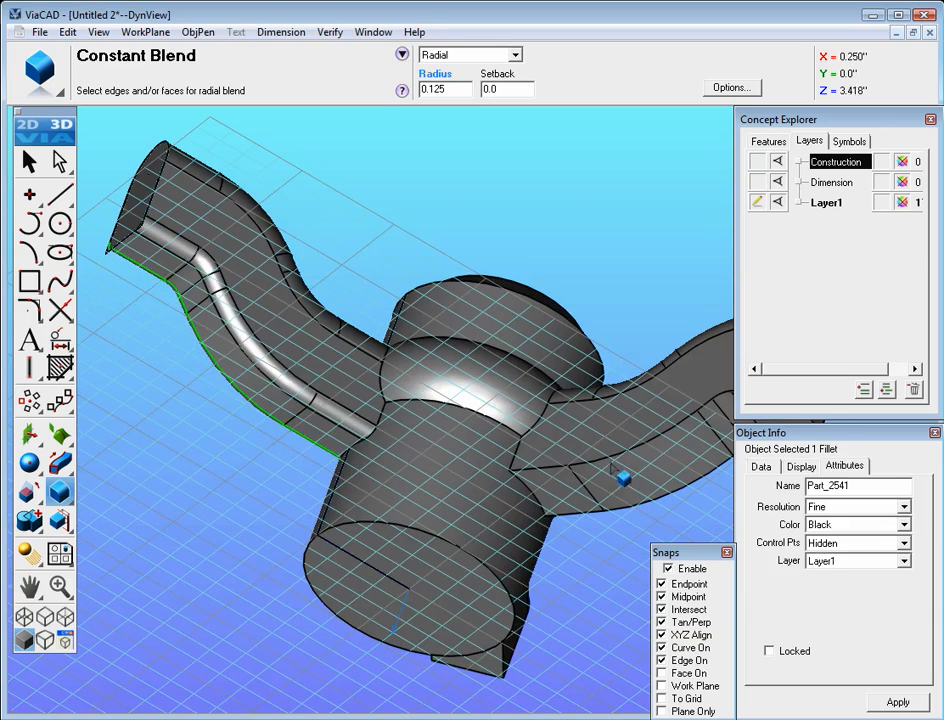
Blend the spoke edges and spoke-to-hub junctions at radius 0.125, dismissing the ACIS error
left_click(625, 478)
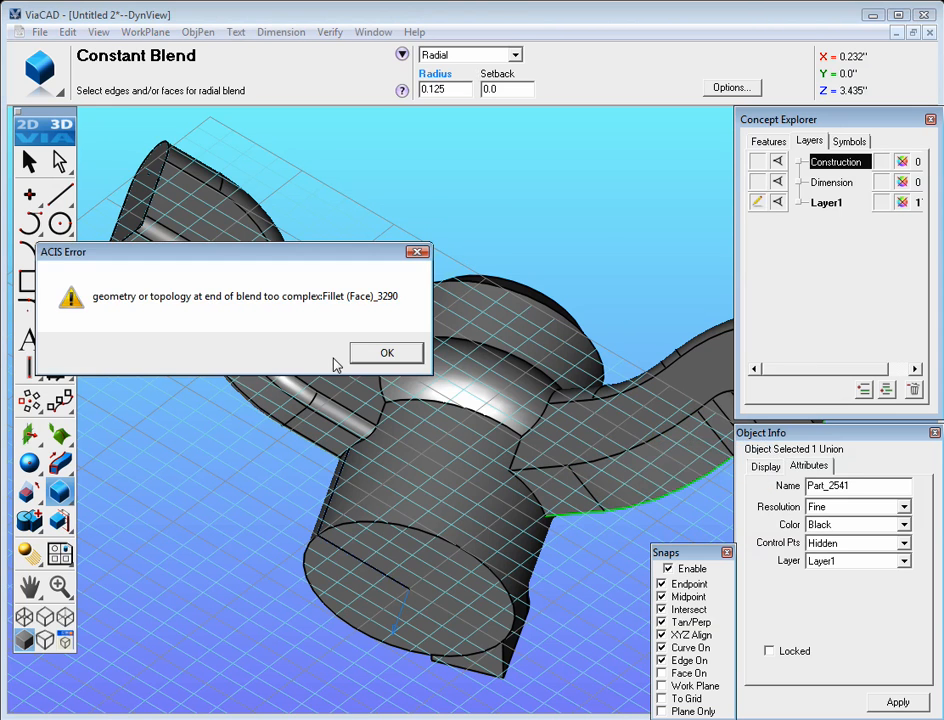
left_click(386, 352)
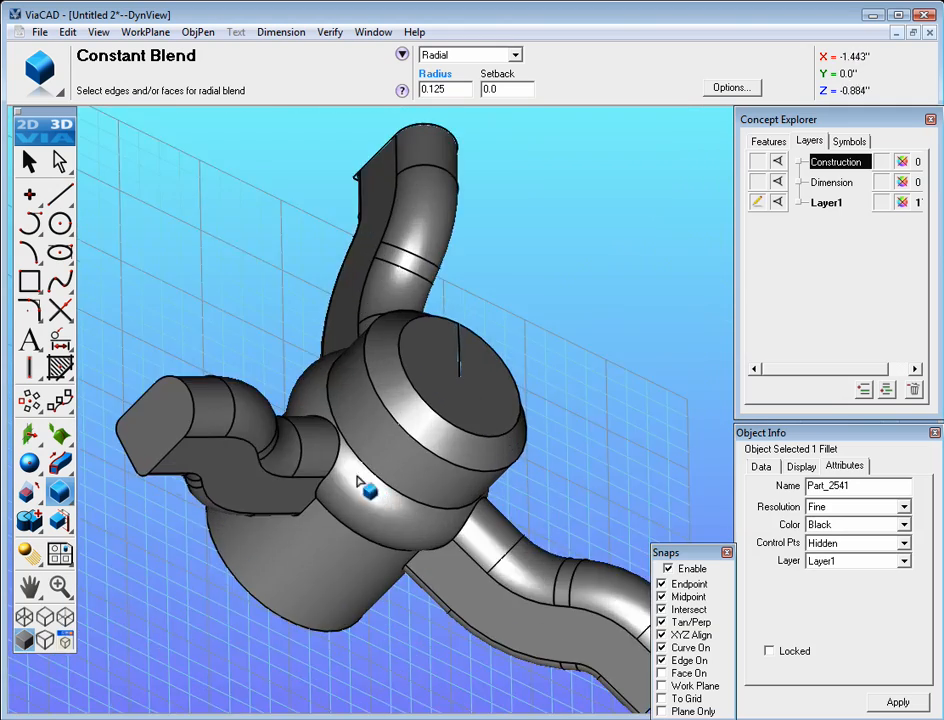
left_click(368, 490)
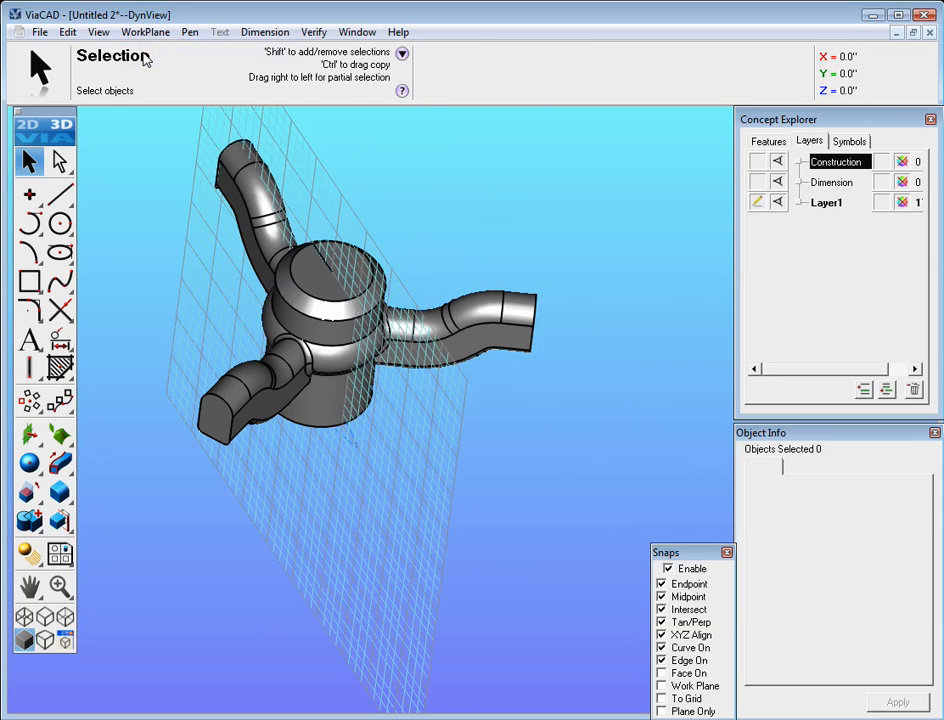
In Top view, draw a 1.5-diameter circle at a spoke end's midpoint with Z 0
left_click(98, 32)
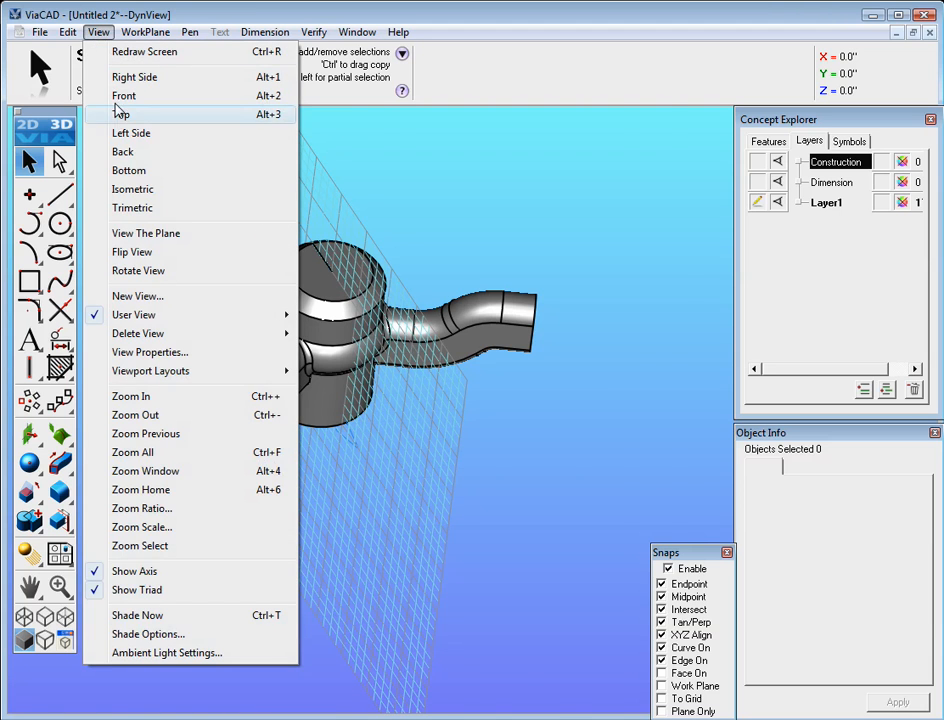
left_click(123, 114)
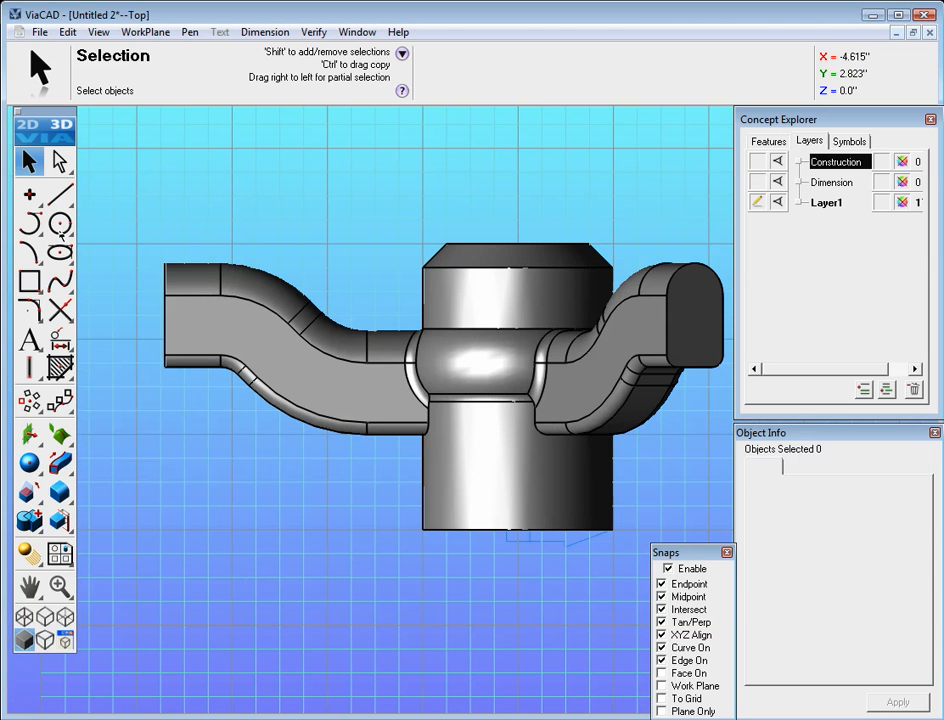
mouse_move(61, 226)
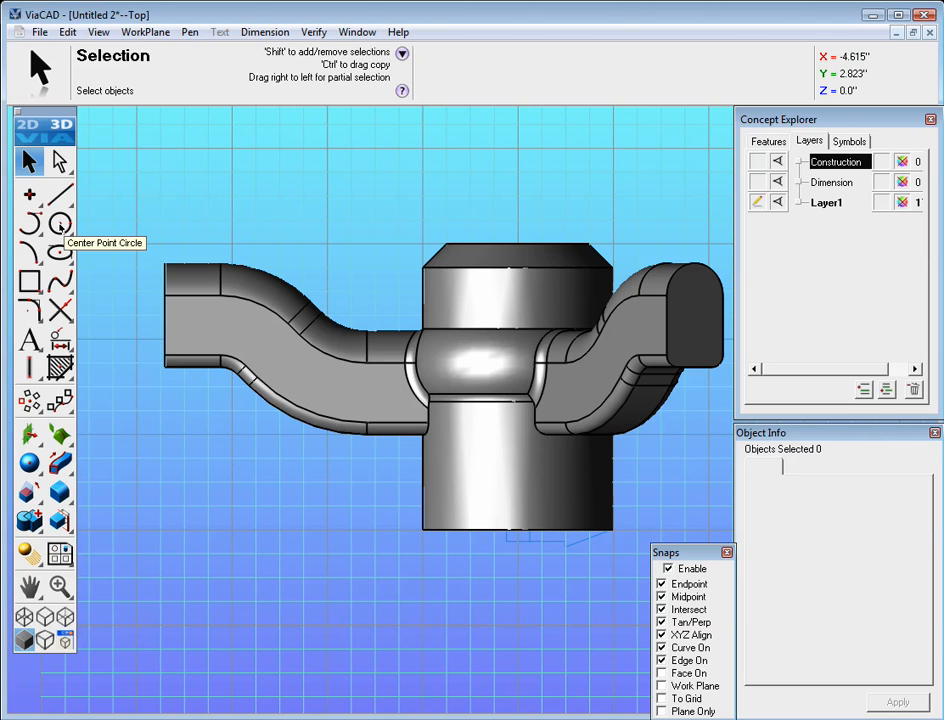
left_click(60, 223)
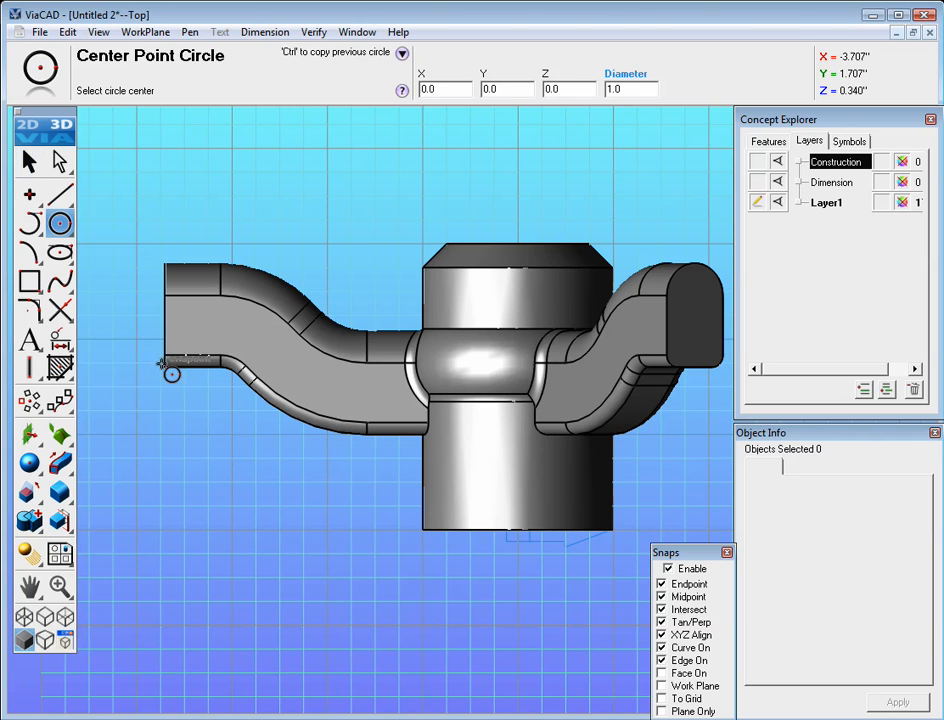
mouse_move(176, 341)
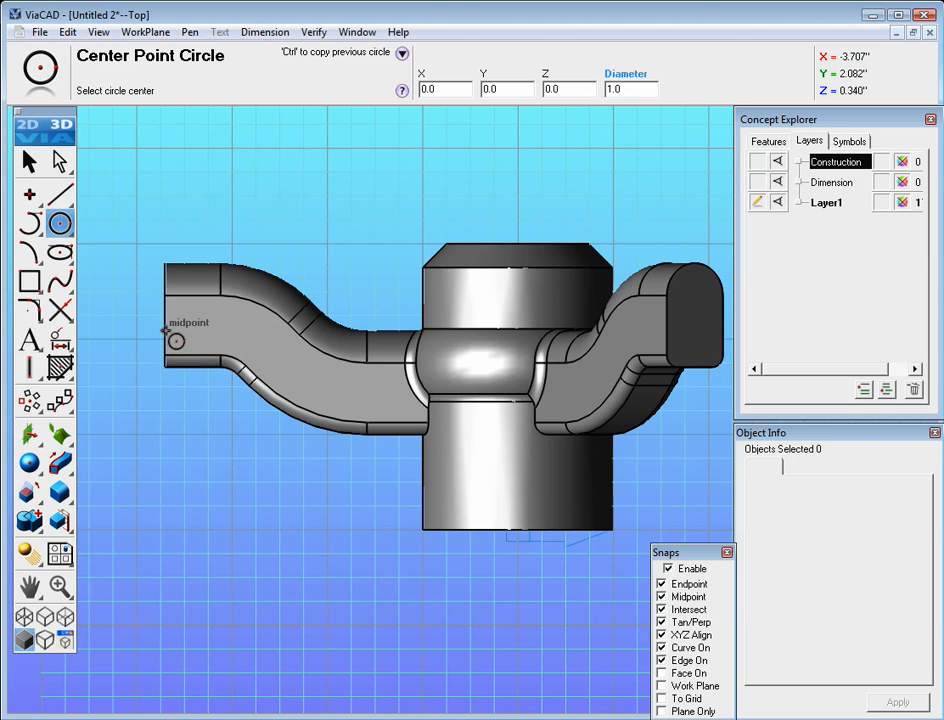
left_click(175, 334)
type("1.5")
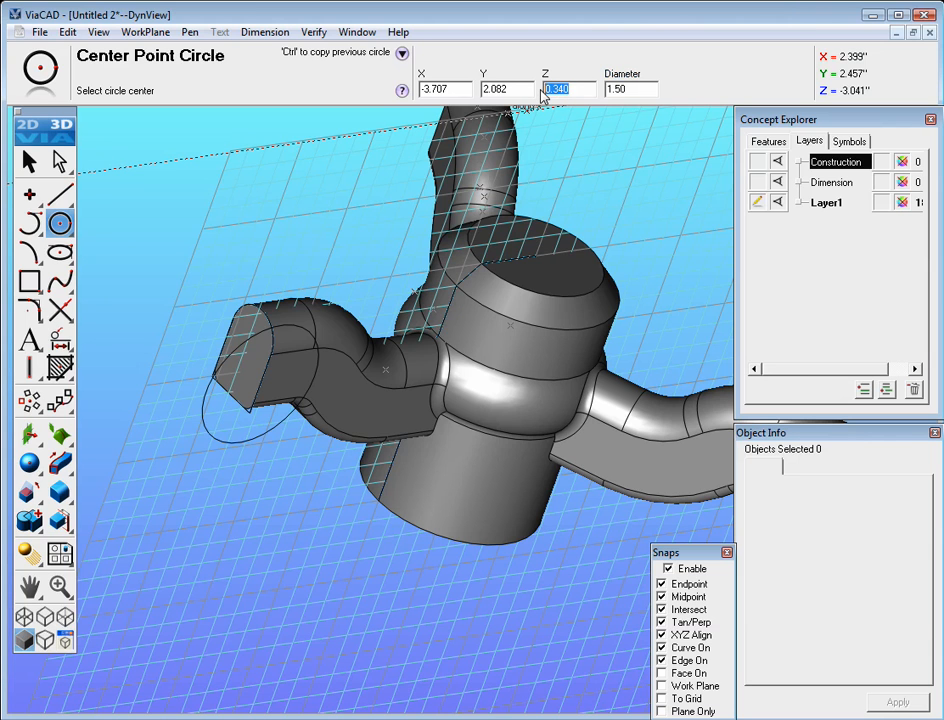
type("0")
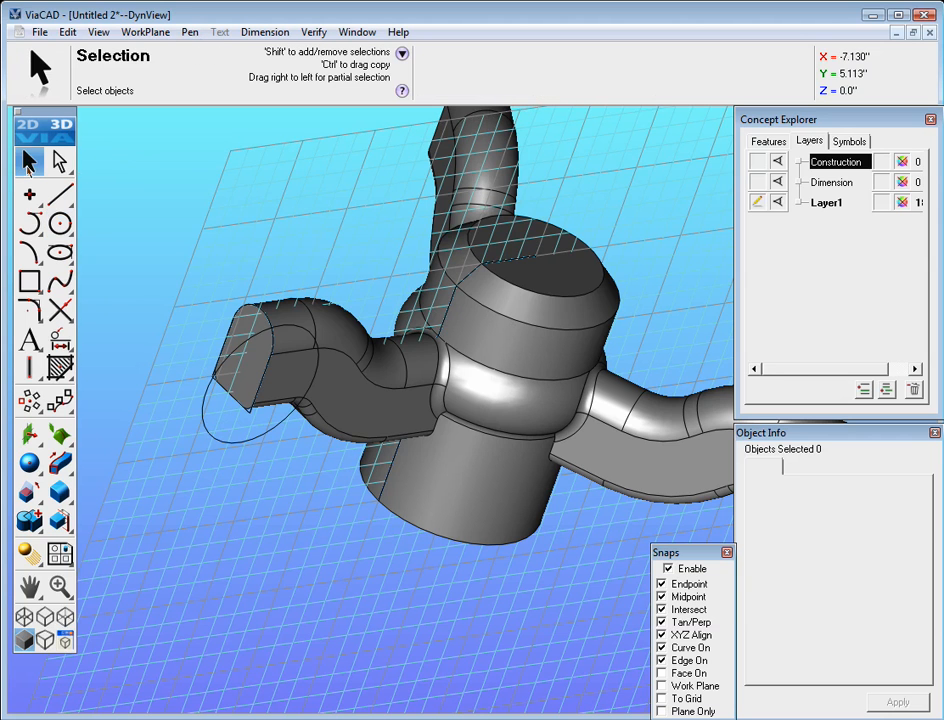
Lathe the 1.5 circle 360° about the hub's vertical centre line into a torus rim
left_click(210, 432)
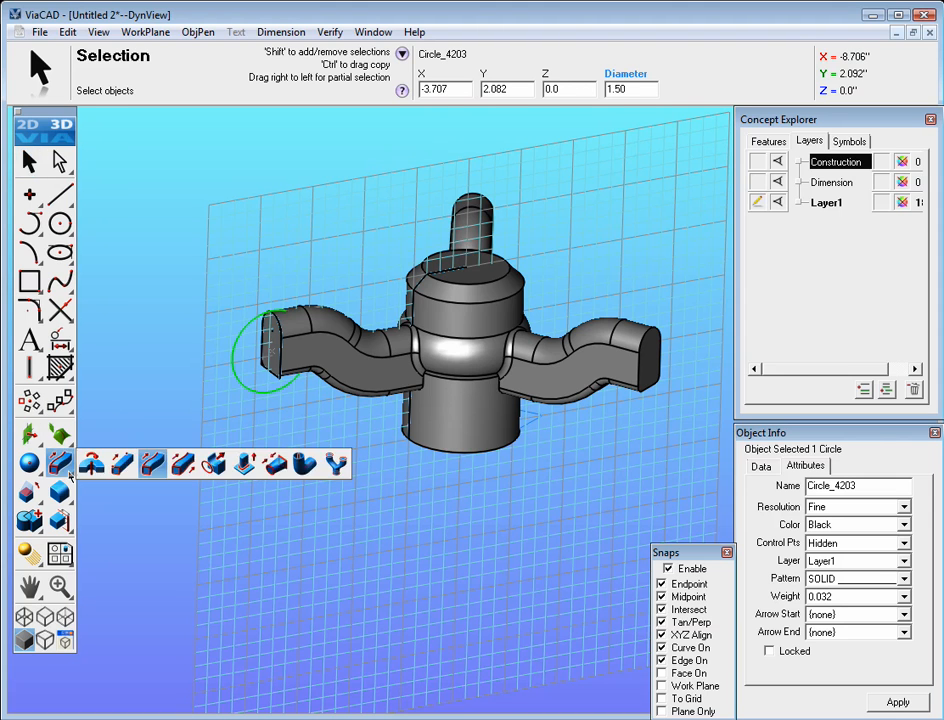
left_click(91, 463)
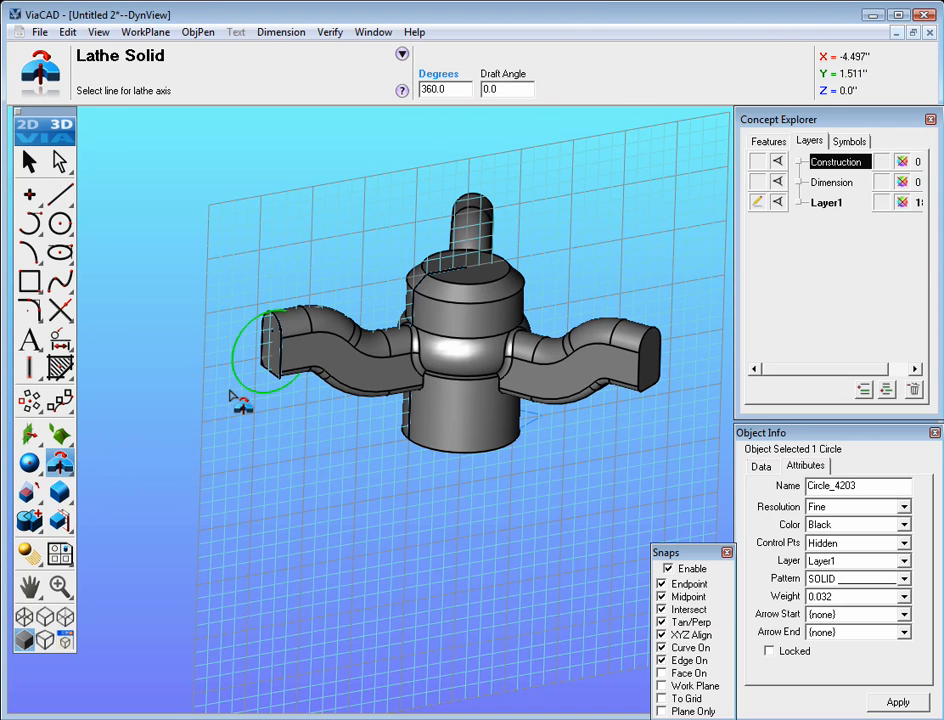
mouse_move(115, 105)
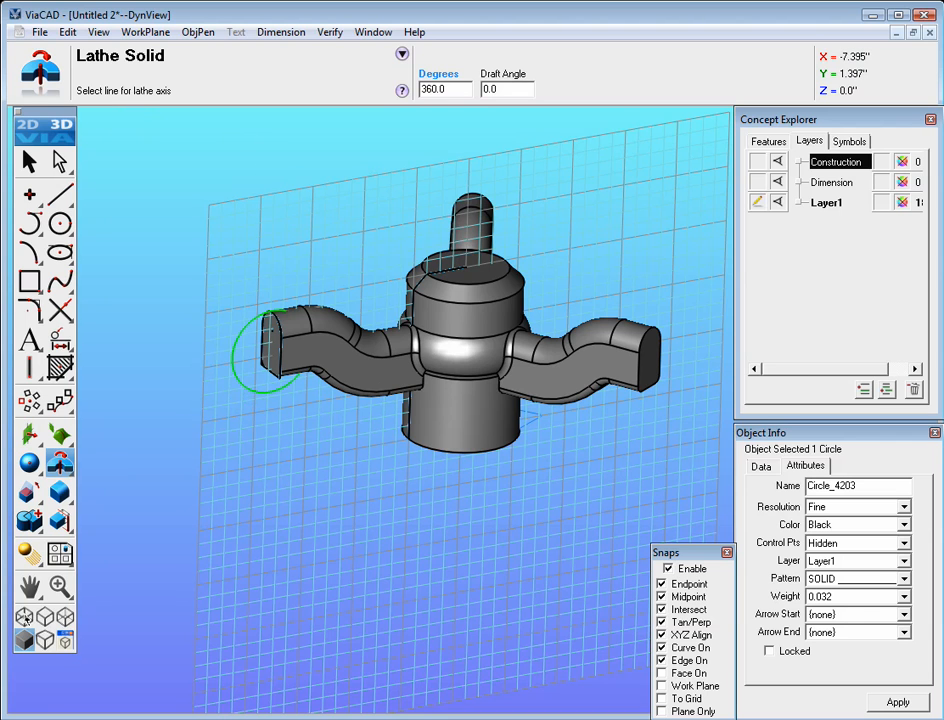
left_click(25, 616)
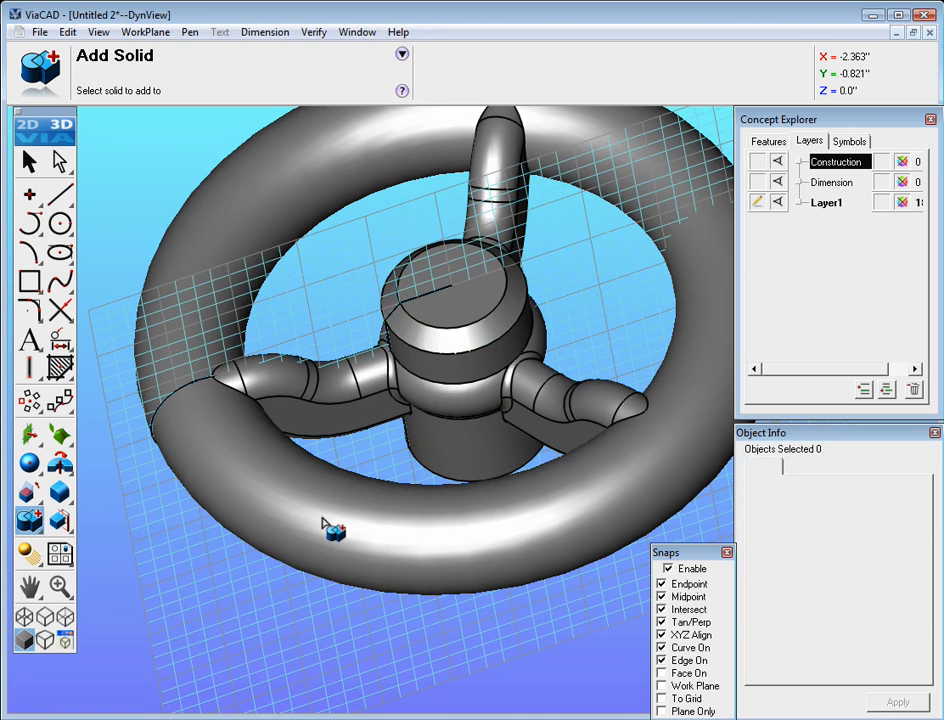
Union the revolved rim with the hub and spokes using Add Solid
left_click(28, 161)
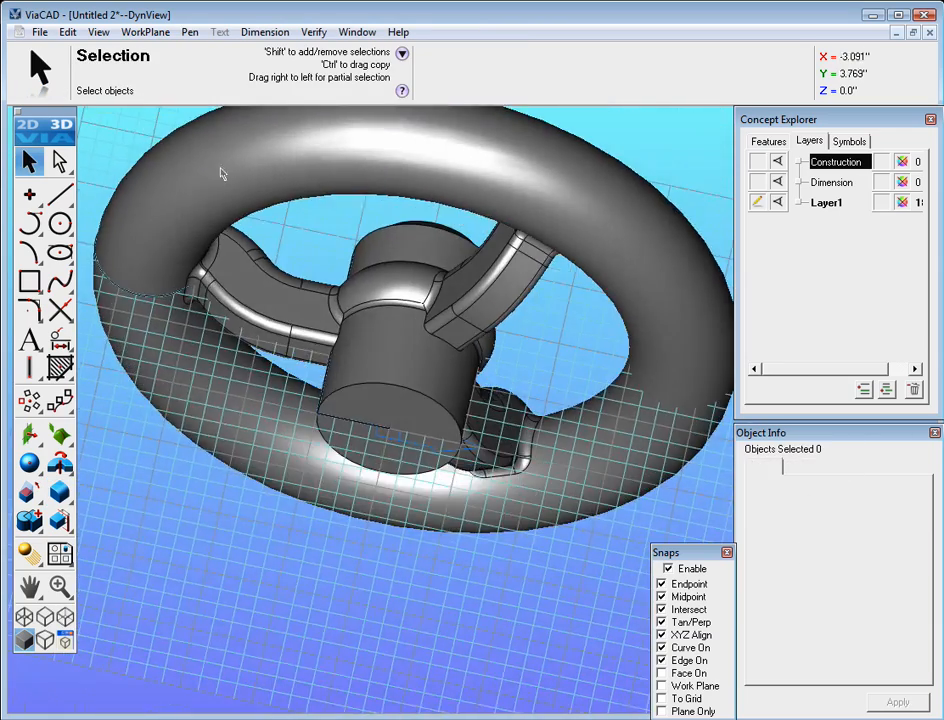
left_click(145, 32)
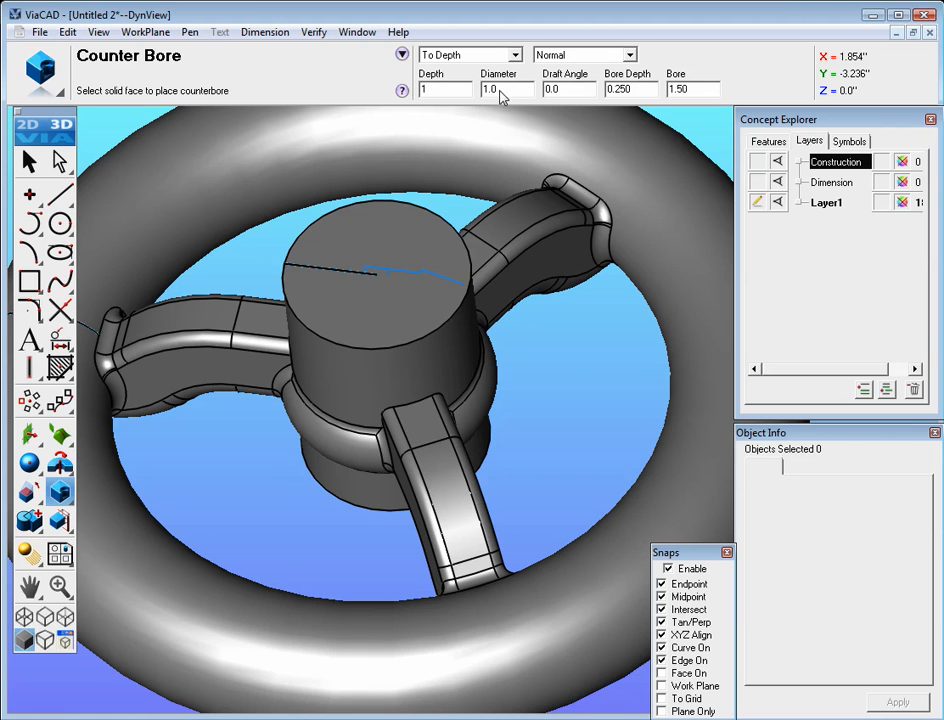
mouse_move(615, 97)
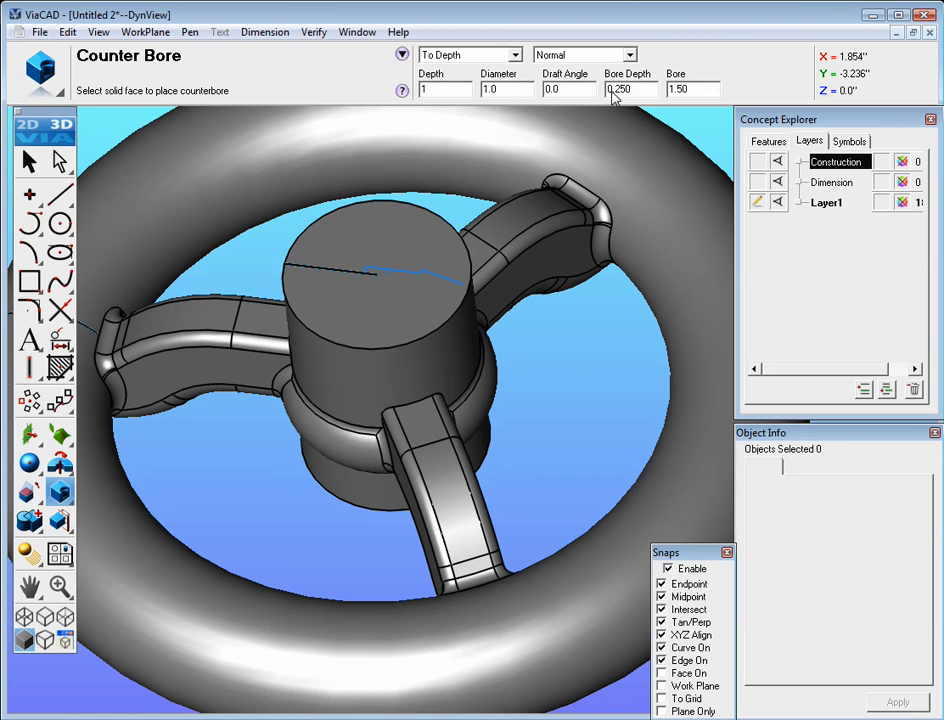
mouse_move(630, 95)
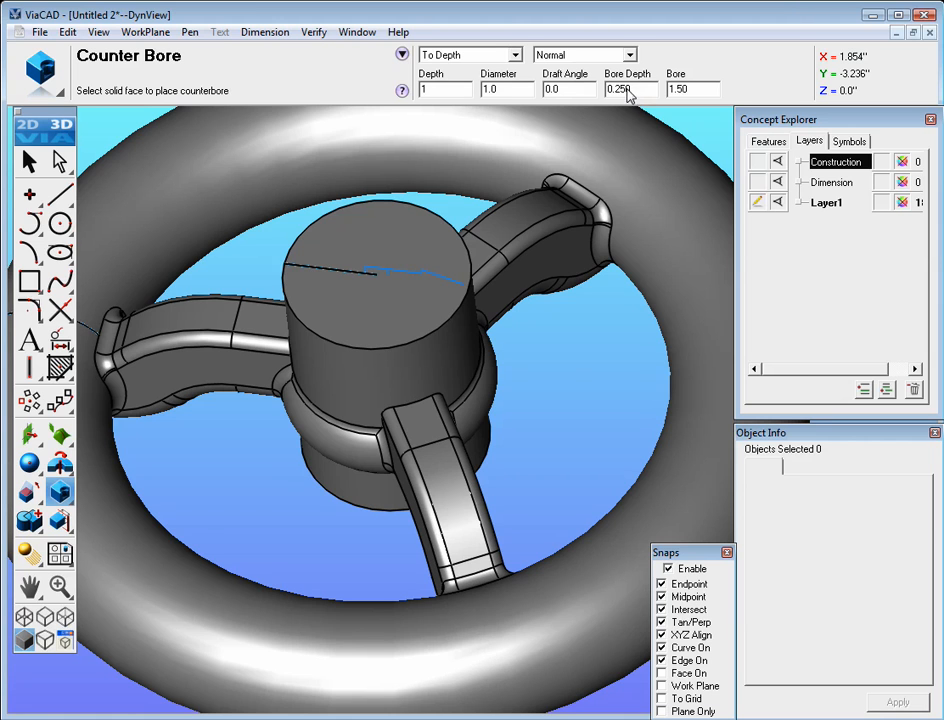
mouse_move(632, 136)
type("2")
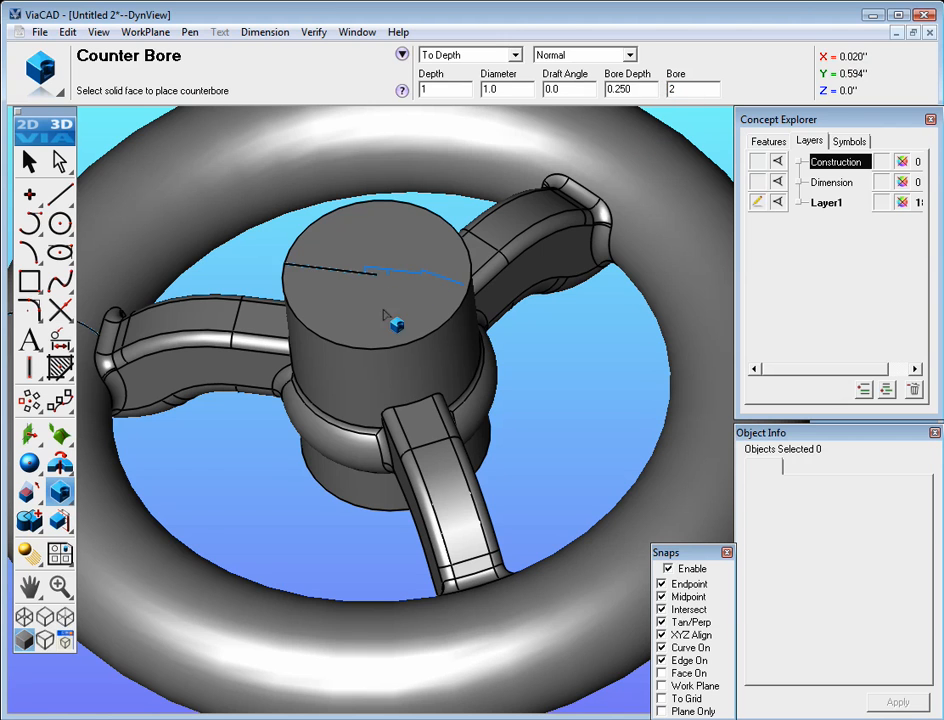
Place a counterbore hole at the centre of the hub's top face (Face 379), then select the wheel
left_click(390, 320)
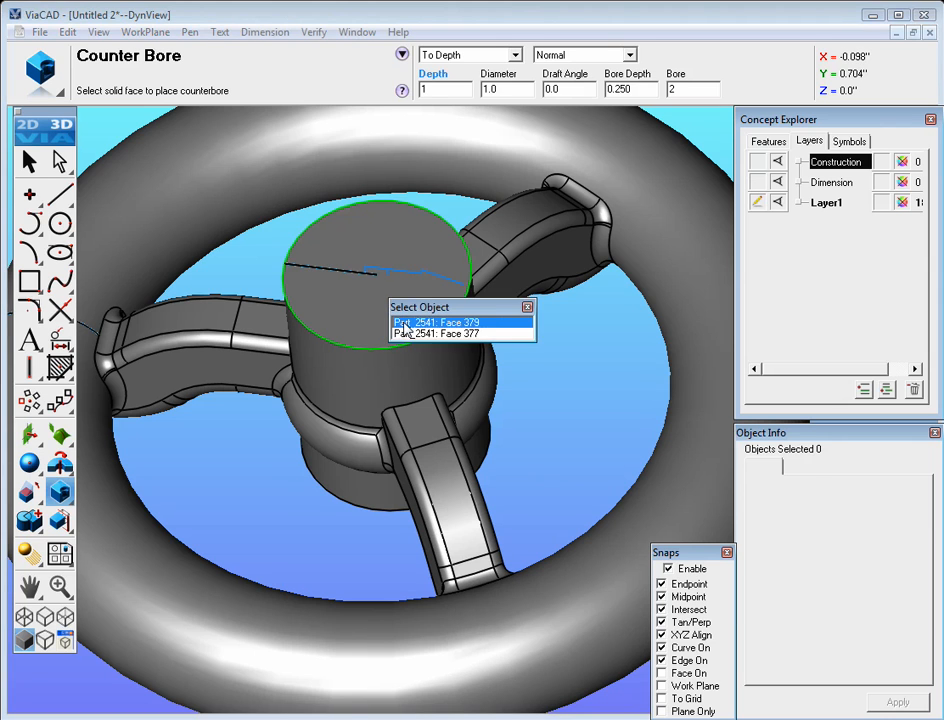
left_click(435, 322)
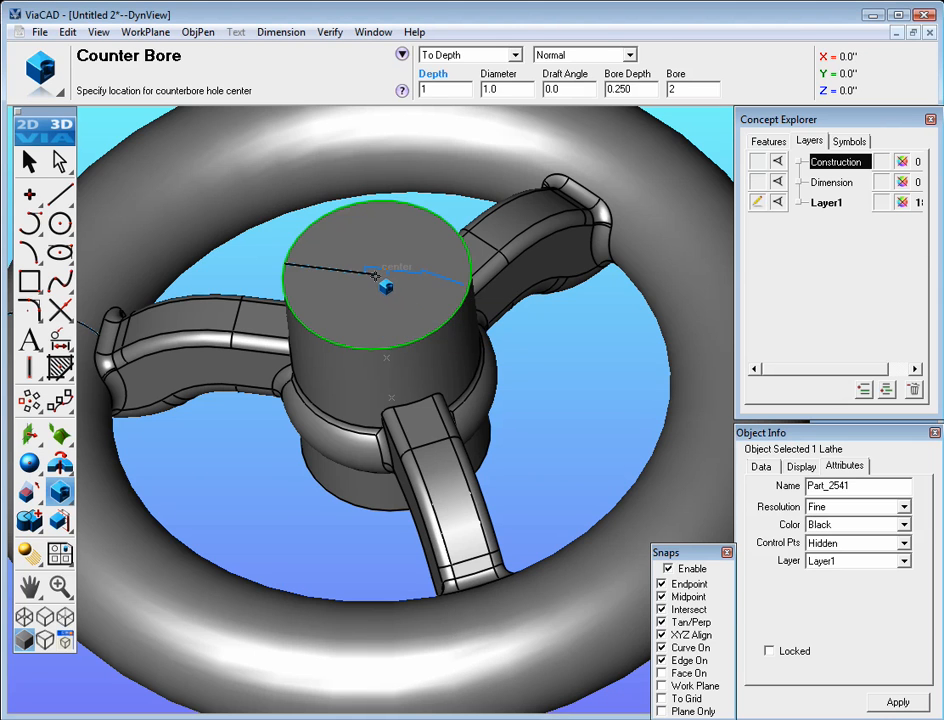
left_click(385, 288)
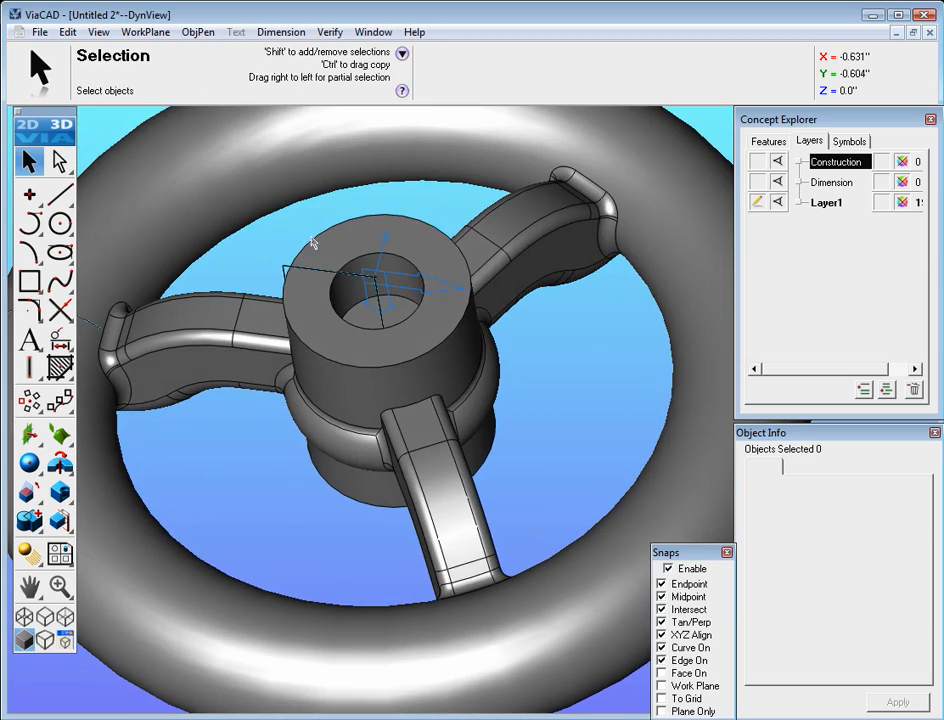
left_click_drag(310, 240, 410, 275)
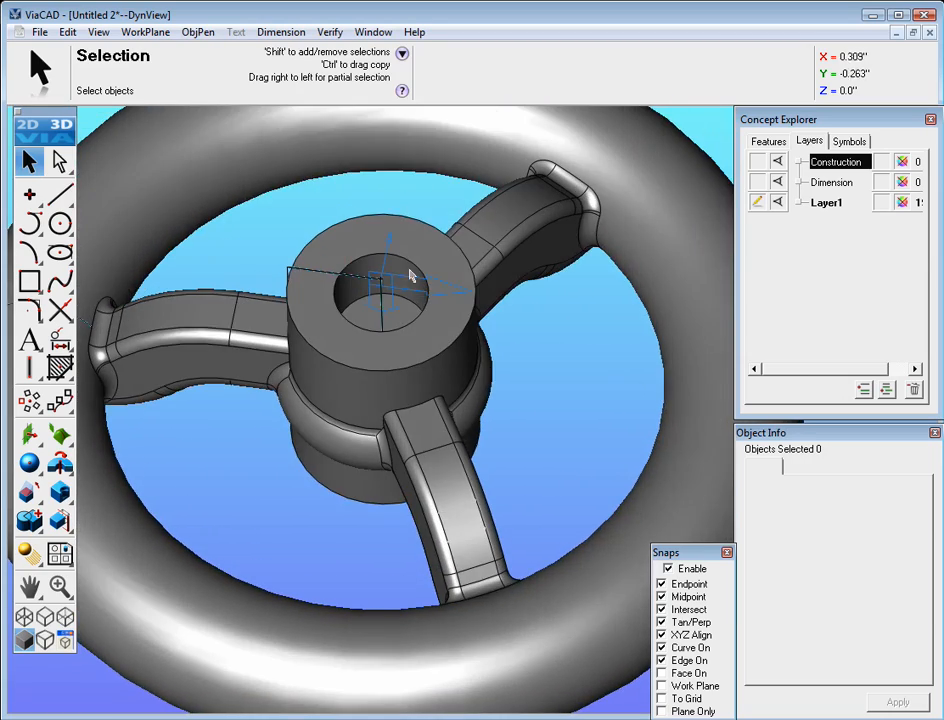
left_click(400, 290)
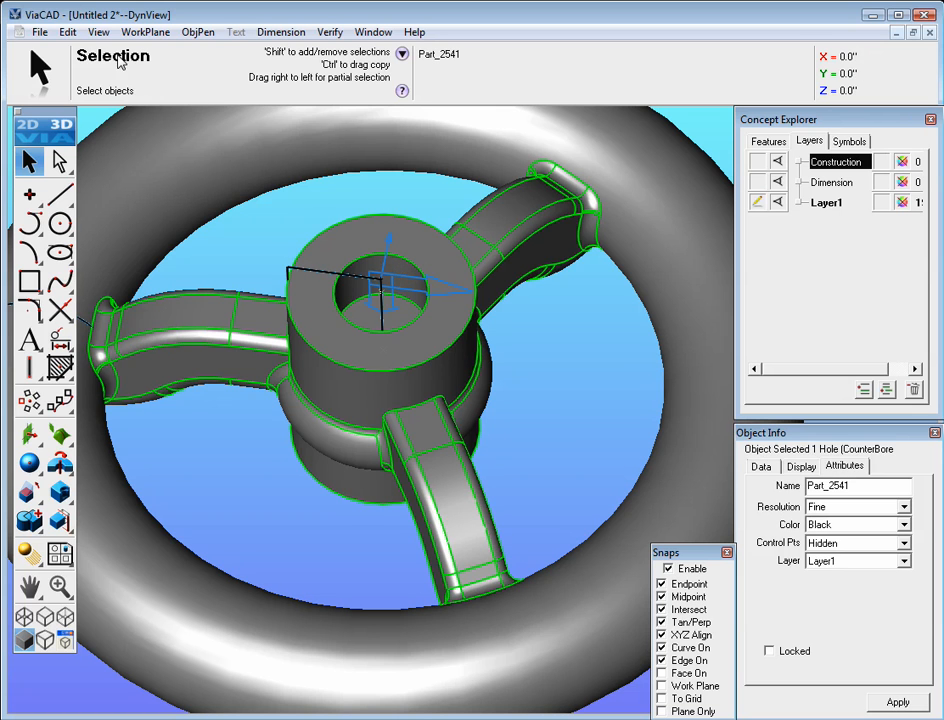
Open the Hole (CounterBore) feature's settings from the Concept Explorer feature list
left_click(768, 140)
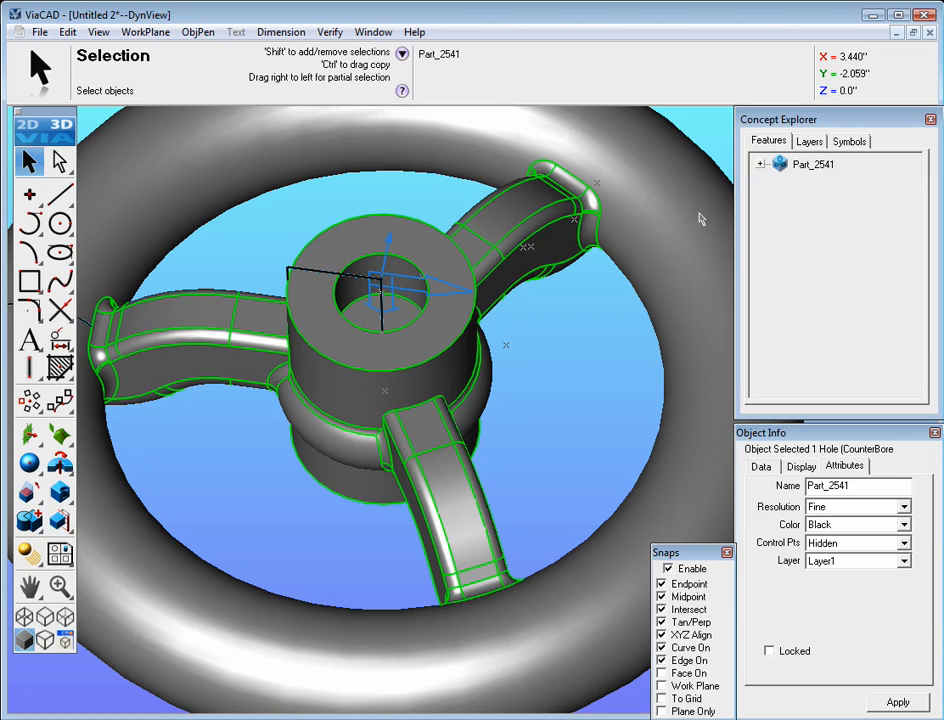
left_click(761, 163)
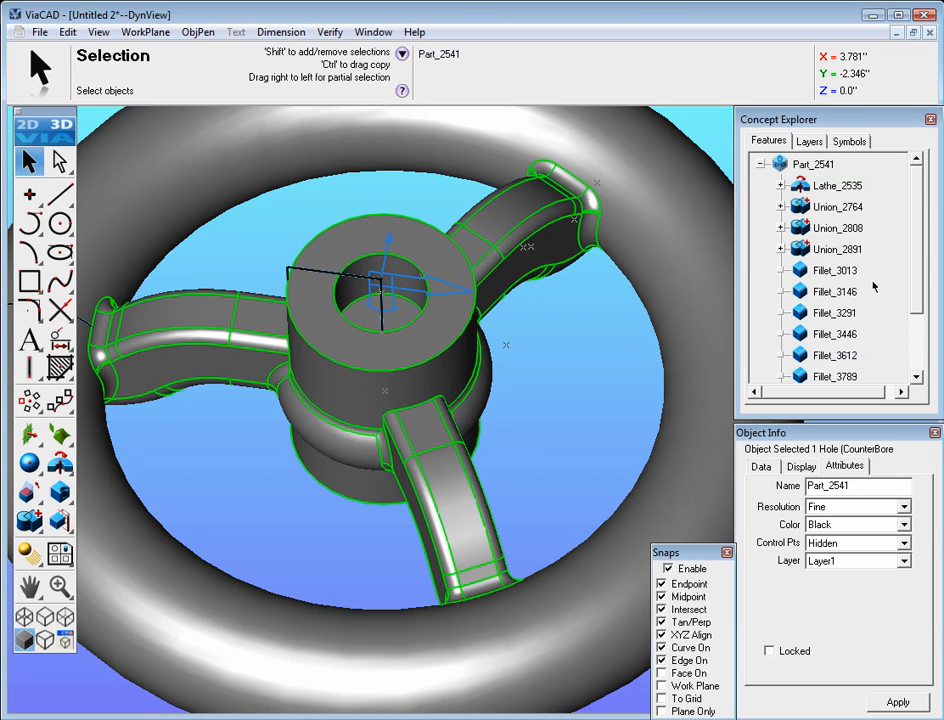
scroll("down", 3)
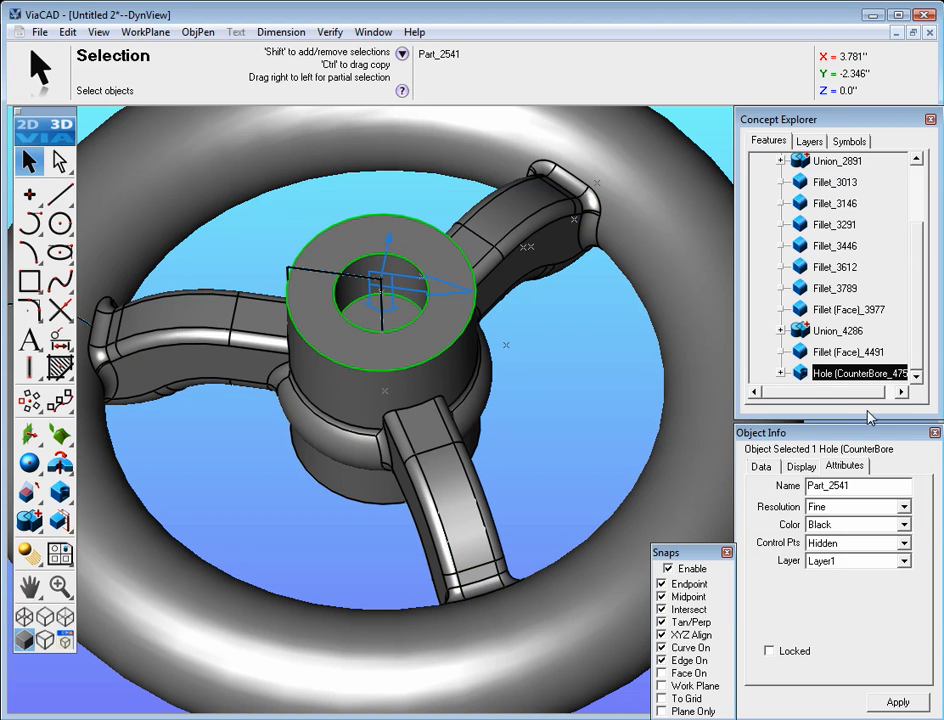
mouse_move(800, 453)
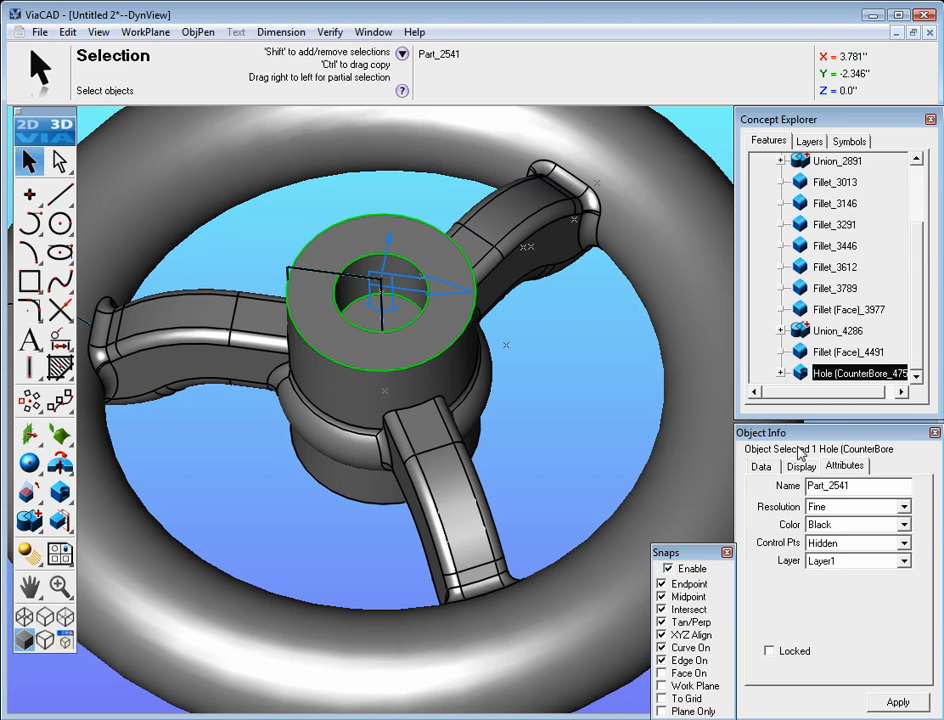
left_click(762, 466)
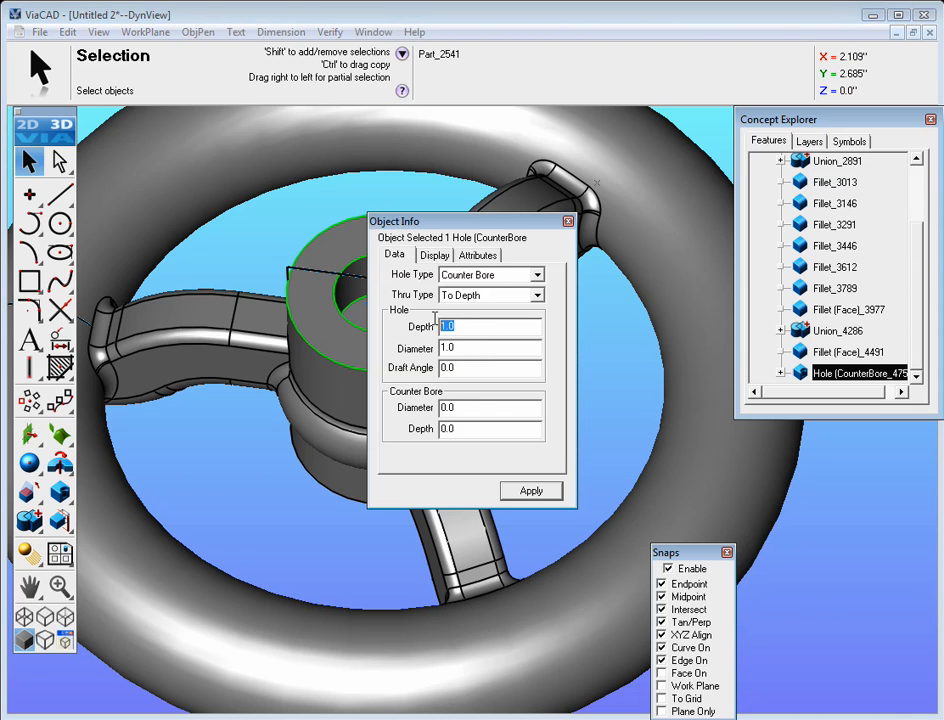
Set hole depth 0.50, counterbore diameter 2.0 and counterbore depth 0.250
type("2")
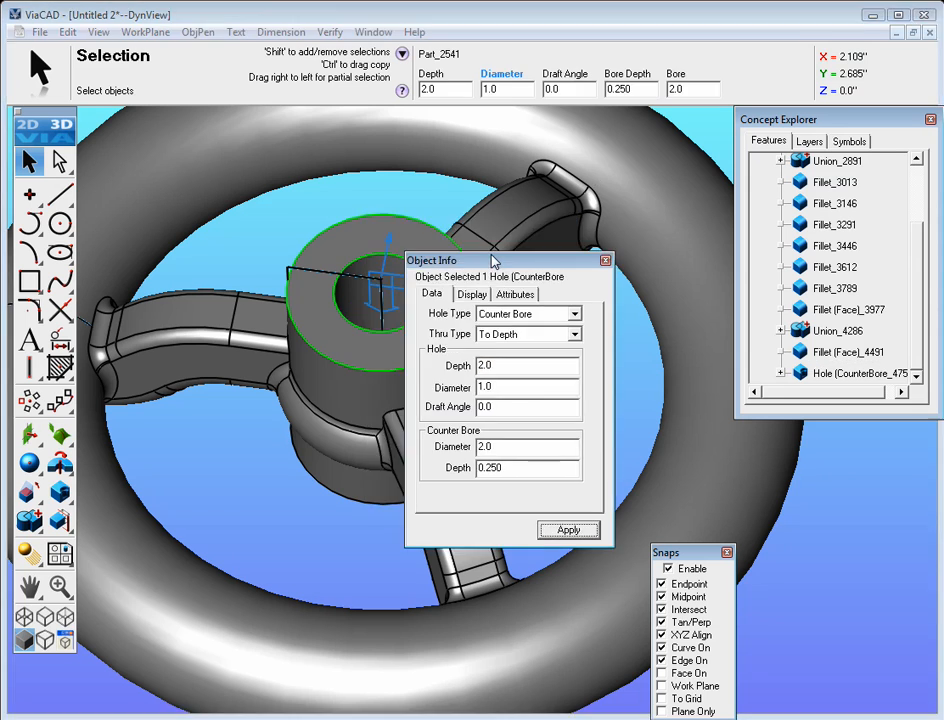
left_click_drag(490, 260, 585, 377)
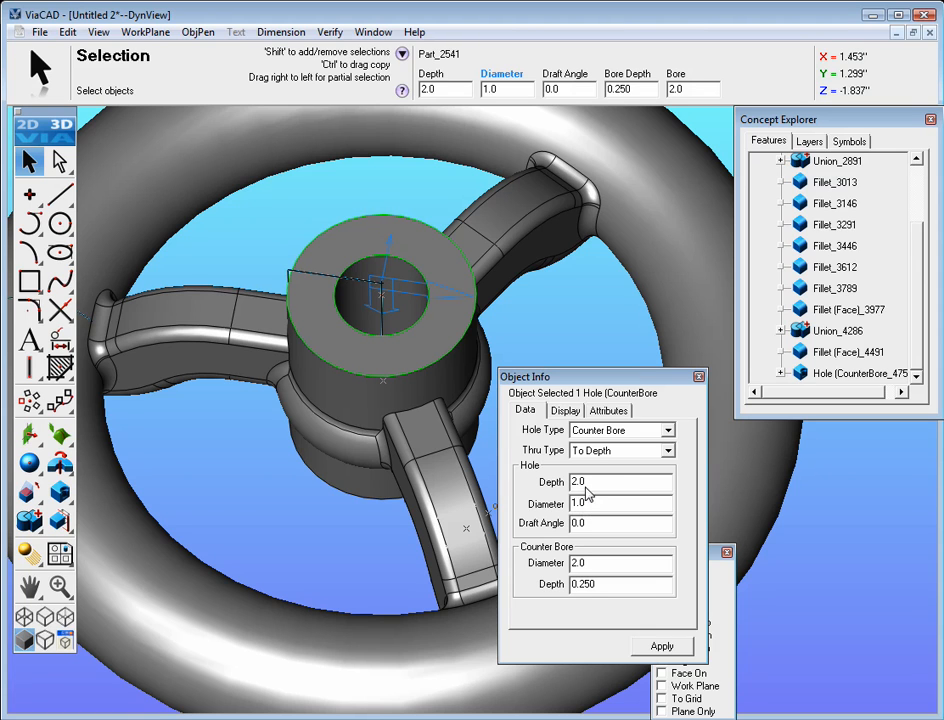
left_click(620, 482)
type("0.5")
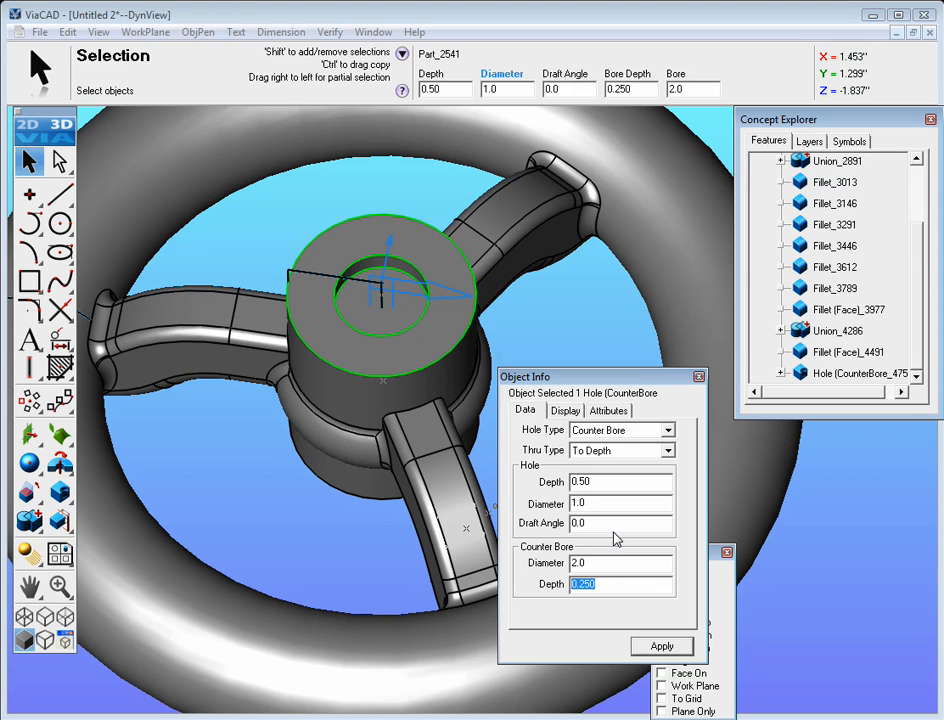
type("1")
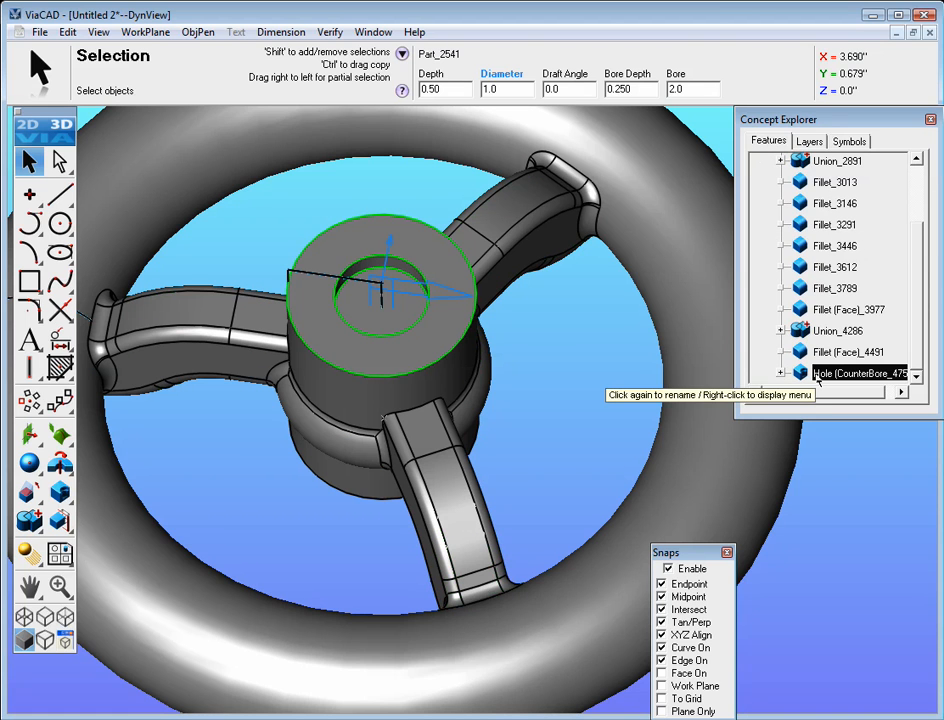
Undo the accidental deletion to restore the wheel model
left_click(67, 31)
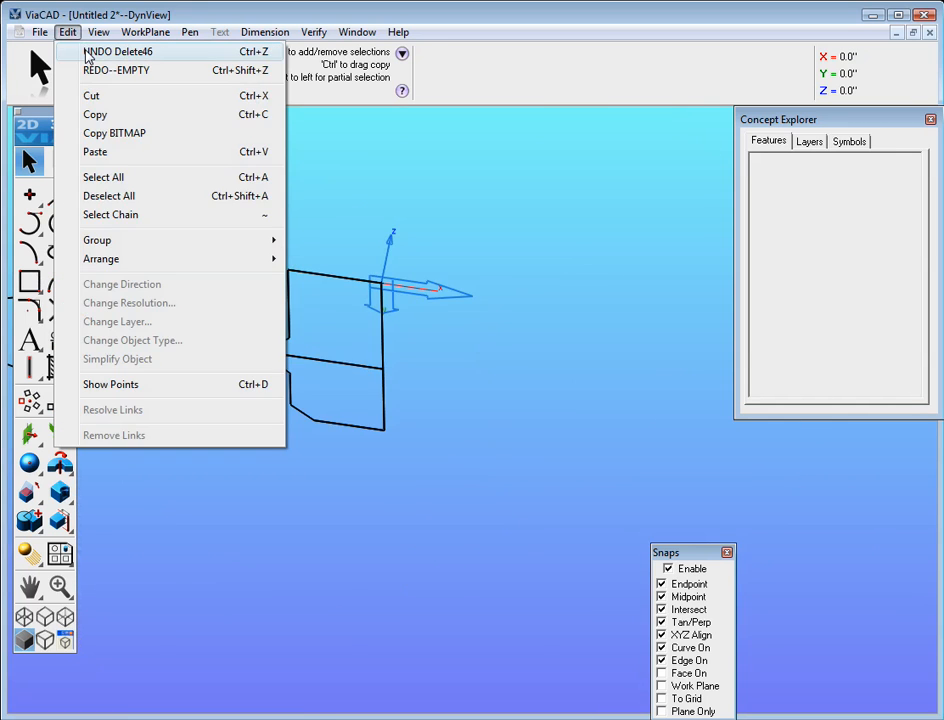
left_click(118, 51)
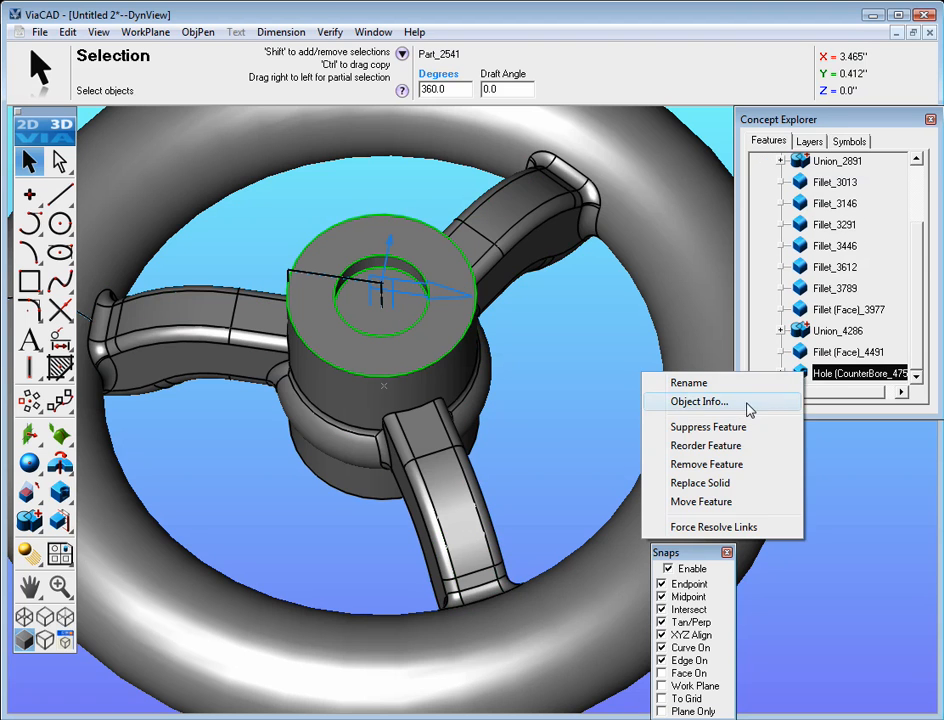
mouse_move(706, 464)
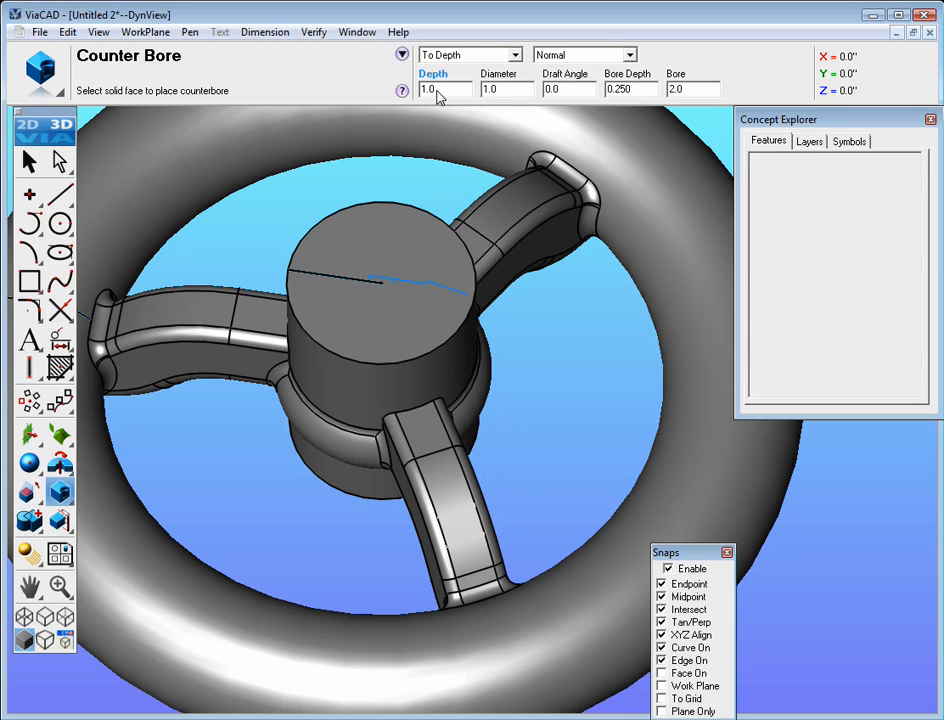
mouse_move(630, 99)
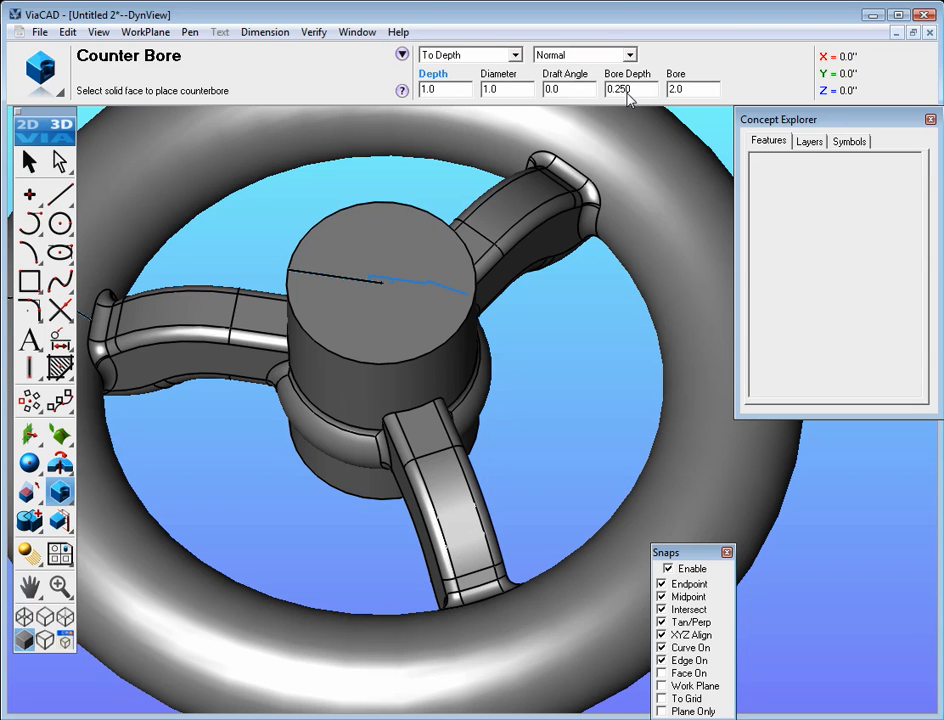
Set counterbore diameter 1 and hole diameter 0.5, then pick the hub's top face
left_click(692, 88)
type("1")
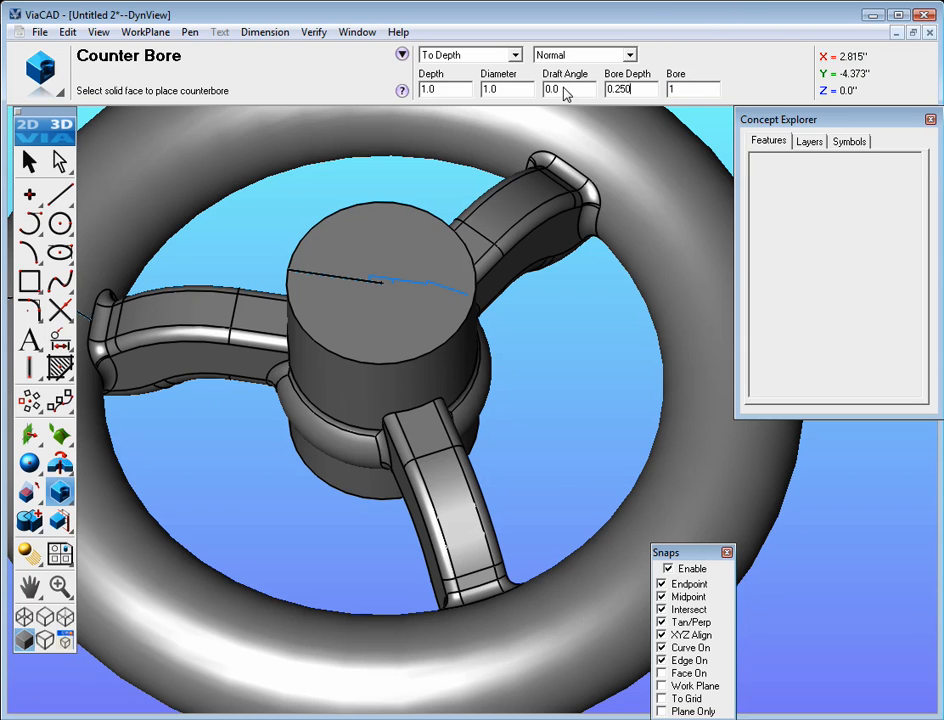
left_click(505, 88)
type(".5")
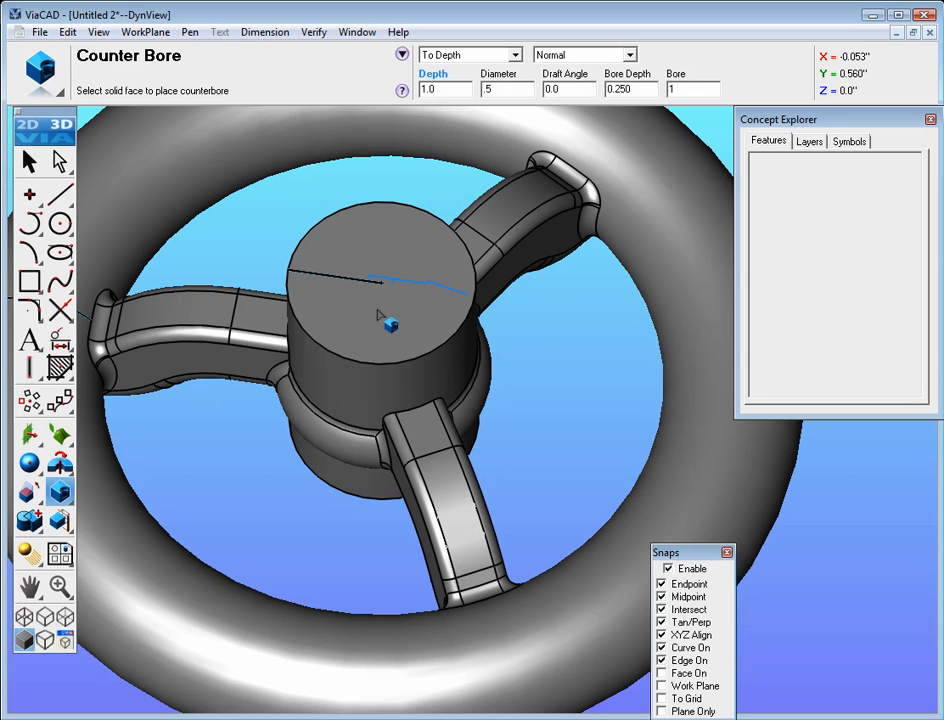
left_click(390, 320)
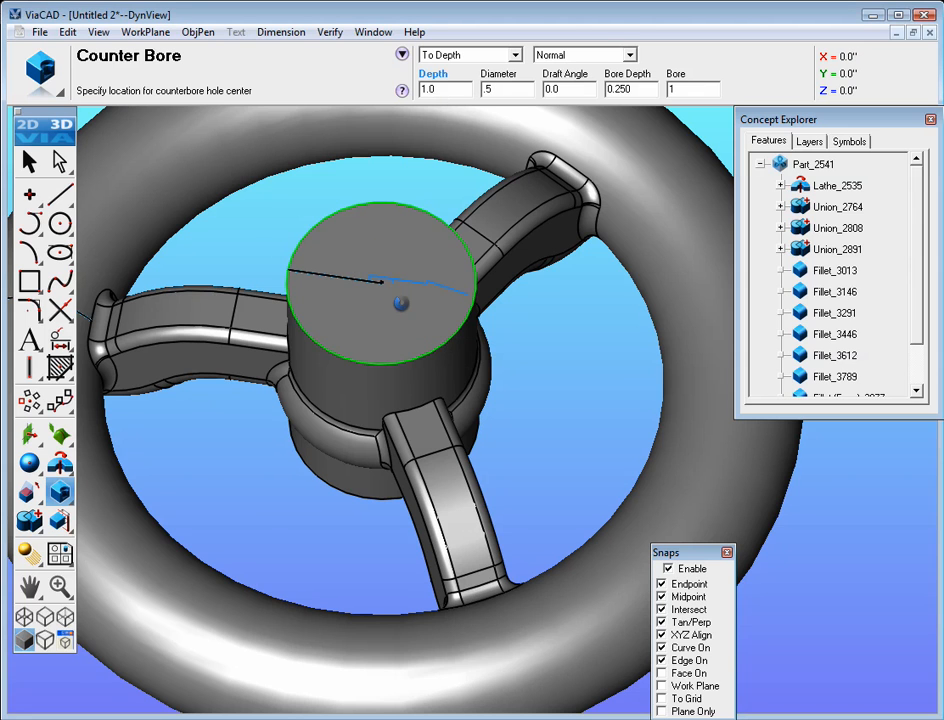